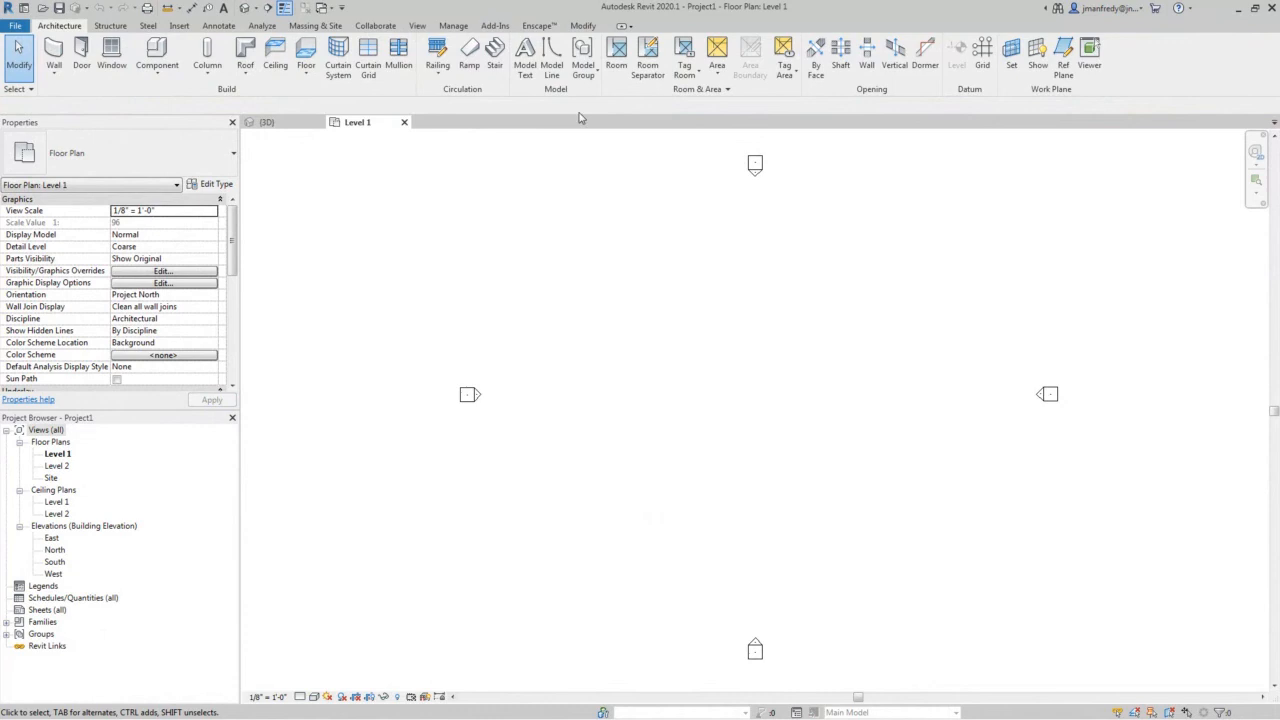
mouse_move(347, 146)
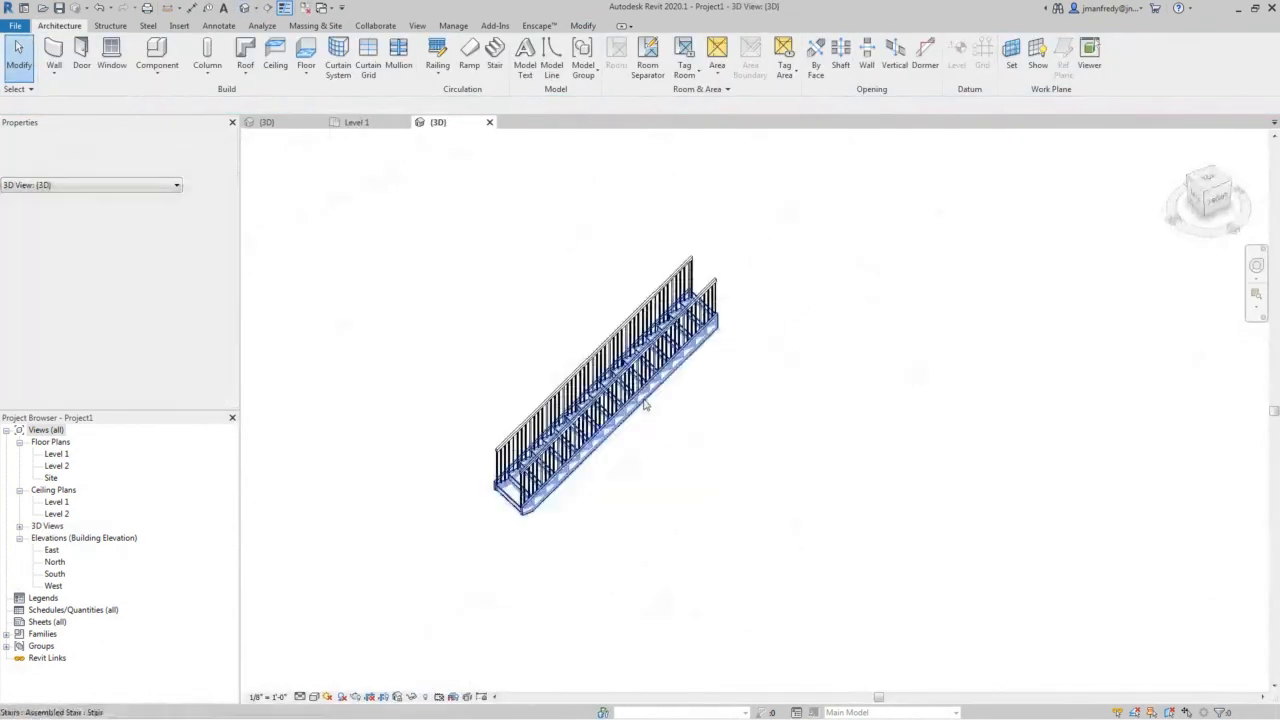
- Zoom in on the stair railing in the default 3D view
click(650, 400)
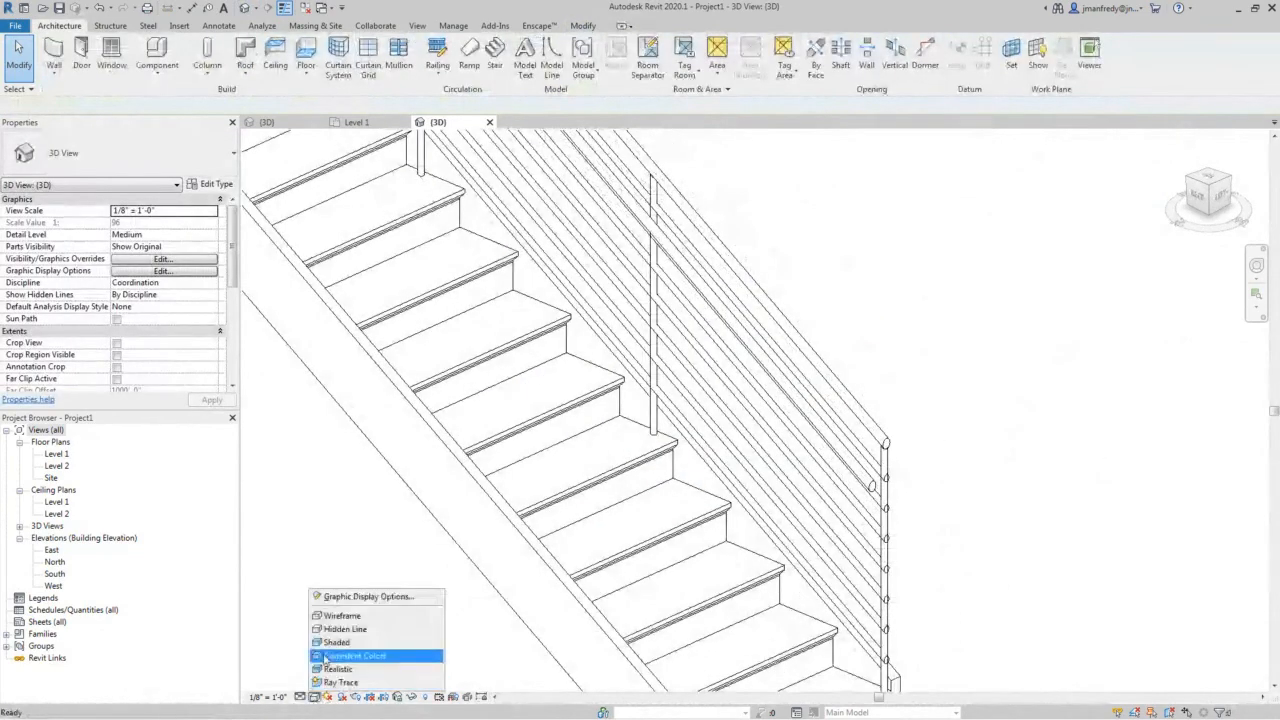
- Switch the visual style to Consistent Colors, orbit, and select the Guardrail - Pipe railing
click(354, 655)
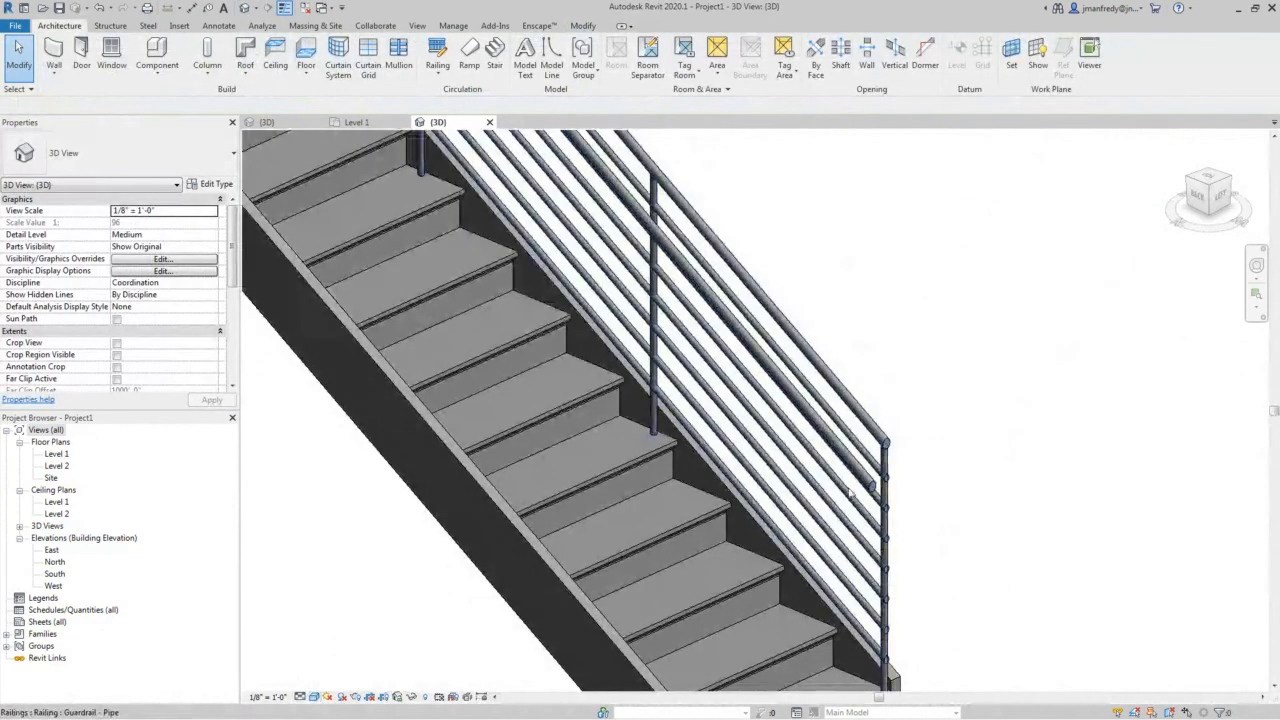
click(865, 470)
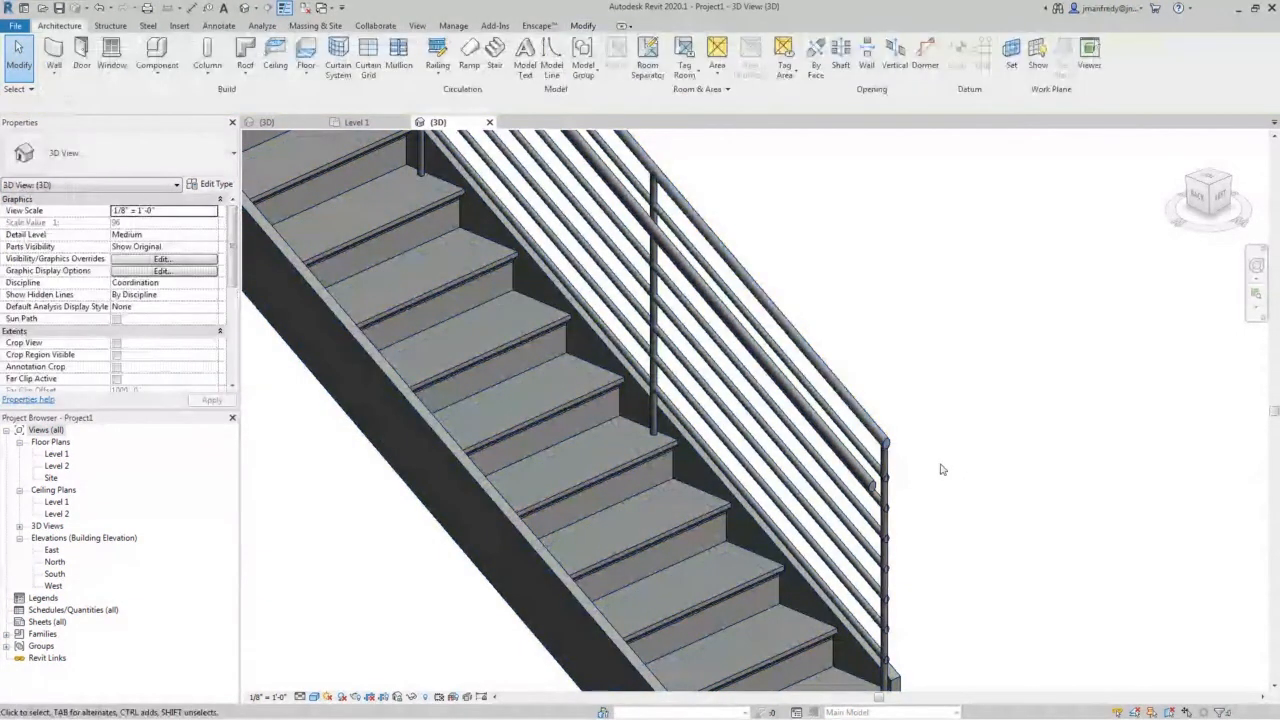
click(650, 300)
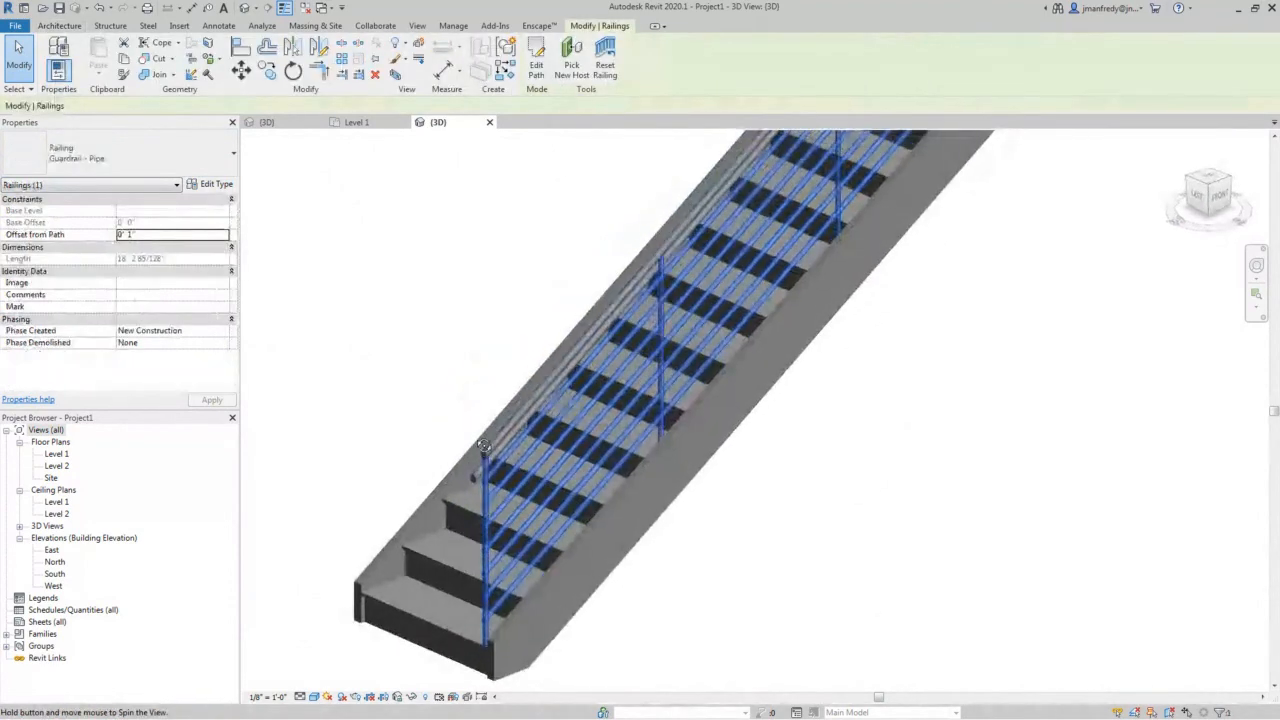
- Duplicate the railing type as 'Railing Guardrail - Pipe No Handrail' and edit Handrail 1 Position
click(216, 183)
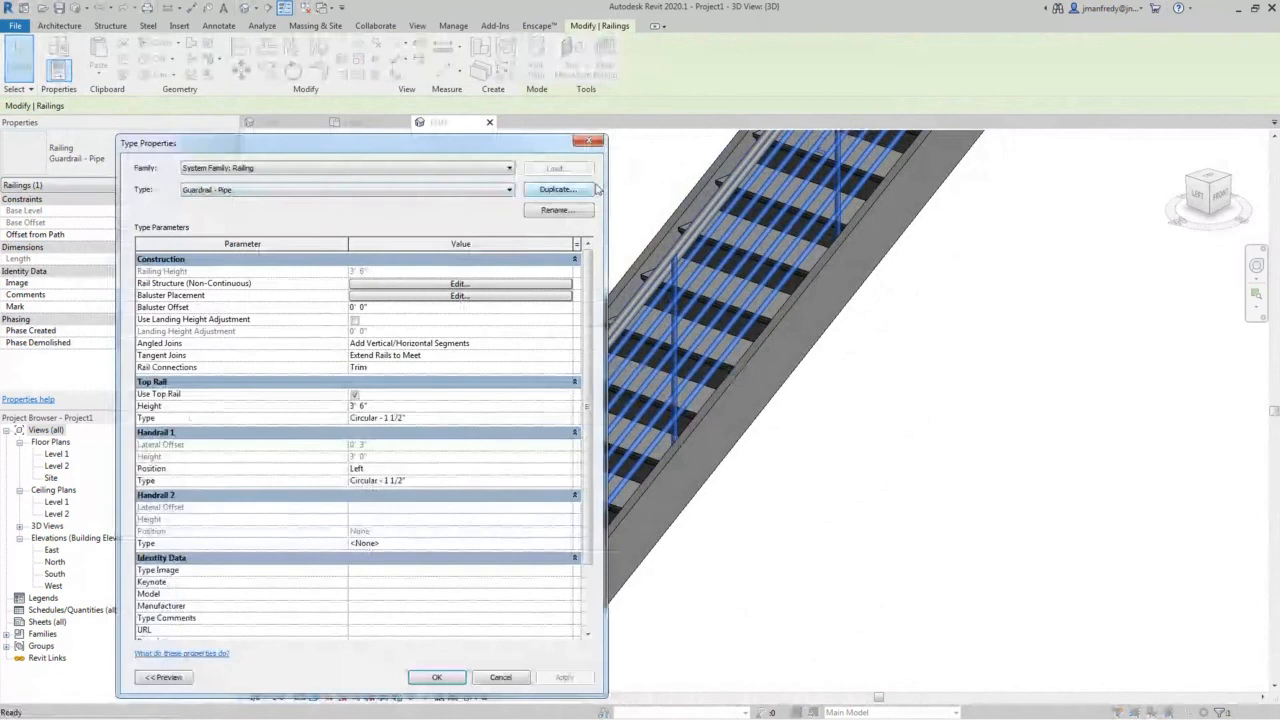
click(557, 189)
text(Railing Guardrail - Pipe No Handrail)
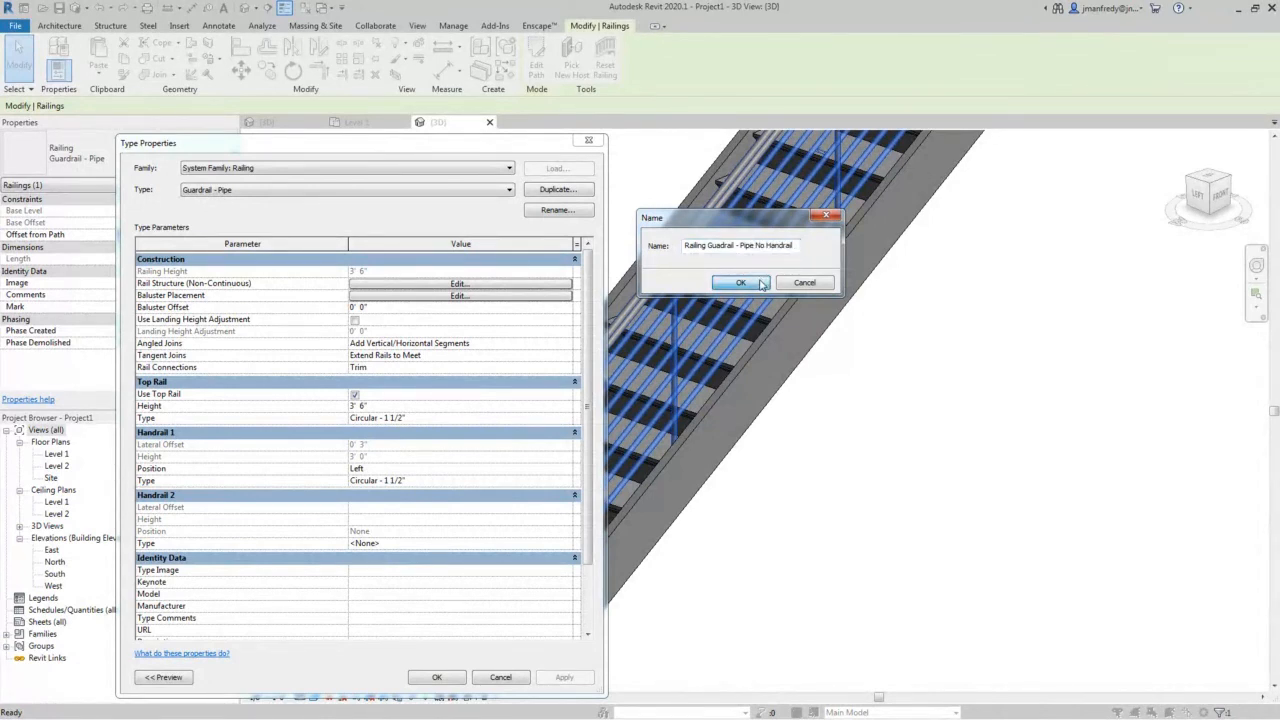
click(740, 283)
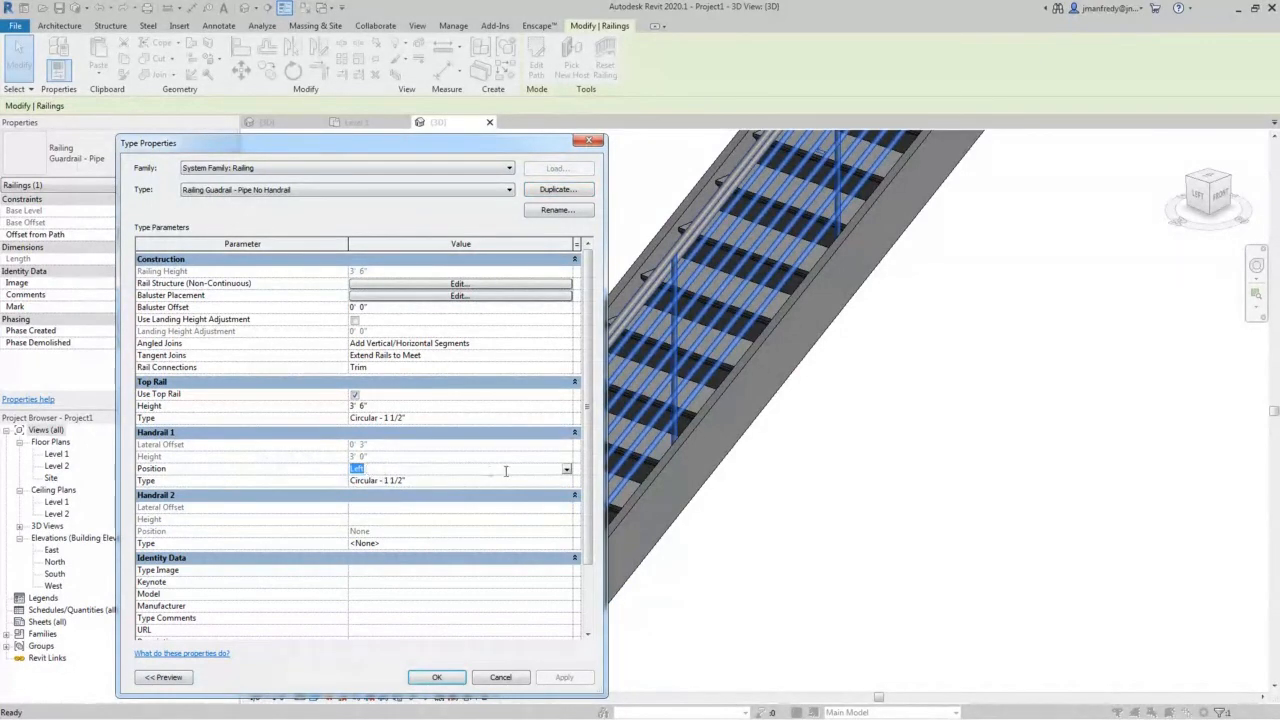
click(359, 468)
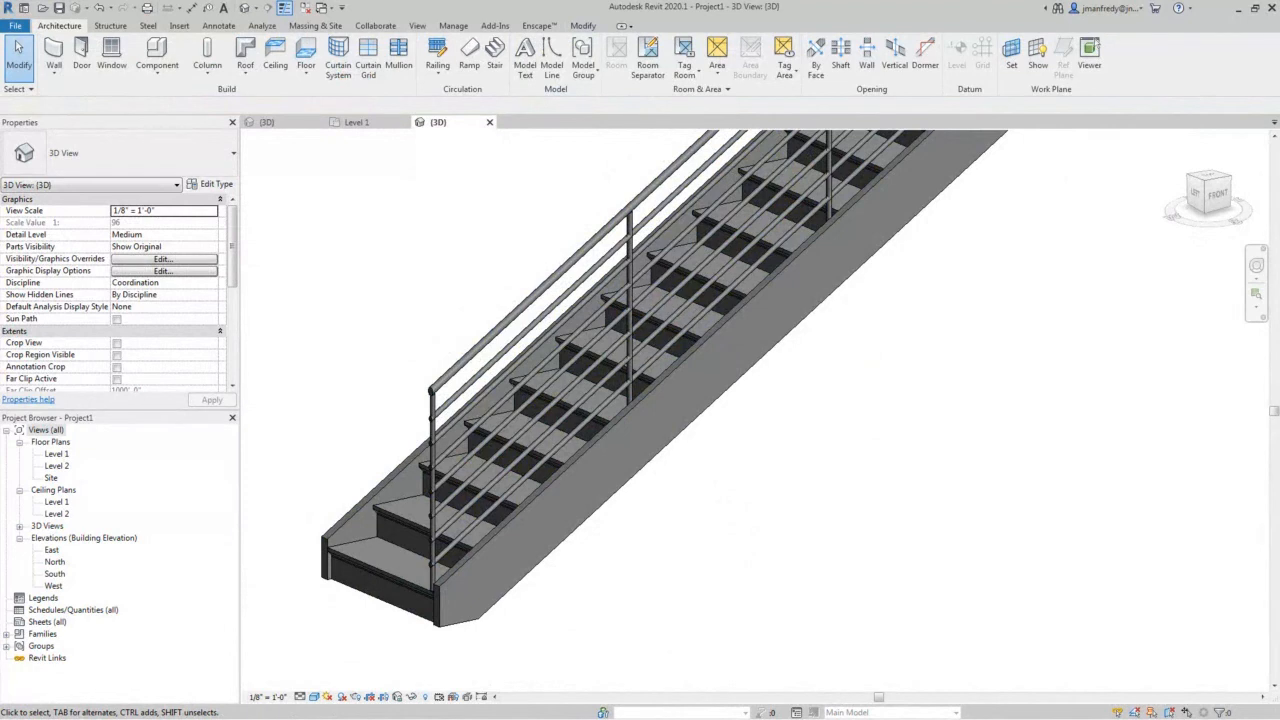
mouse_move(462, 372)
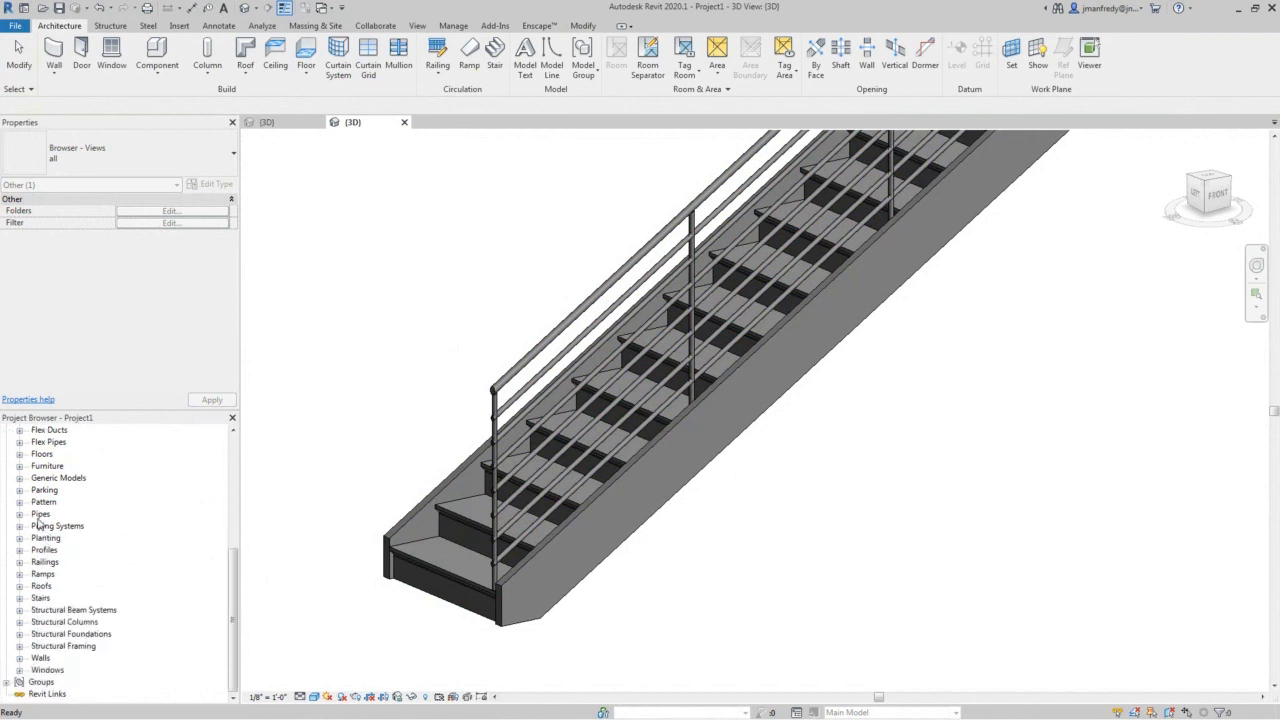
- Duplicate top rail type Circular - 1 1/2" as Circular 1 1/2" Post Ext and view its properties
click(20, 561)
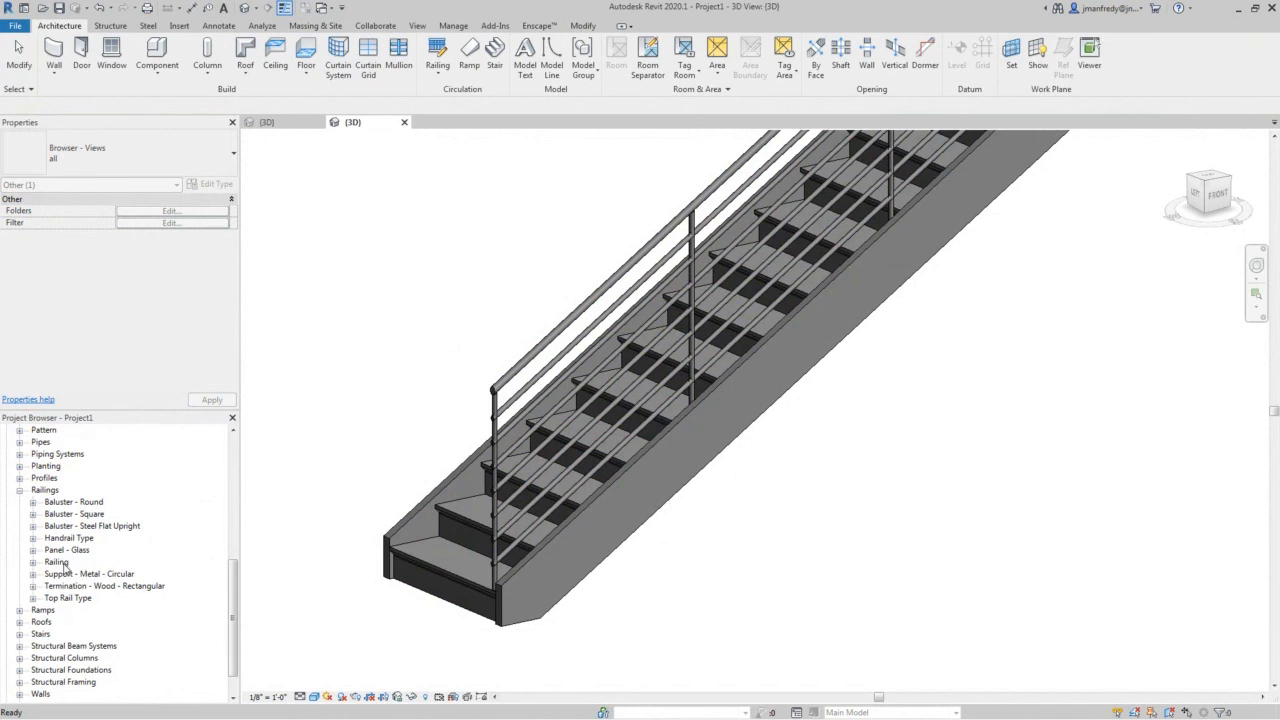
mouse_move(148, 555)
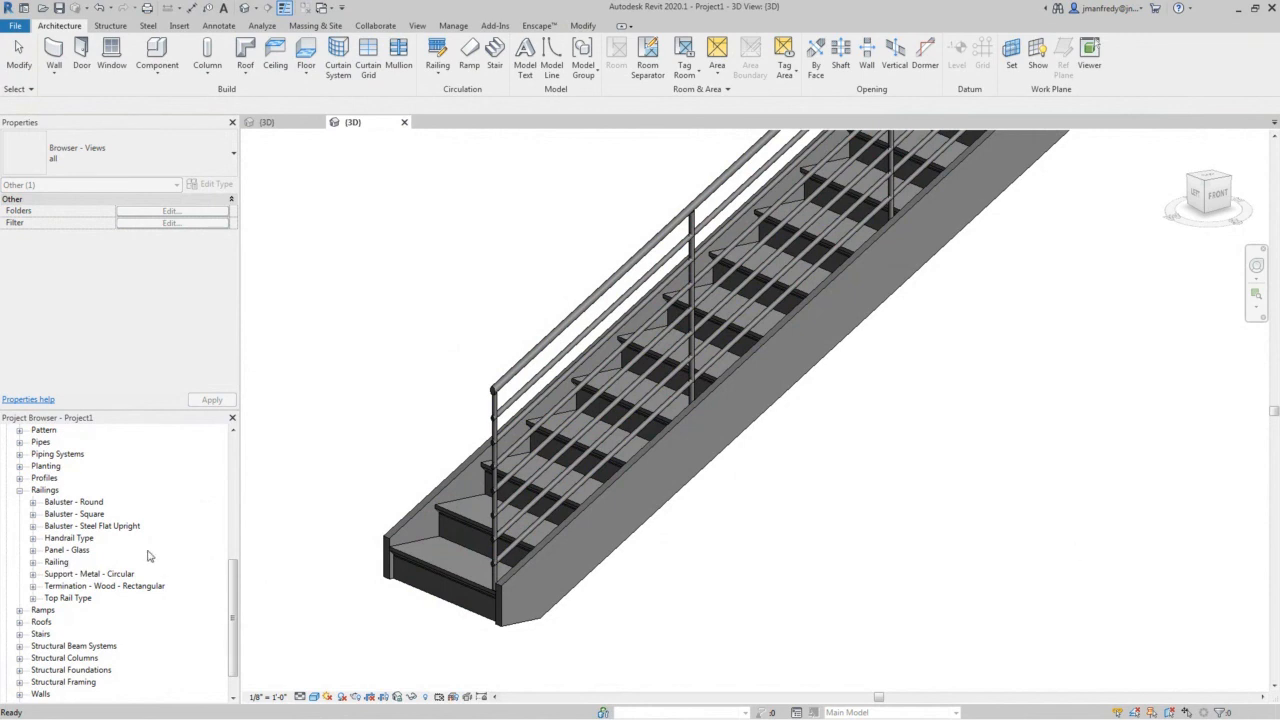
mouse_move(44, 608)
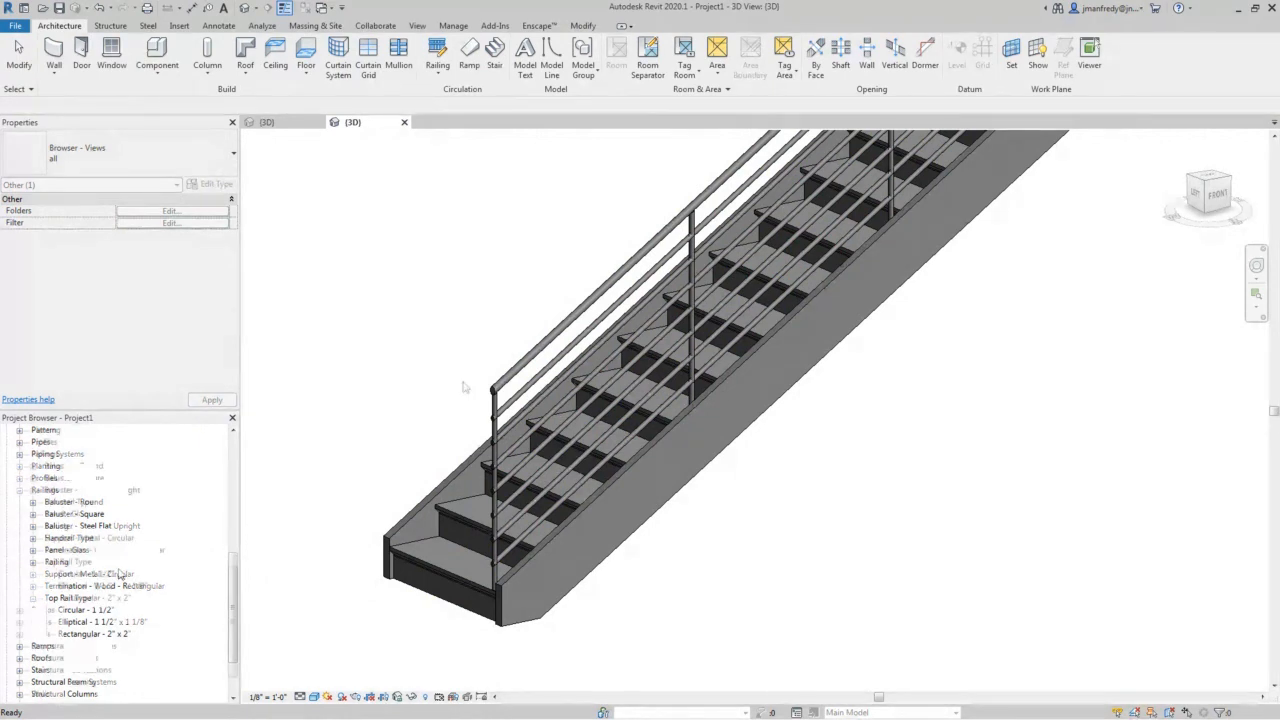
scroll(down, 3)
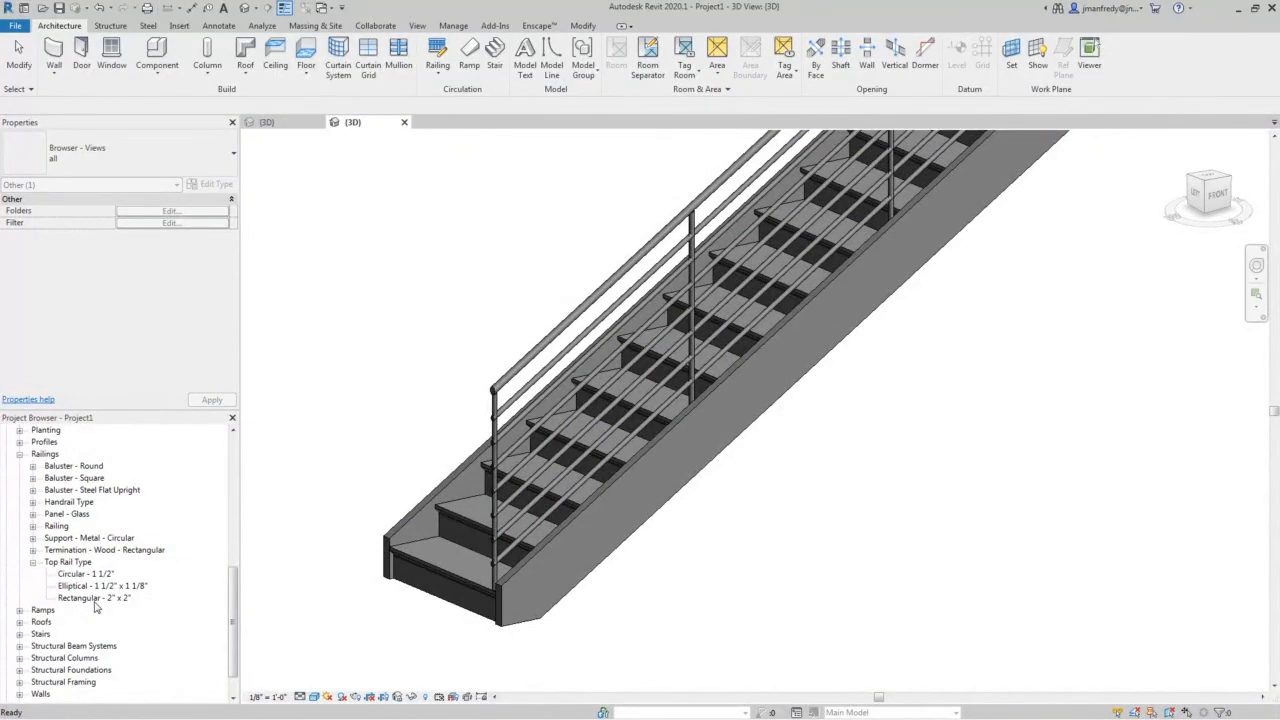
mouse_move(95, 580)
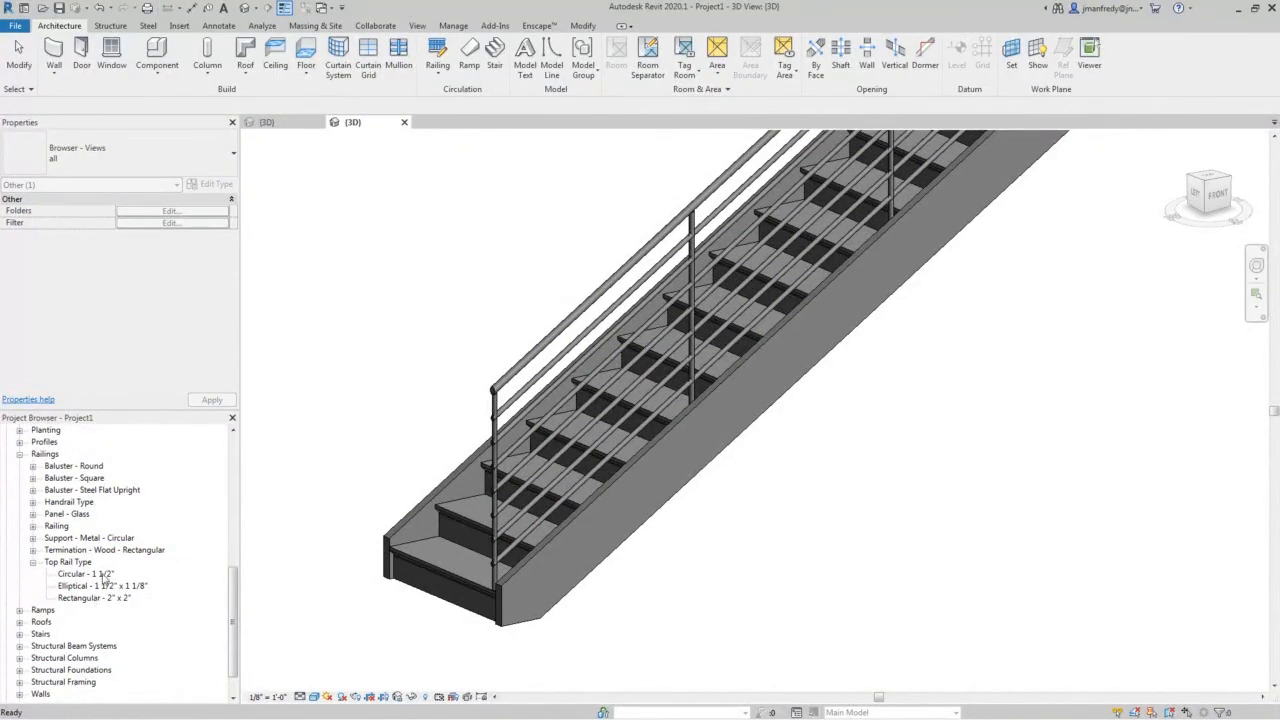
click(85, 573)
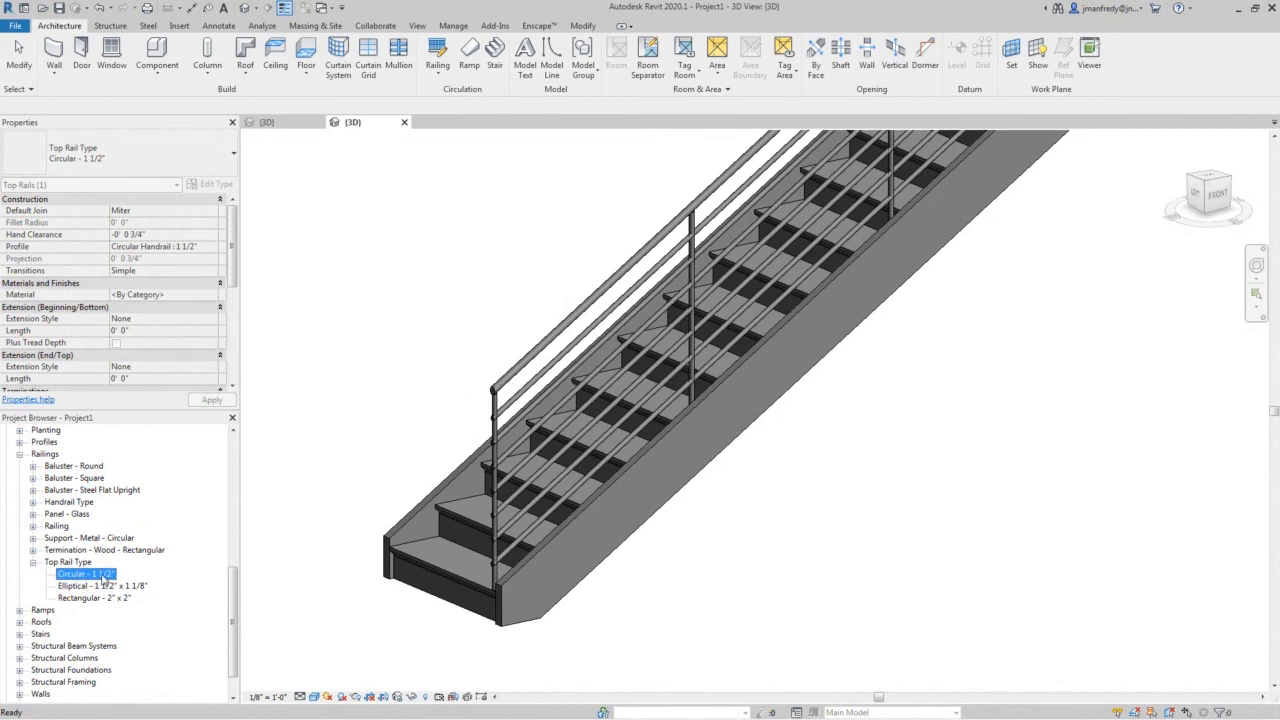
right_click(85, 573)
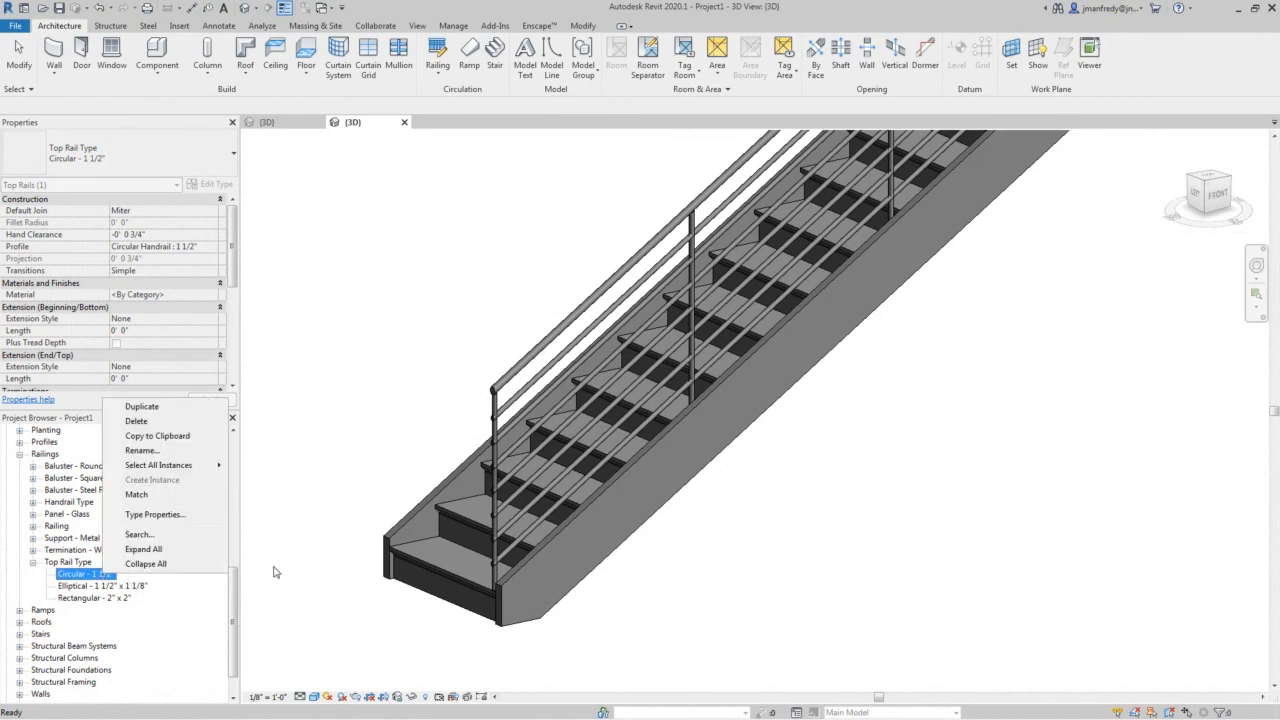
click(208, 474)
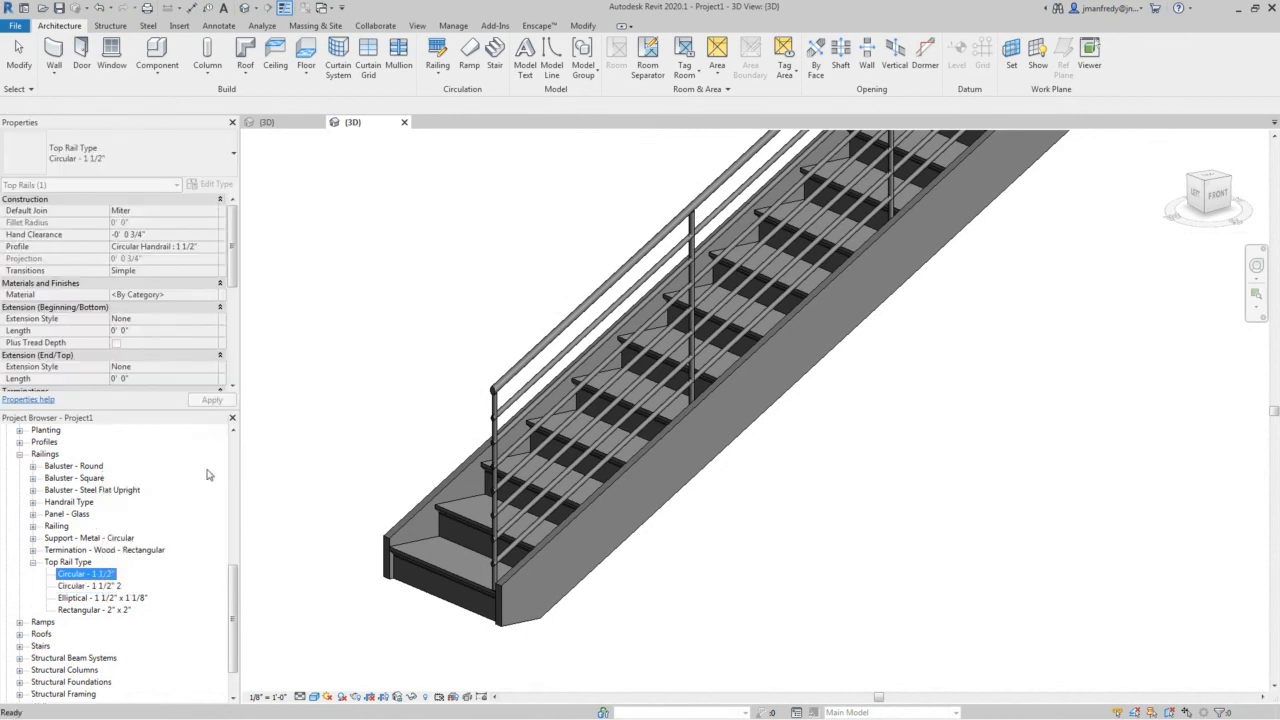
right_click(85, 585)
text( Post Ext)
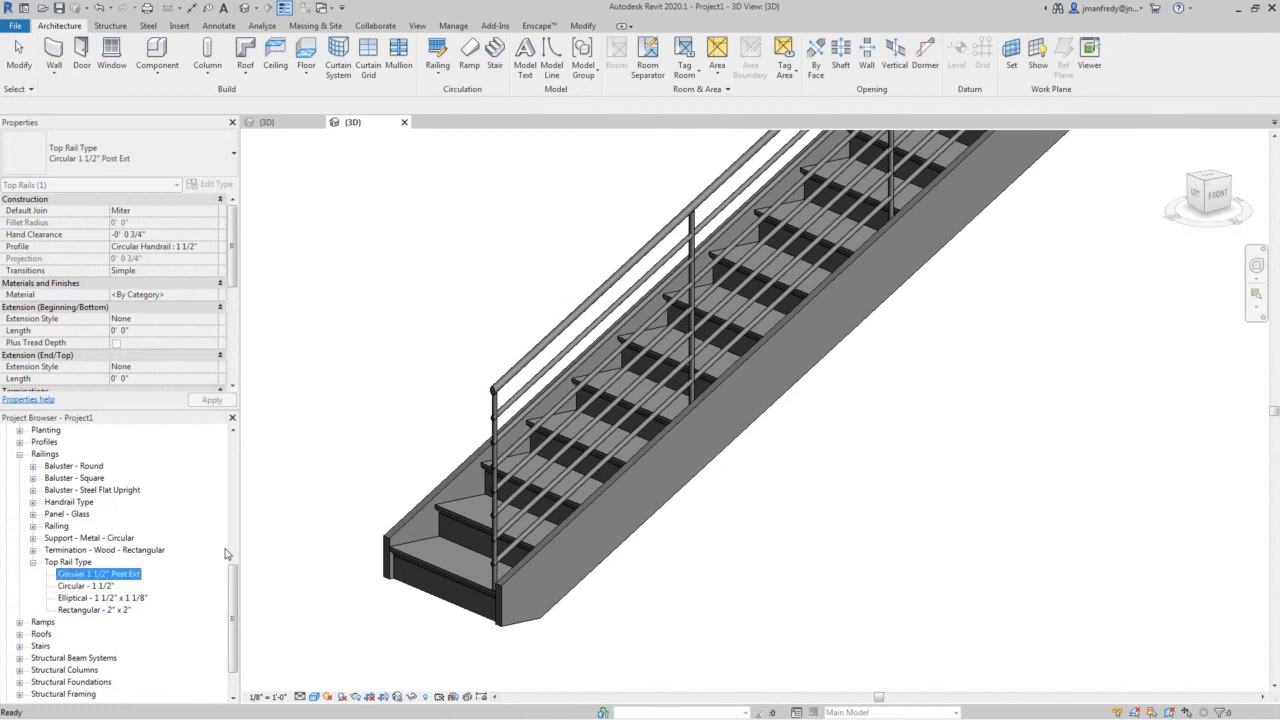
click(211, 183)
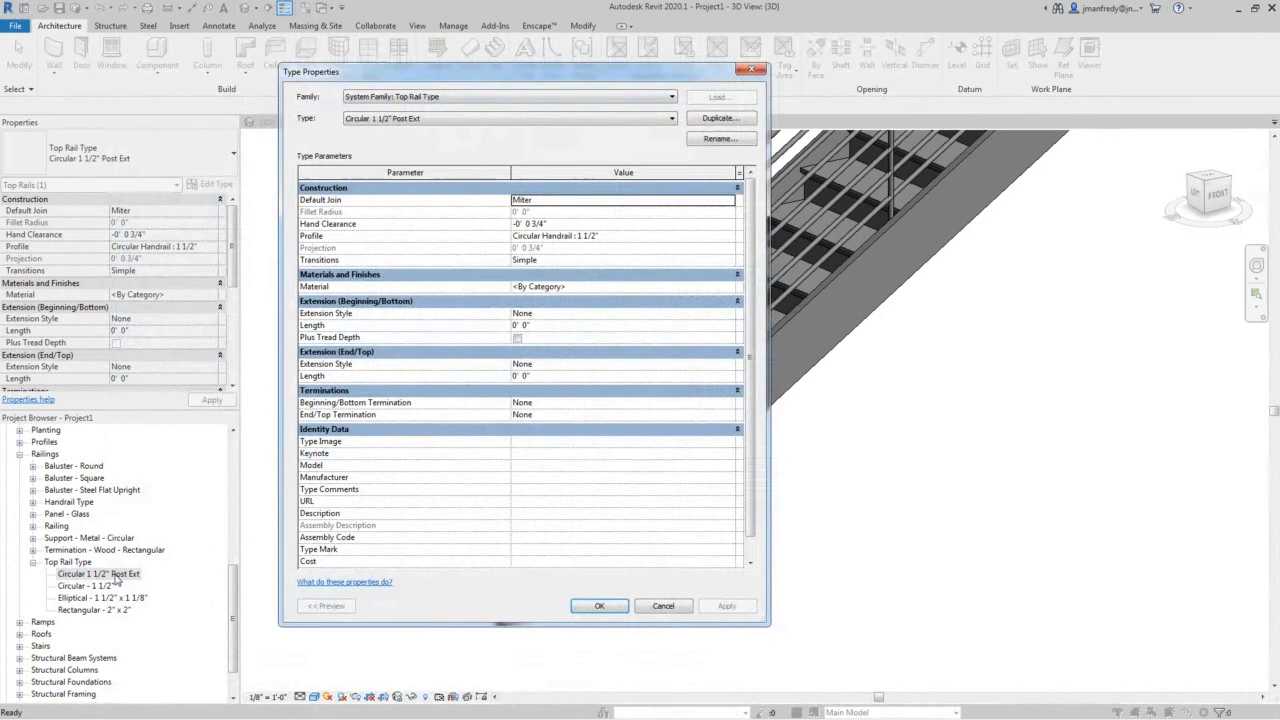
mouse_move(862, 190)
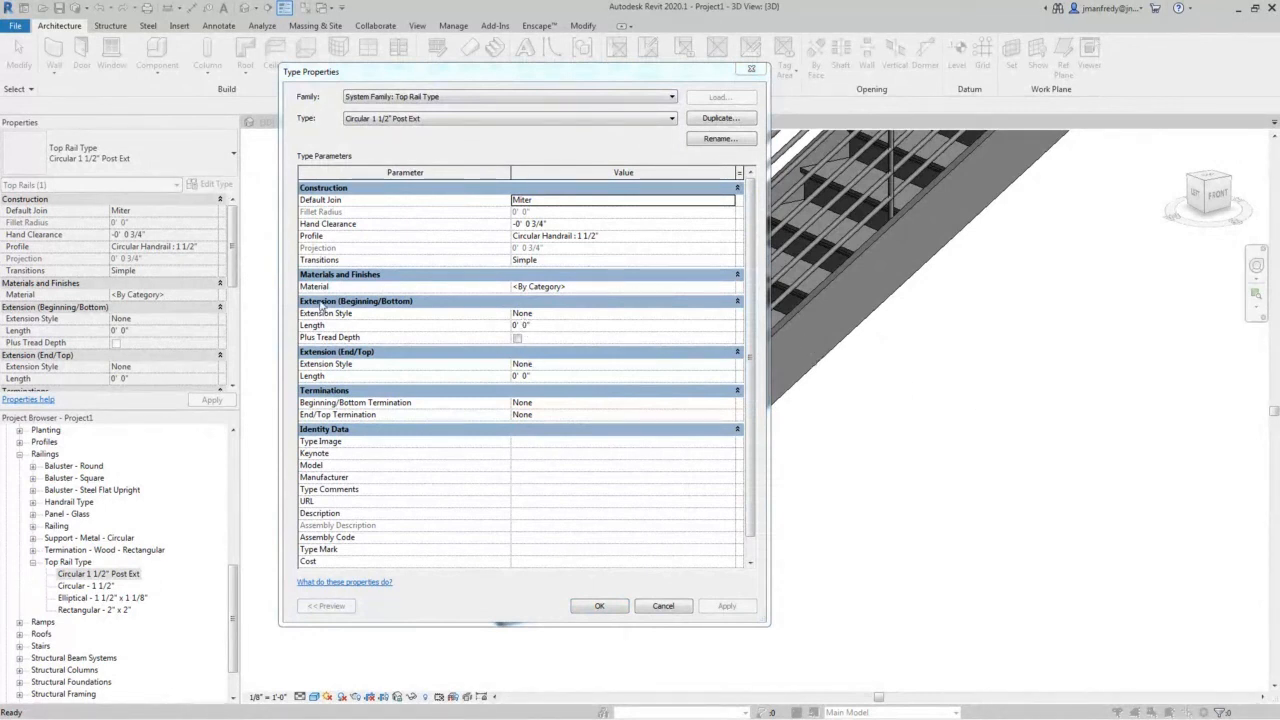
mouse_move(625, 318)
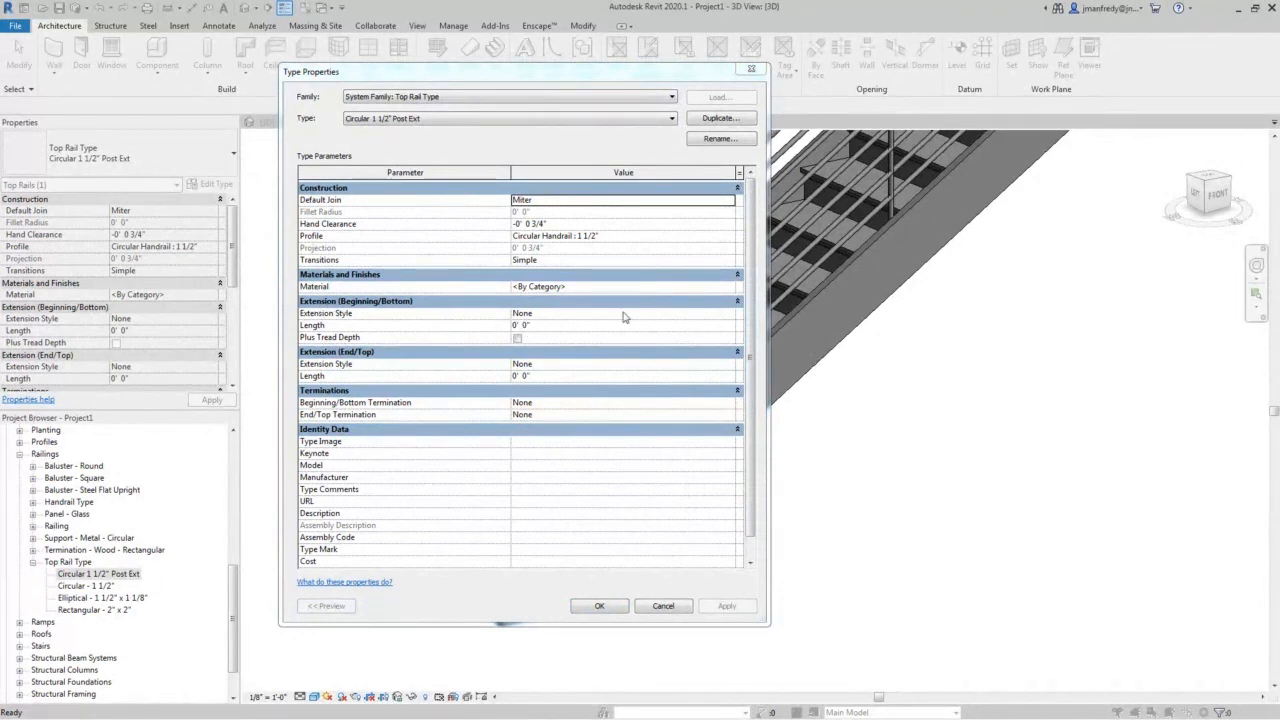
- Give the top rail a Floor bottom extension with tread depth and a Post top extension
click(623, 313)
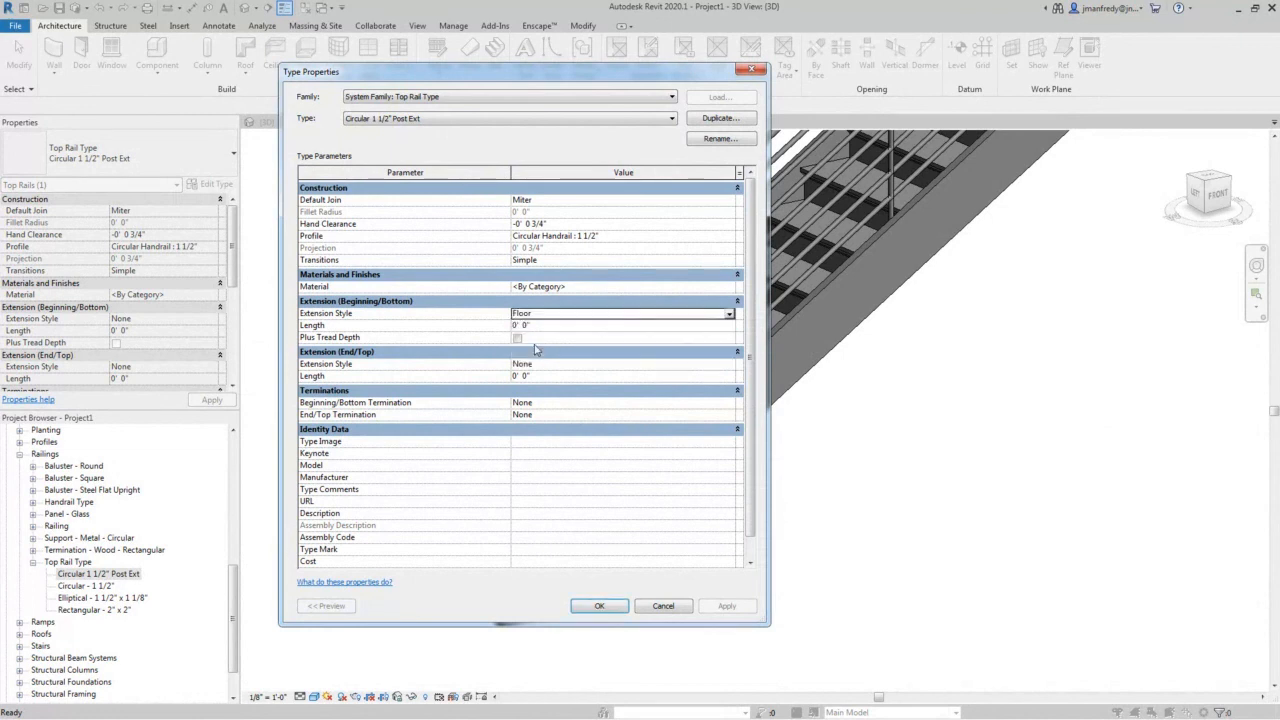
click(560, 325)
text(1)
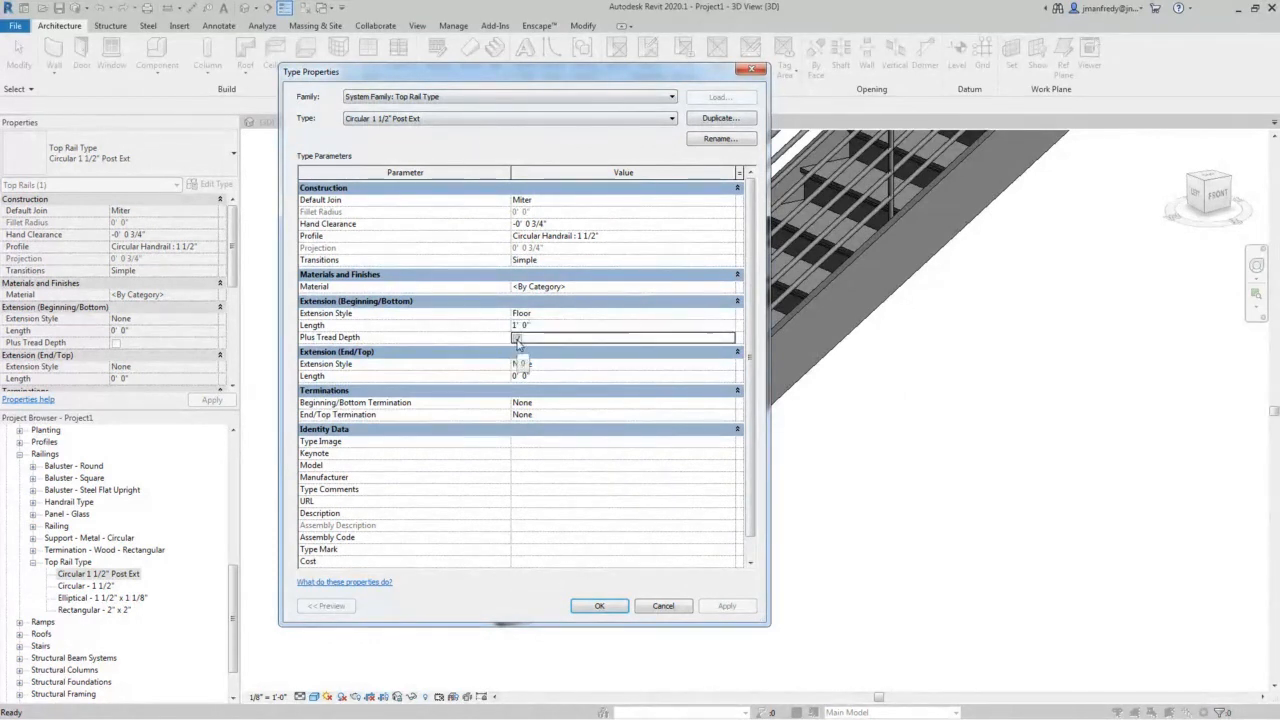
click(517, 337)
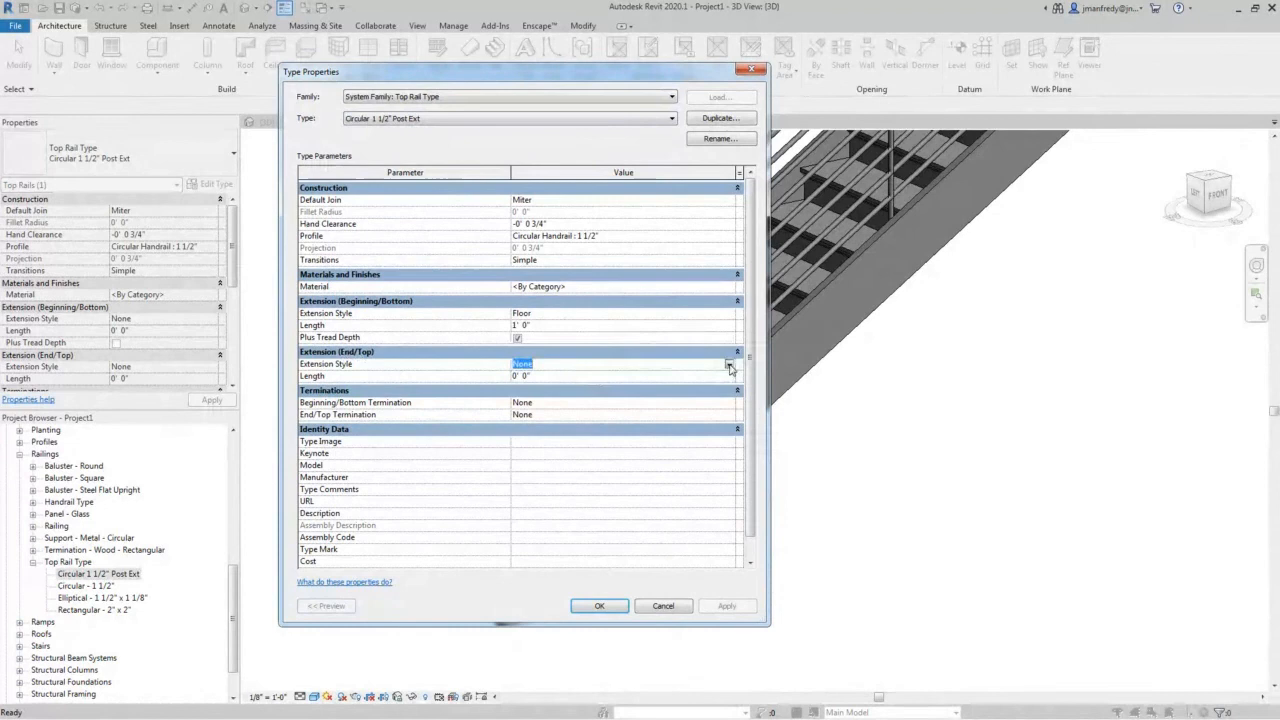
click(729, 363)
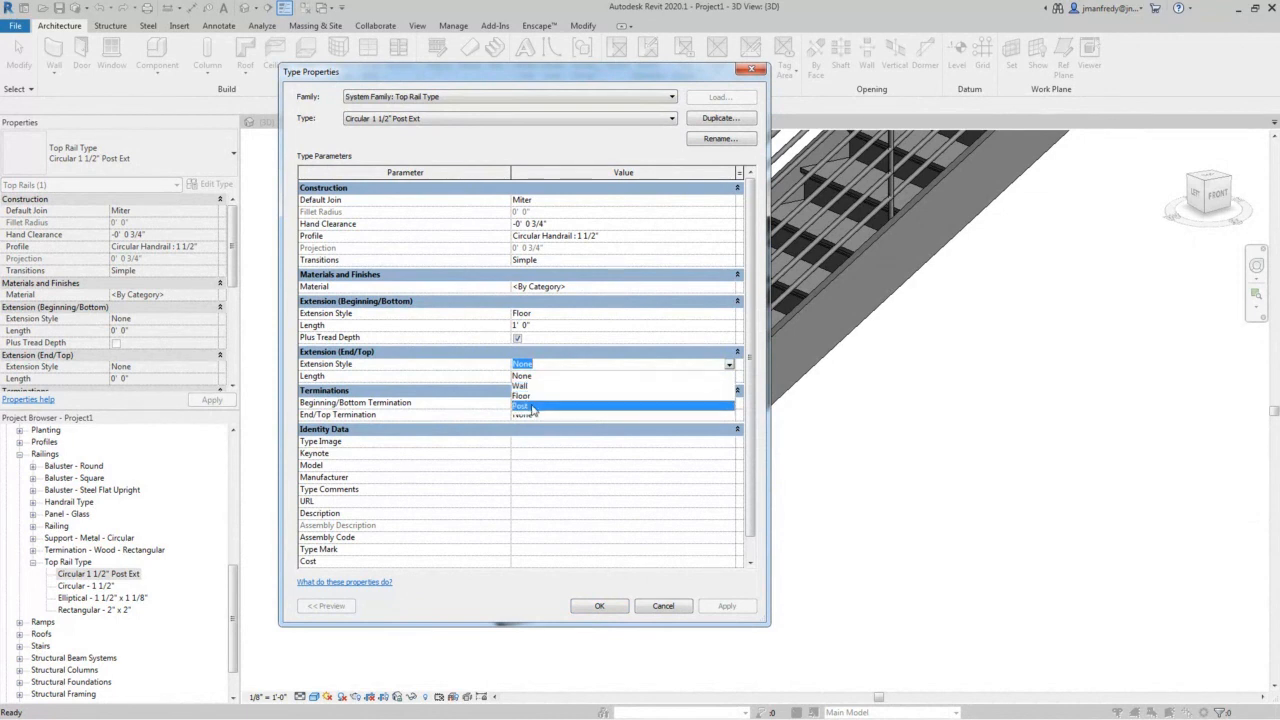
click(523, 402)
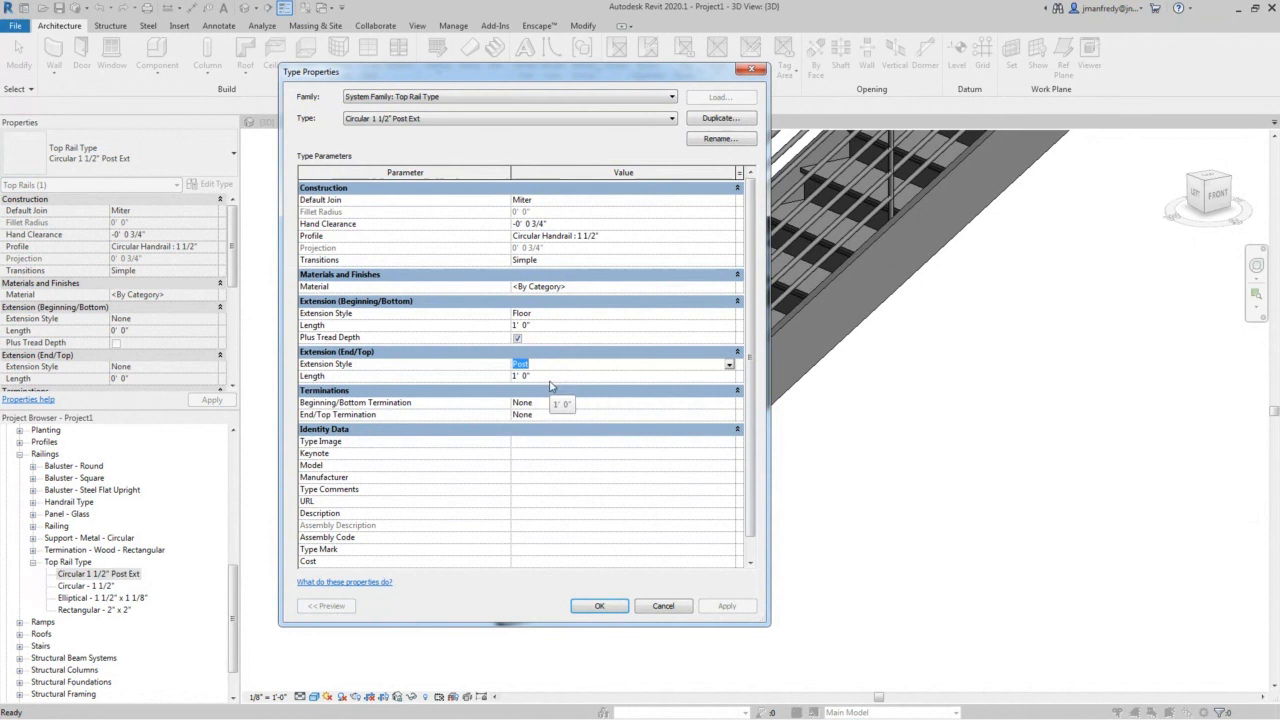
mouse_move(578, 408)
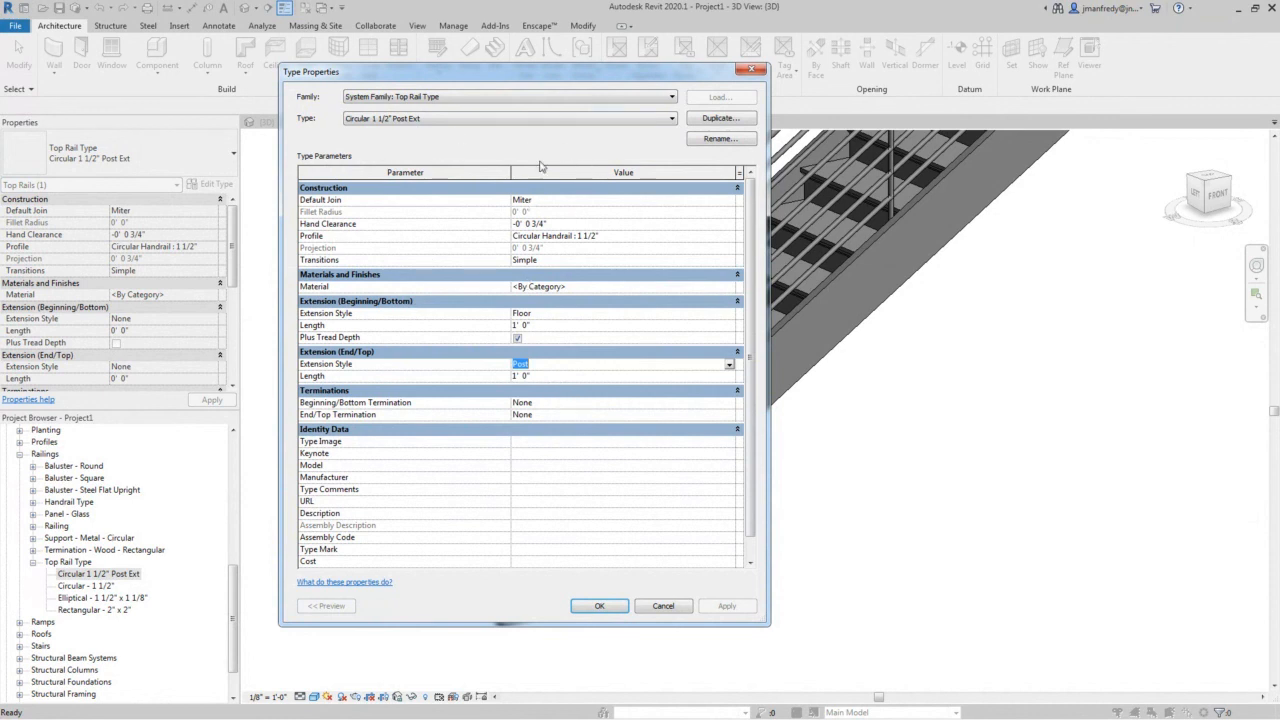
click(599, 606)
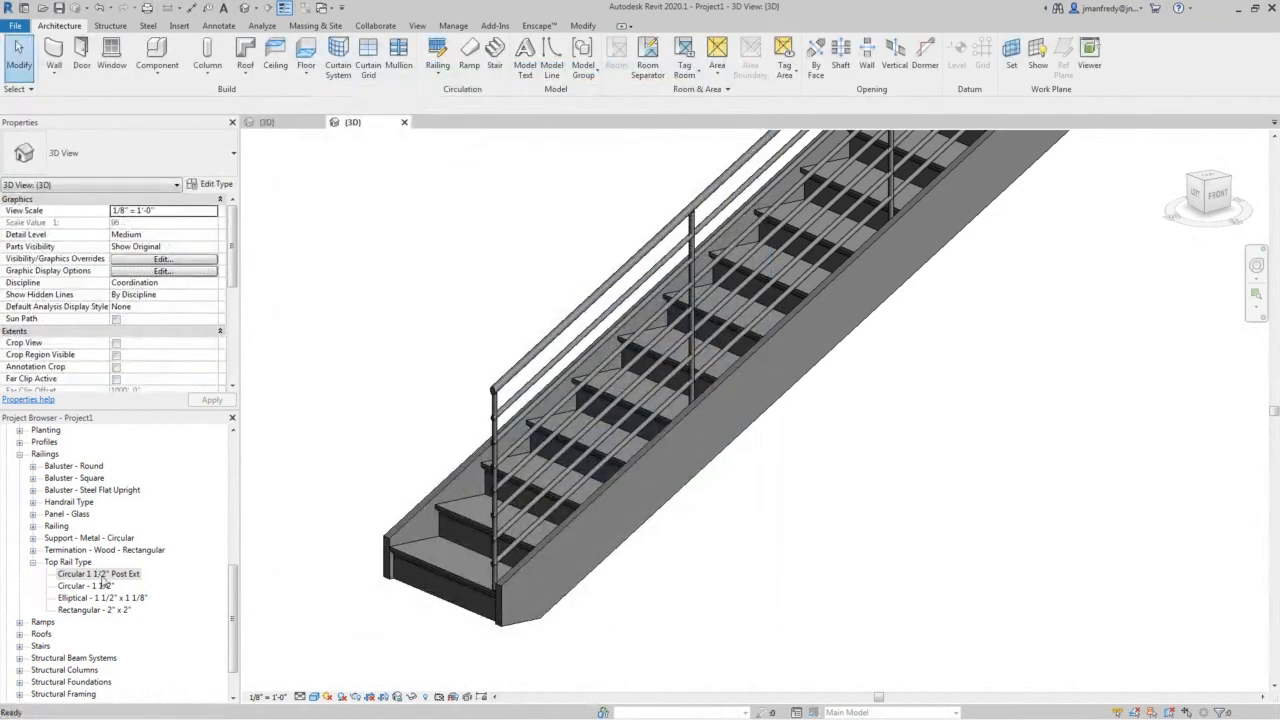
- Reselect the stair guardrail and open its Railing Guardrail - Pipe No Handrail type settings
click(45, 453)
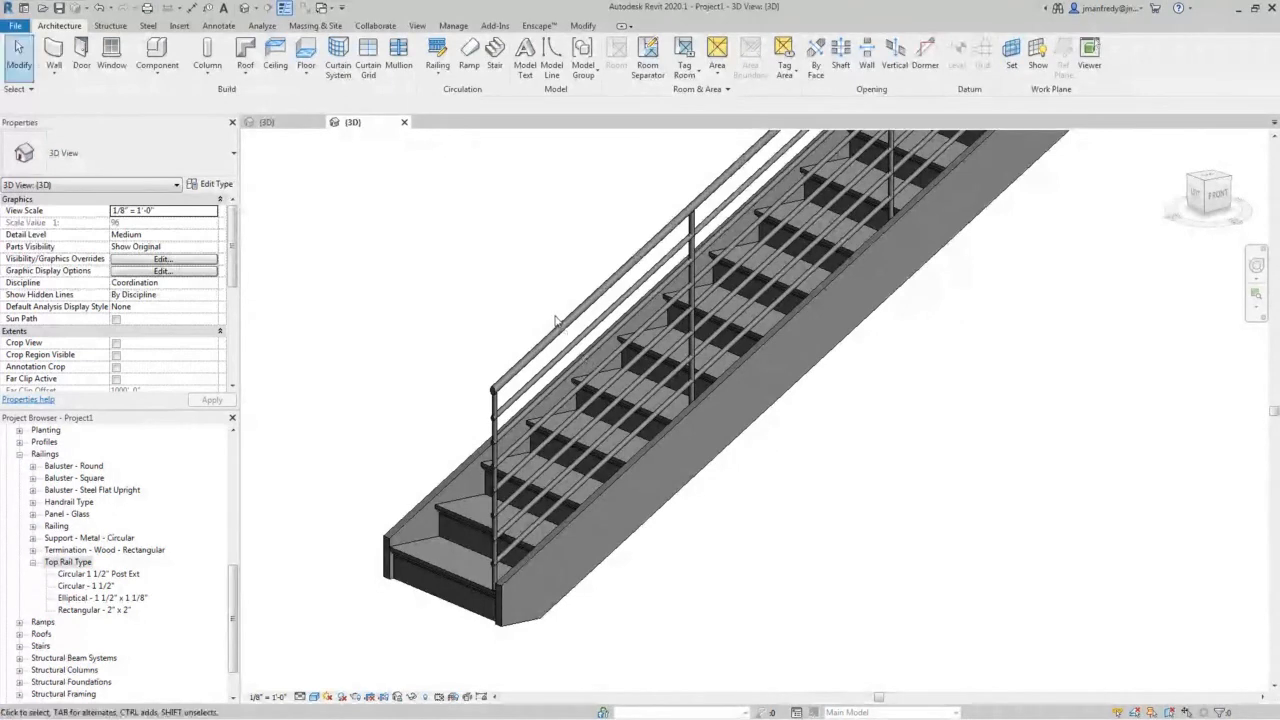
click(545, 345)
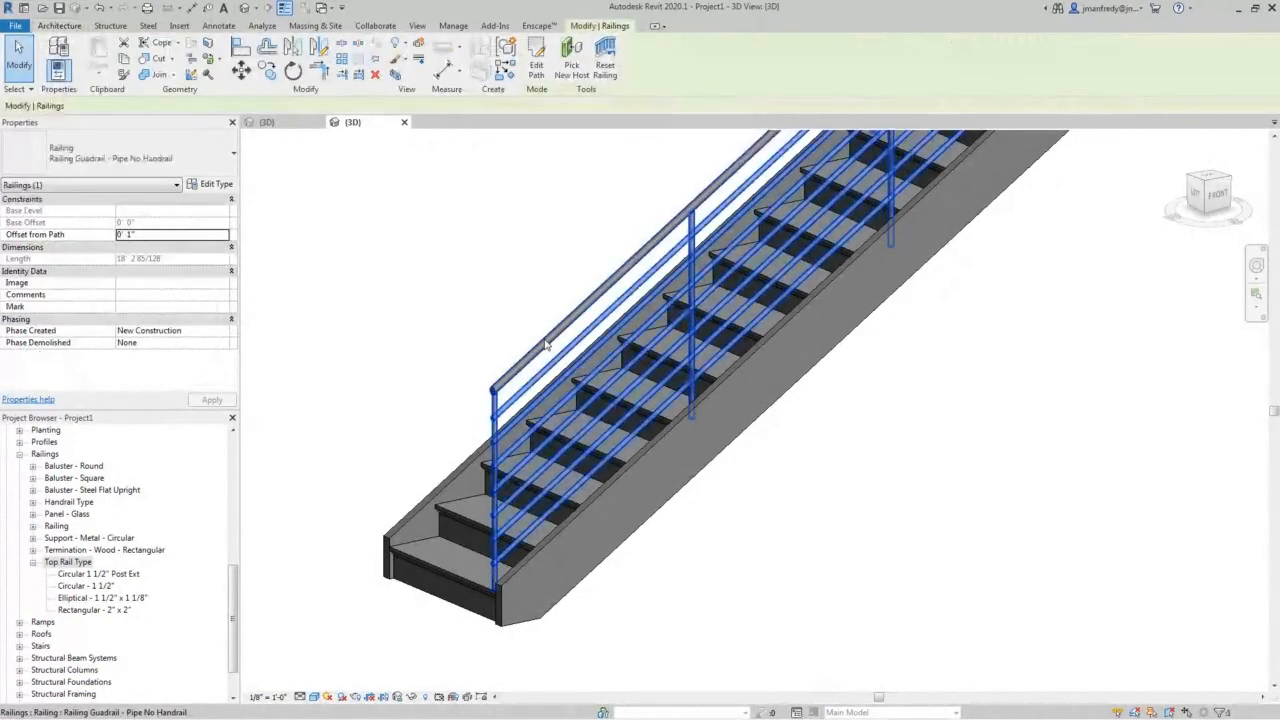
mouse_move(545, 345)
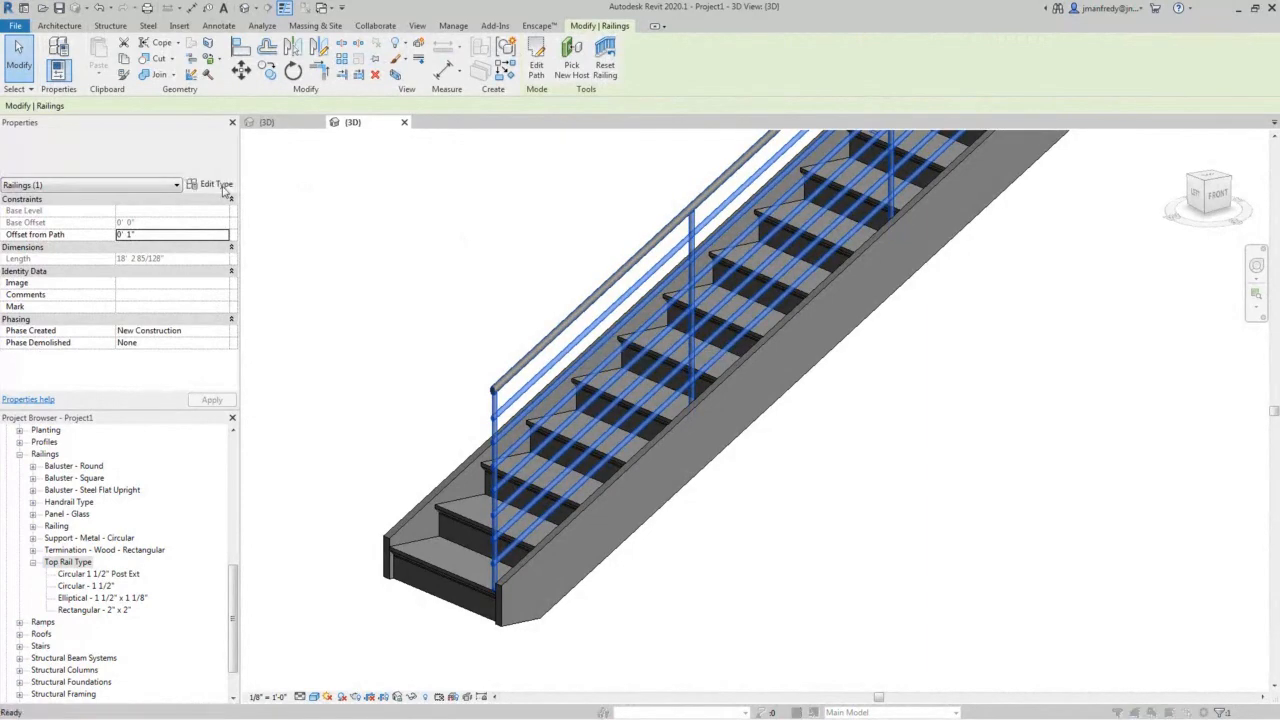
click(216, 184)
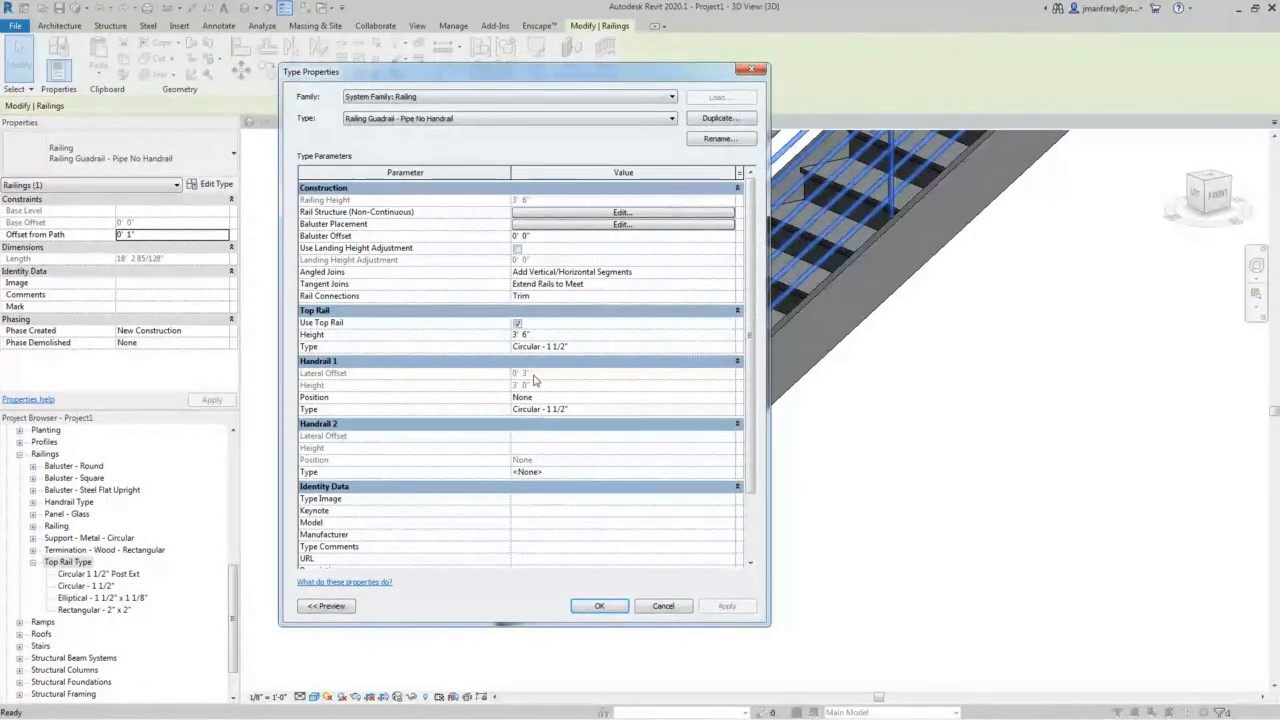
mouse_move(545, 457)
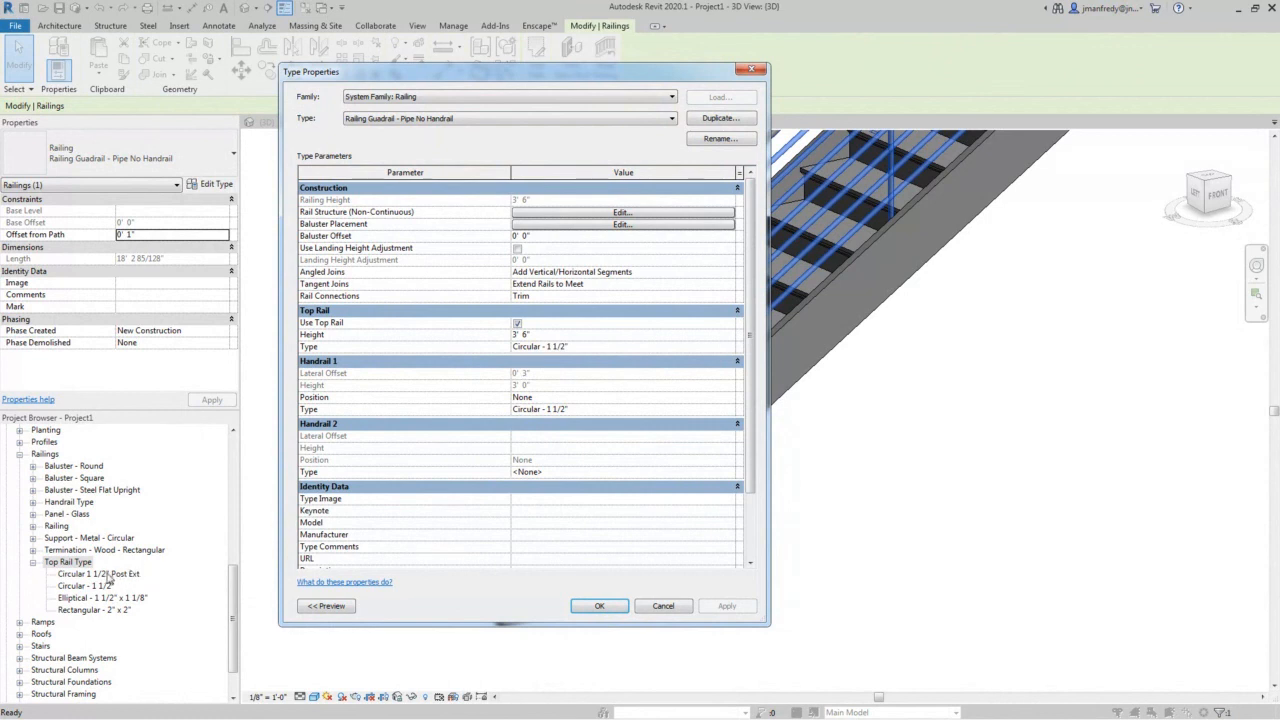
mouse_move(115, 608)
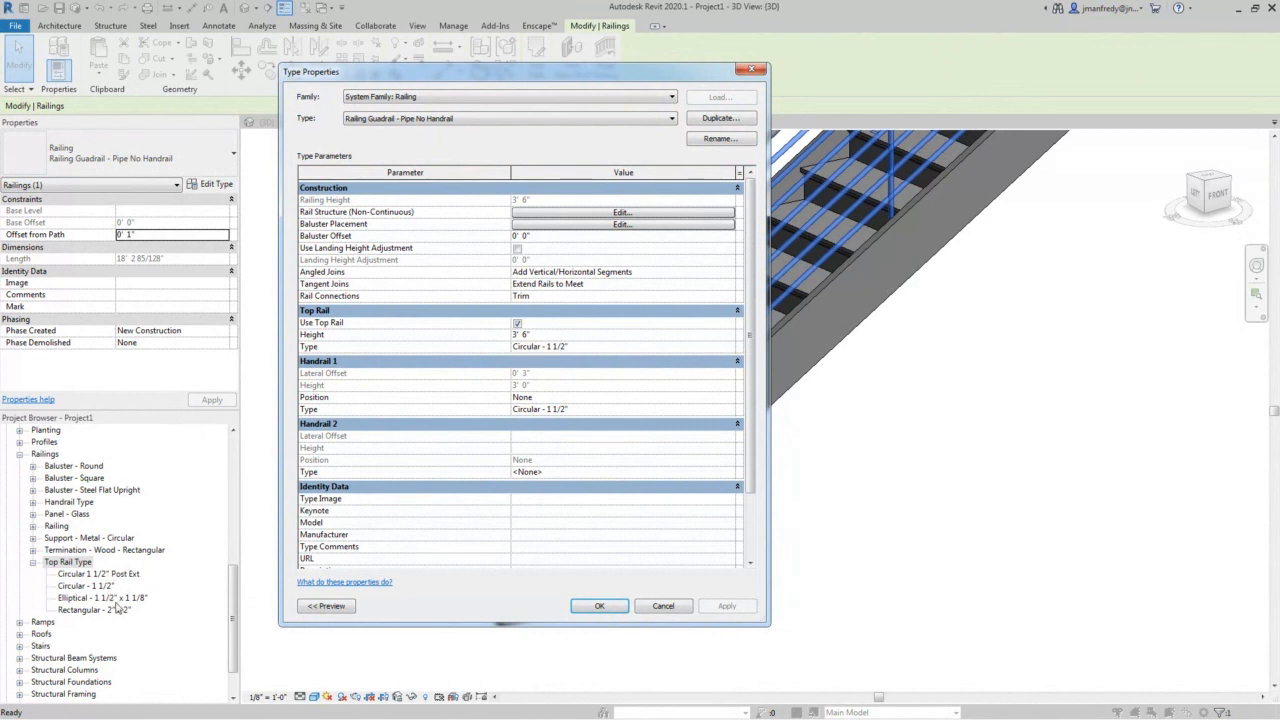
- Open the railing's Top Rail Type value, Circular - 1 1/2", for editing
click(620, 346)
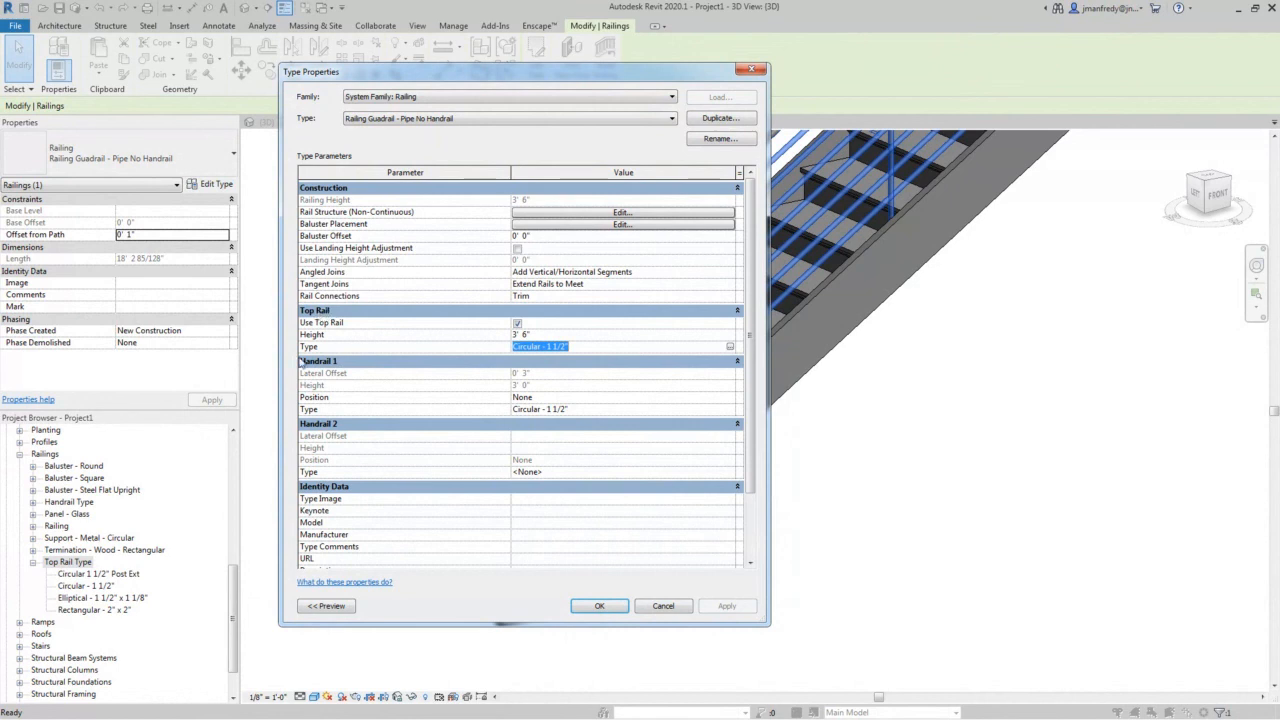
mouse_move(118, 583)
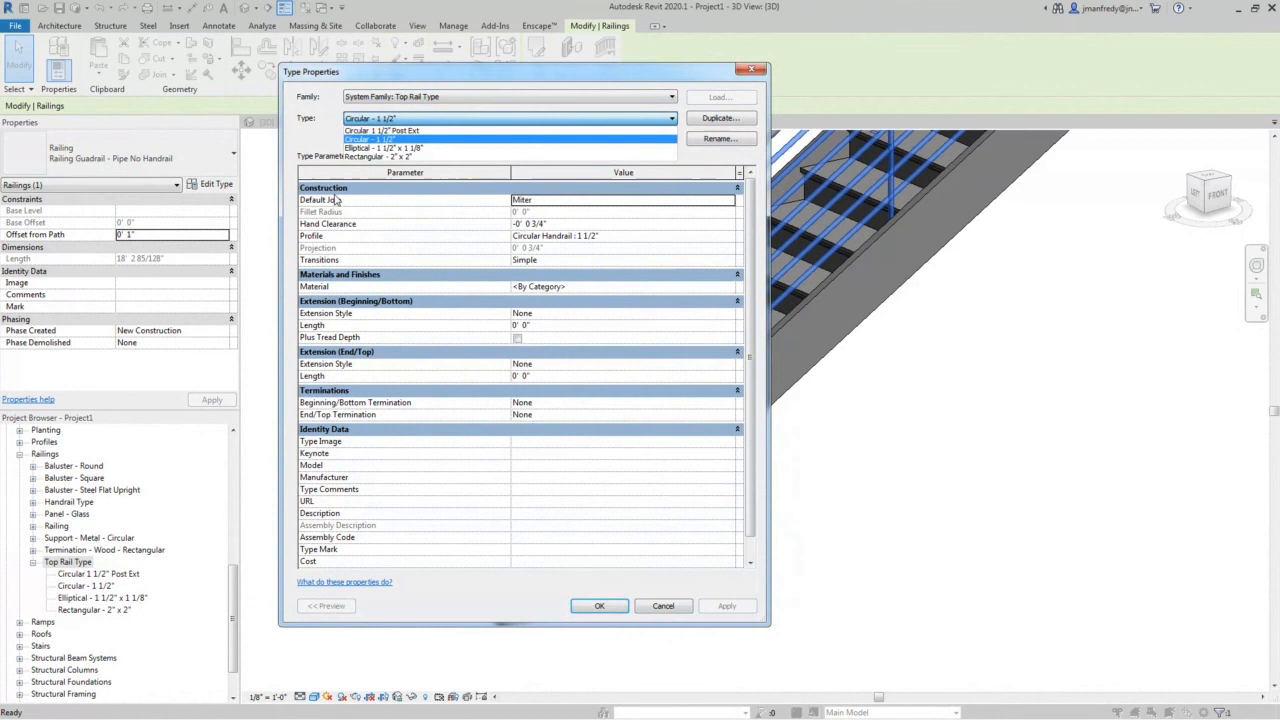
mouse_move(184, 487)
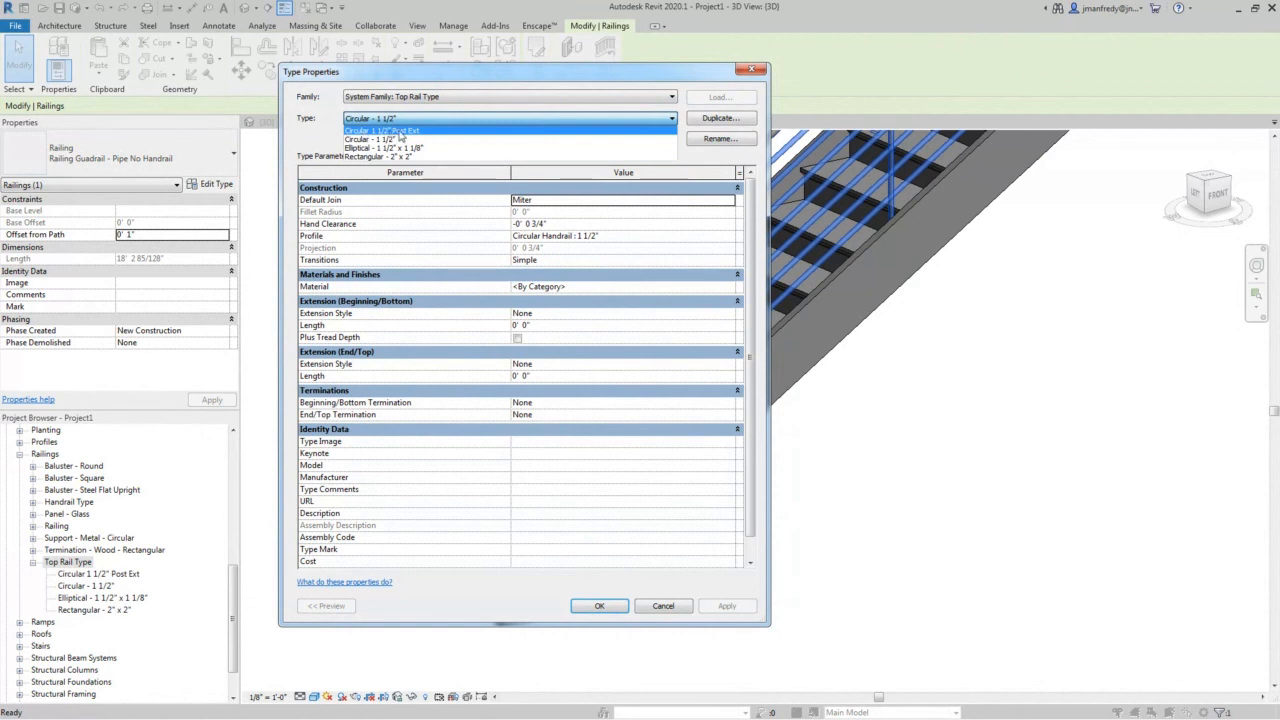
- Switch the top rail type to Circular 1 1/2" Post Ext
click(382, 130)
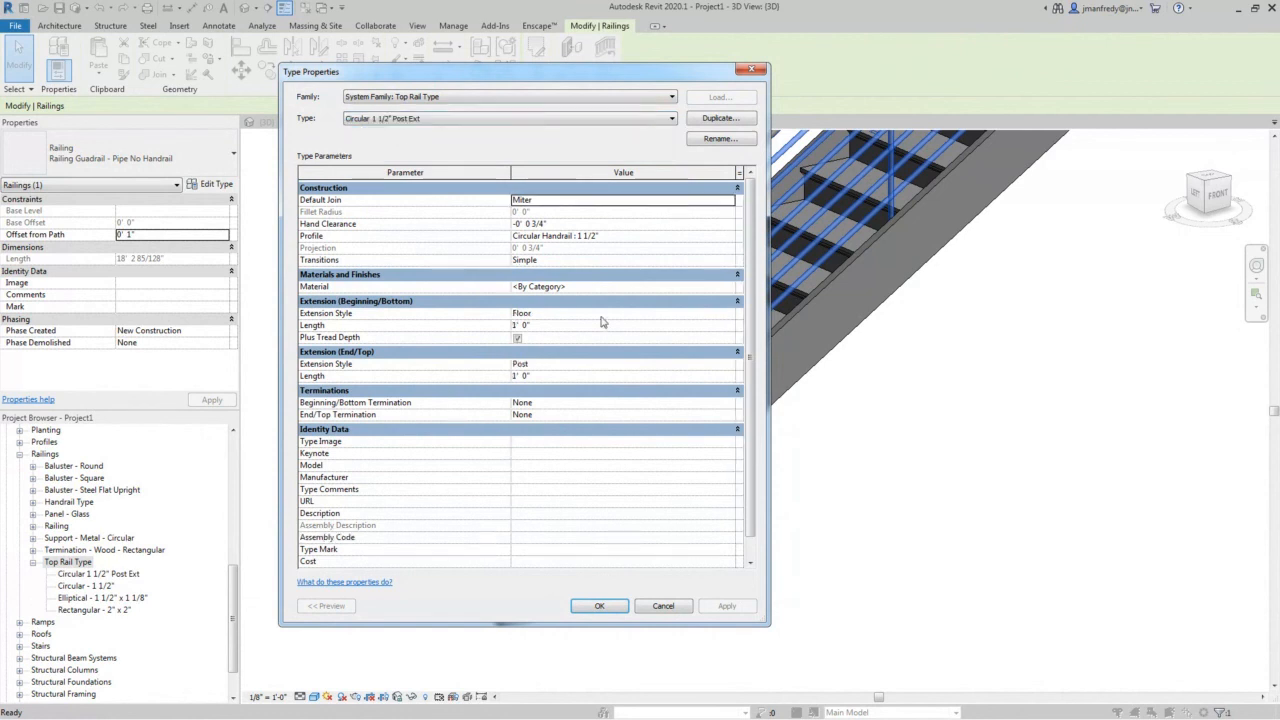
mouse_move(477, 523)
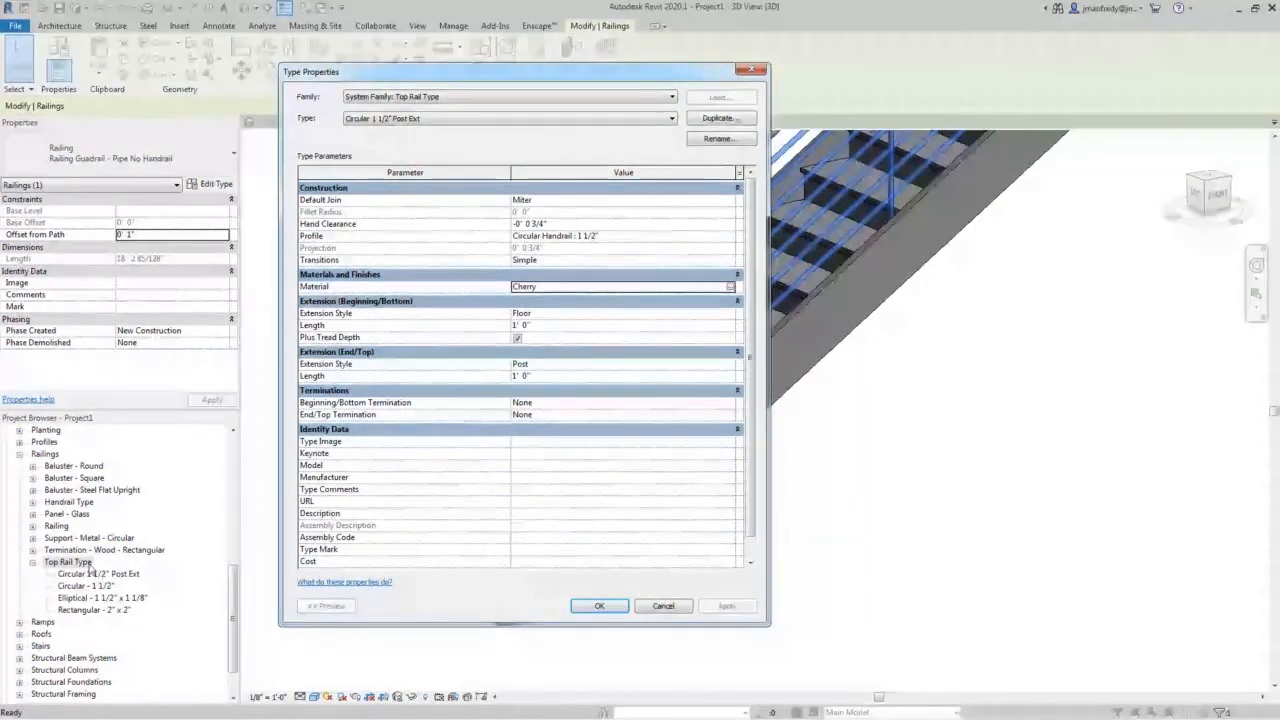
mouse_move(653, 397)
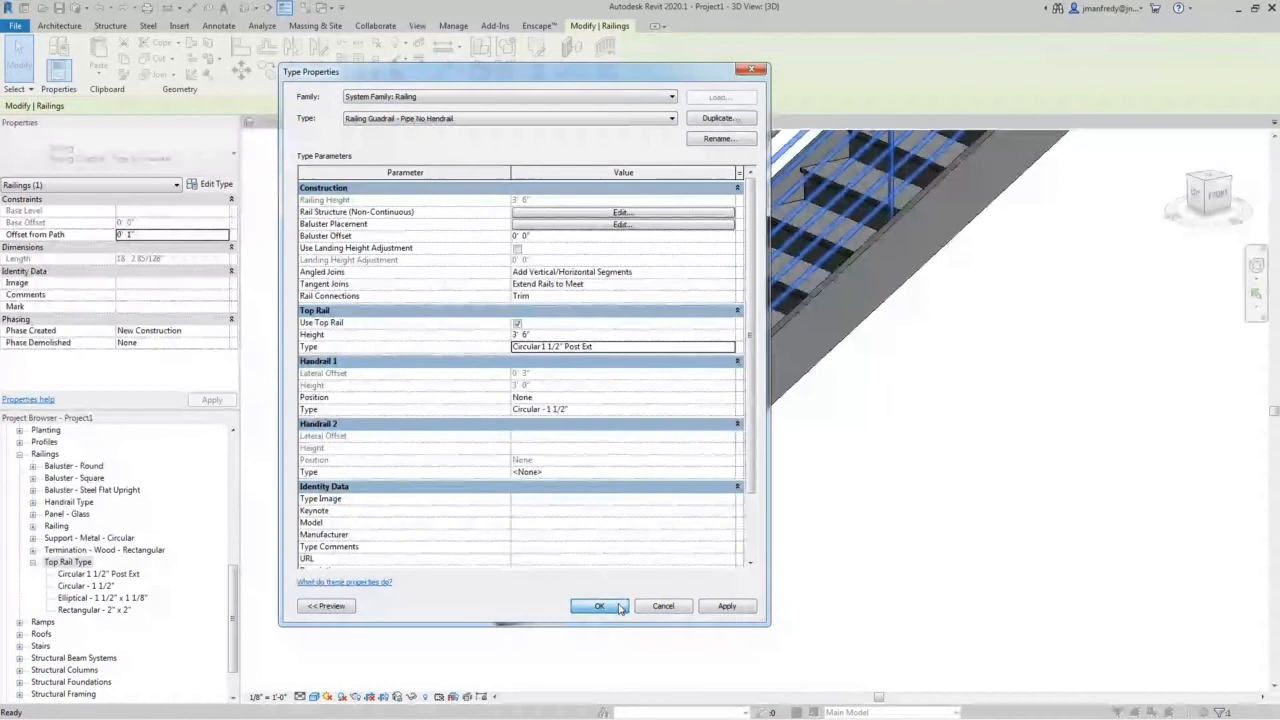
- Apply the Post Ext top rail to the railing and deselect to view it
click(599, 606)
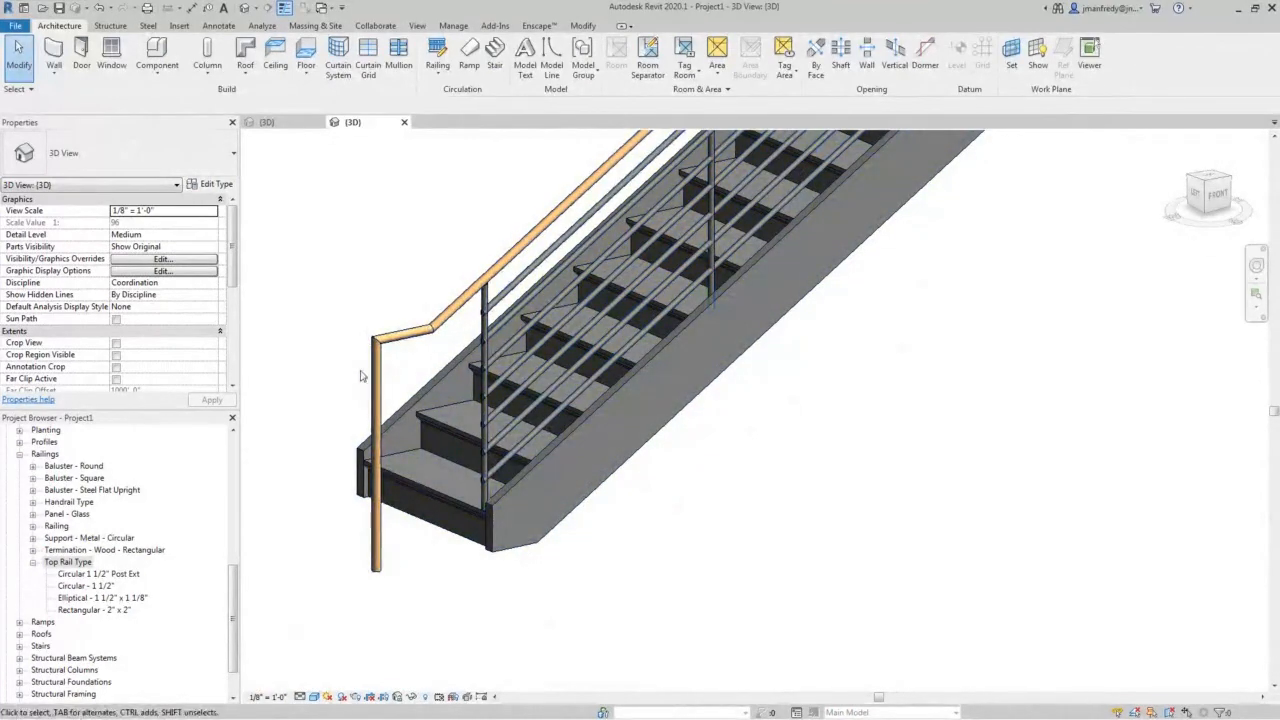
click(436, 536)
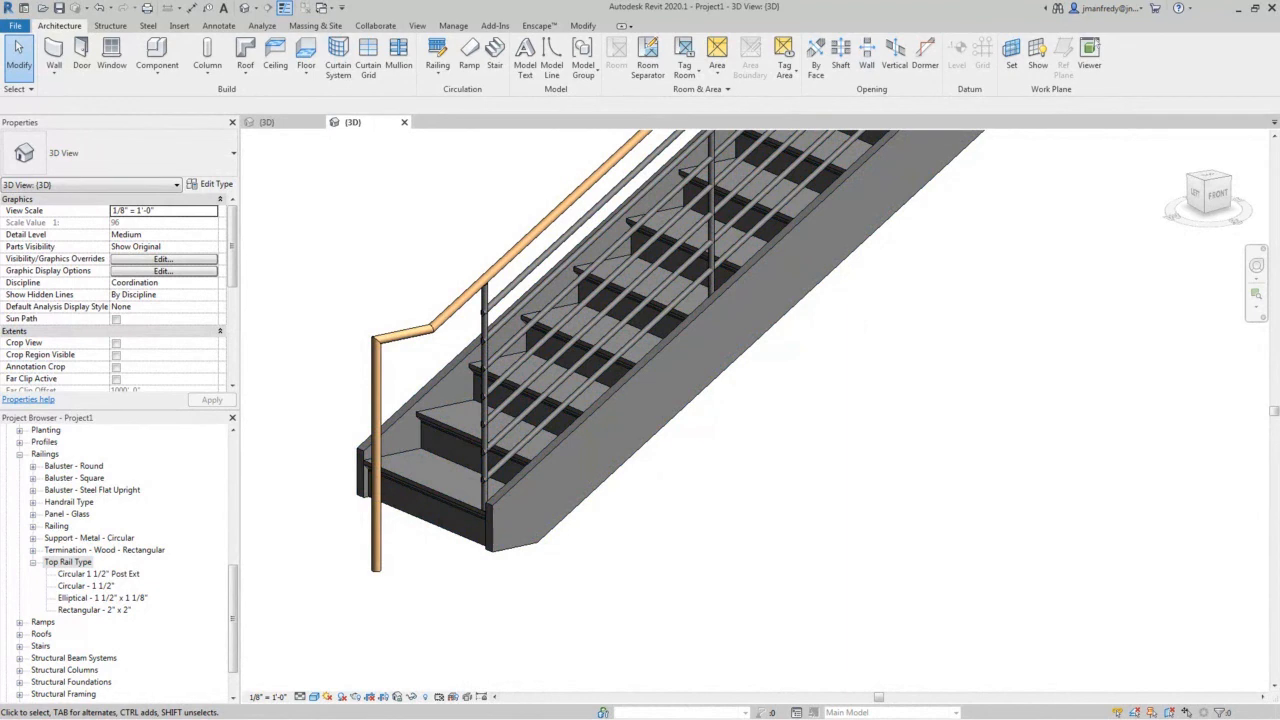
mouse_move(585, 478)
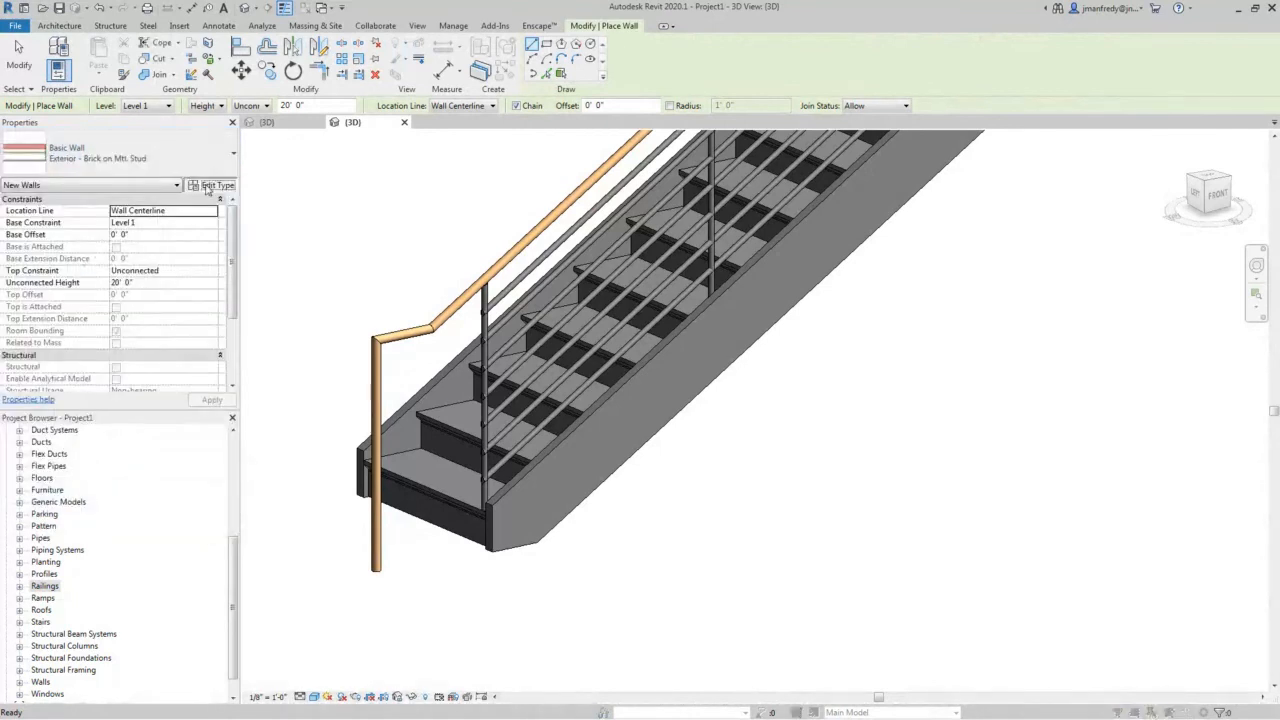
- Open the wall type settings and cancel without placing a wall
click(216, 184)
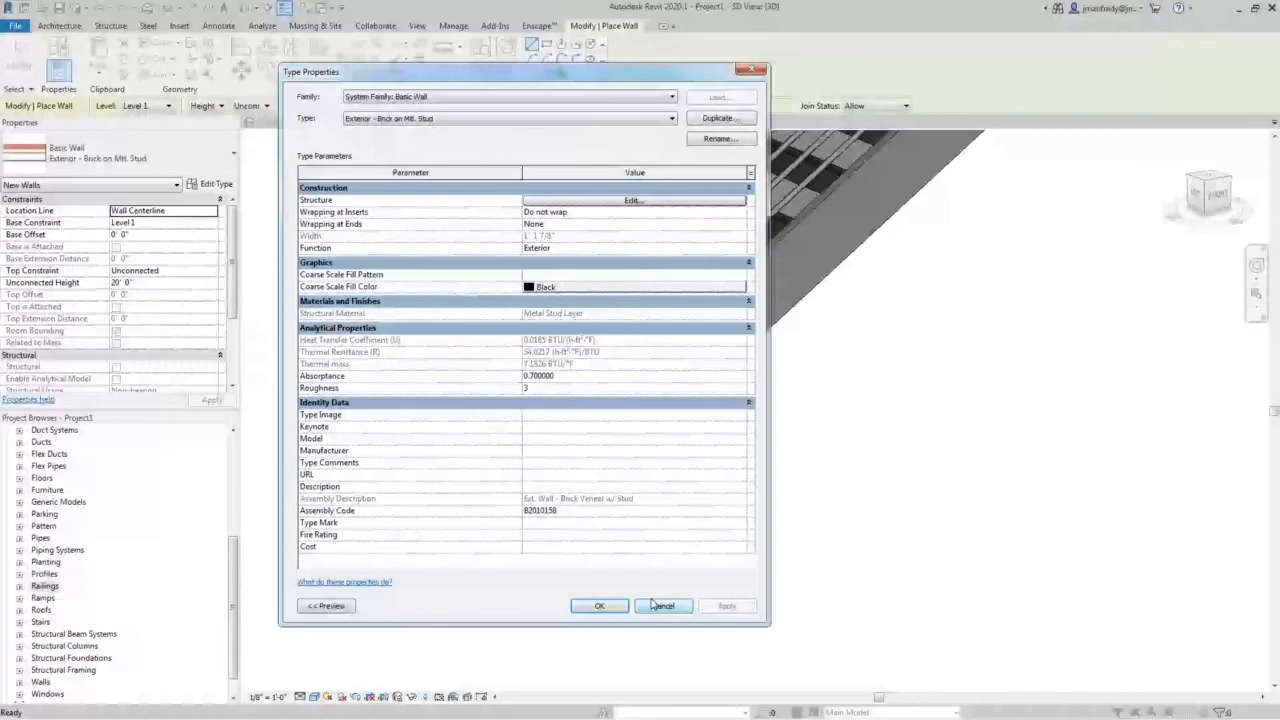
click(663, 606)
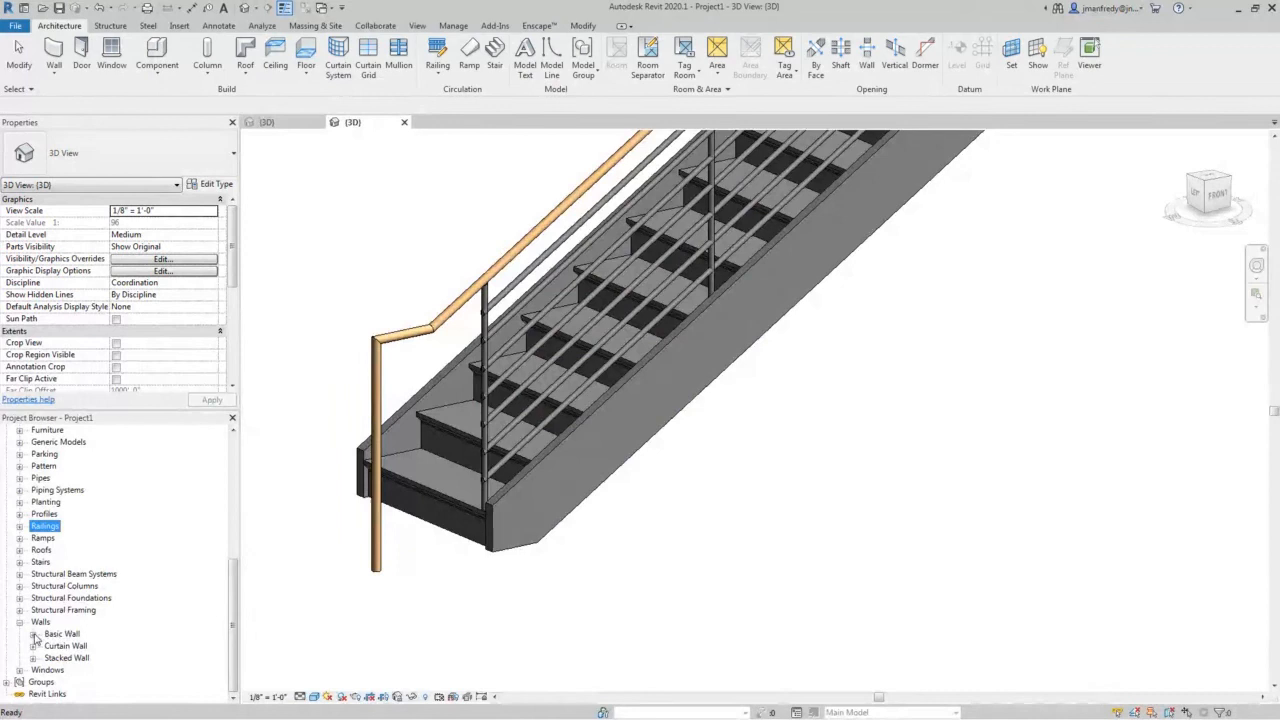
- Expand the Basic Wall types and right-click Exterior - Brick on CMU for its actions
click(35, 633)
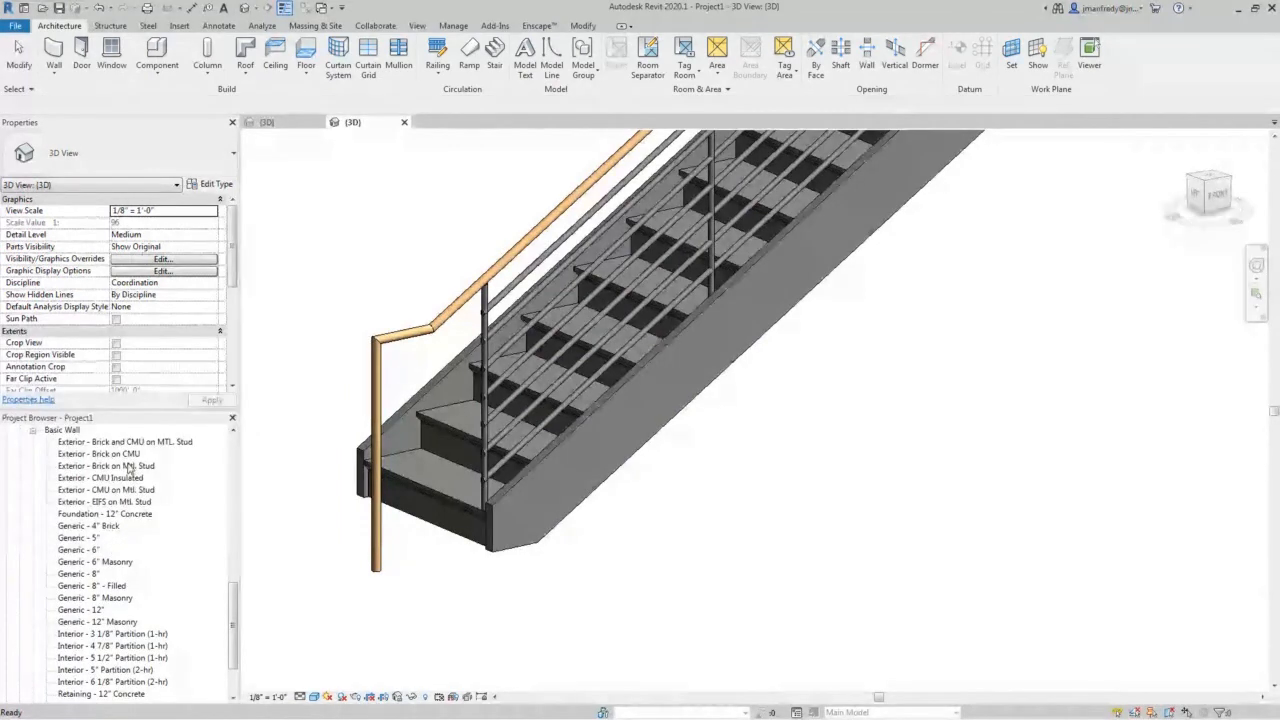
scroll(down, 3)
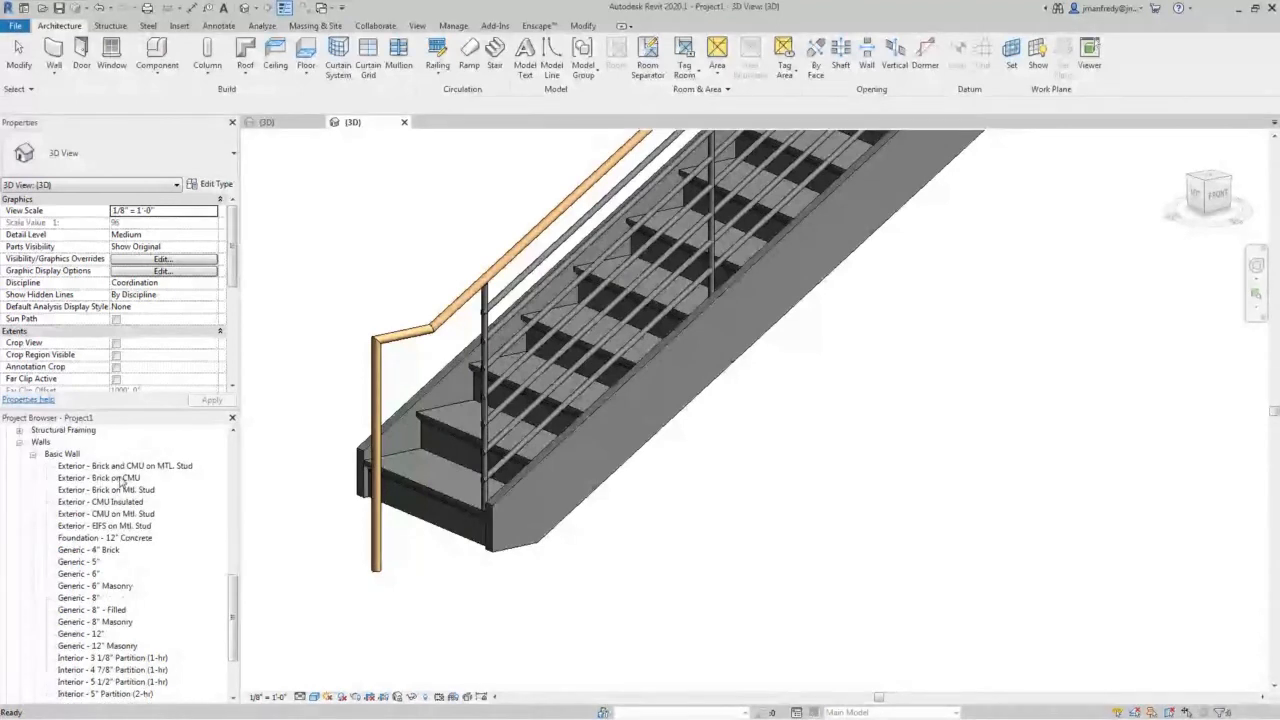
click(97, 477)
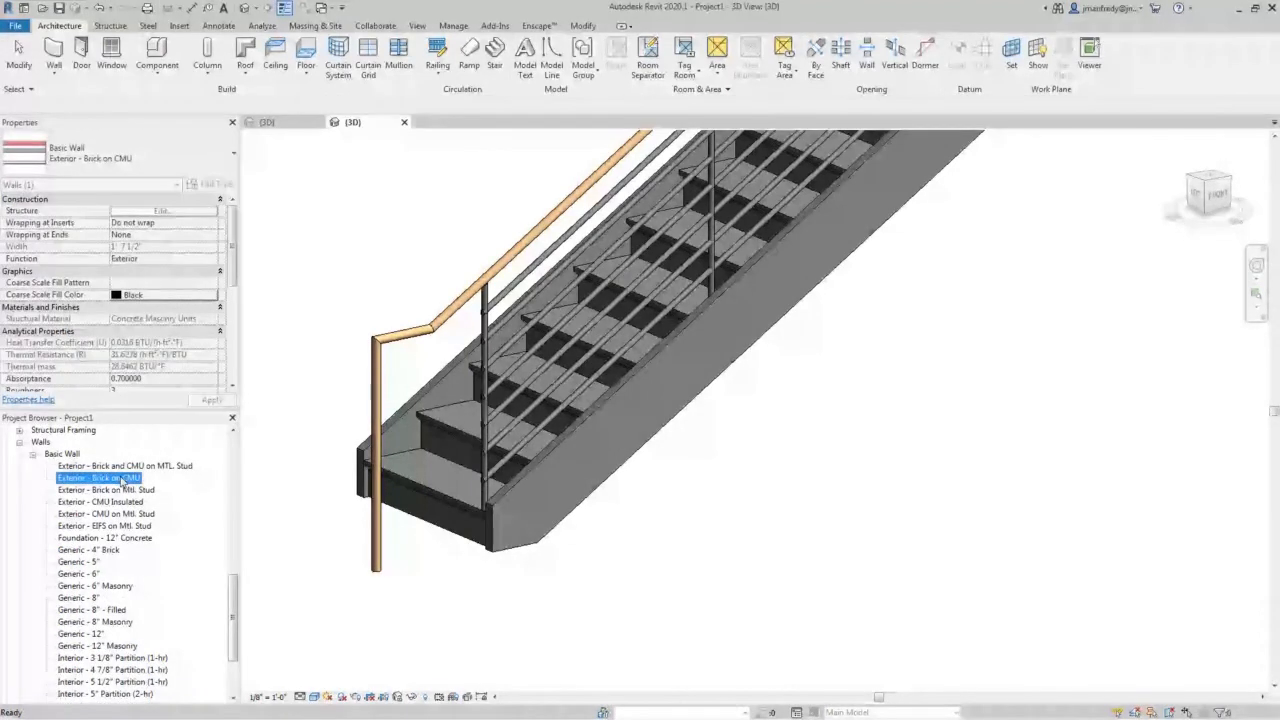
right_click(98, 477)
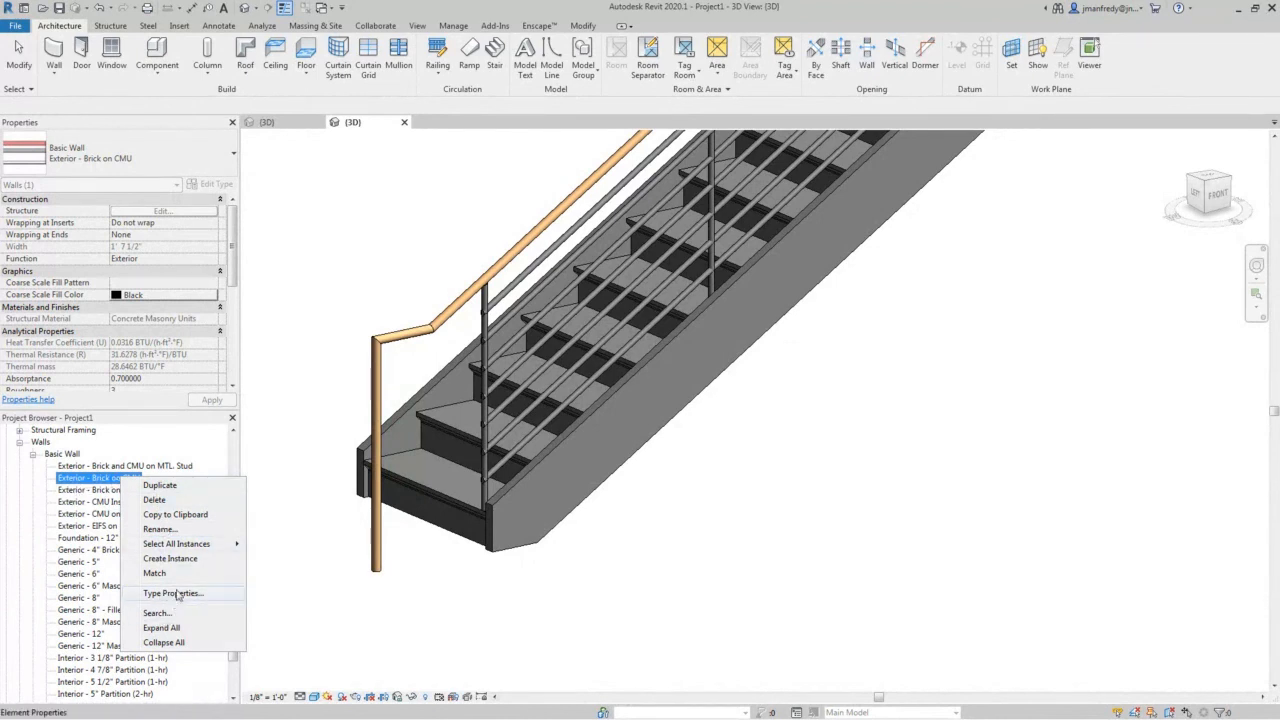
- Open the Exterior - Brick on CMU type properties, then close the dialog
click(173, 593)
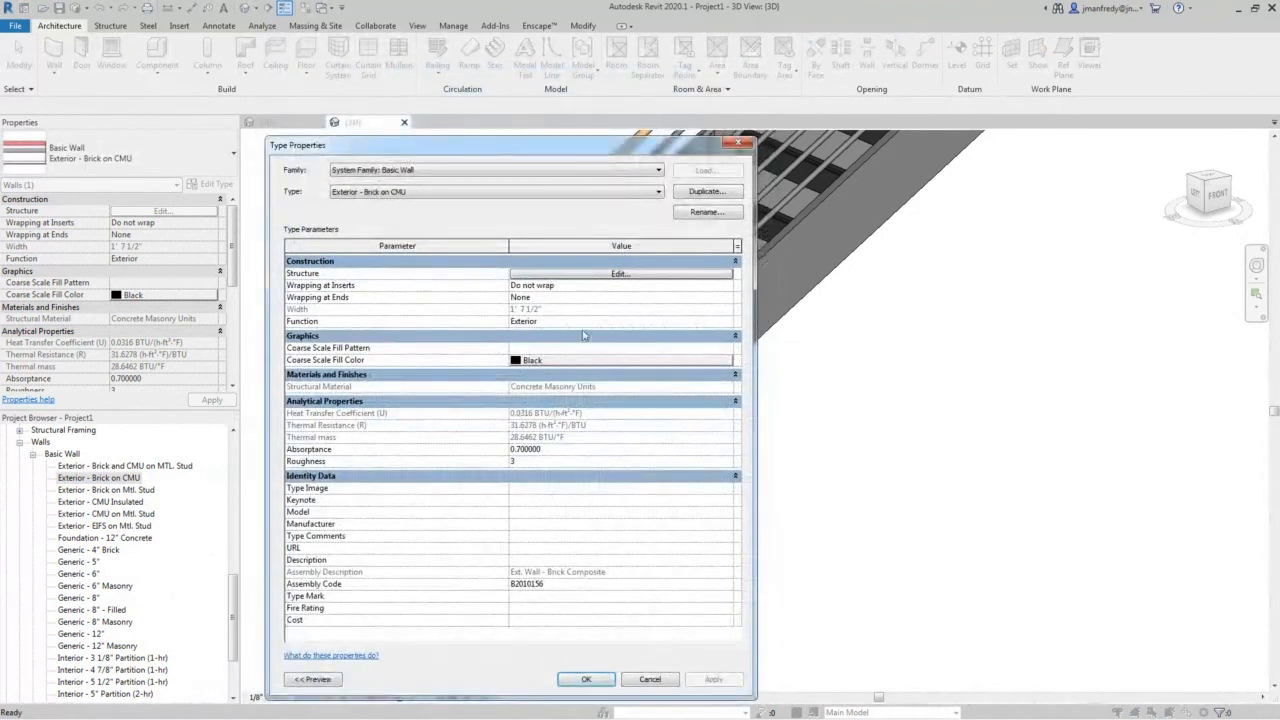
click(490, 191)
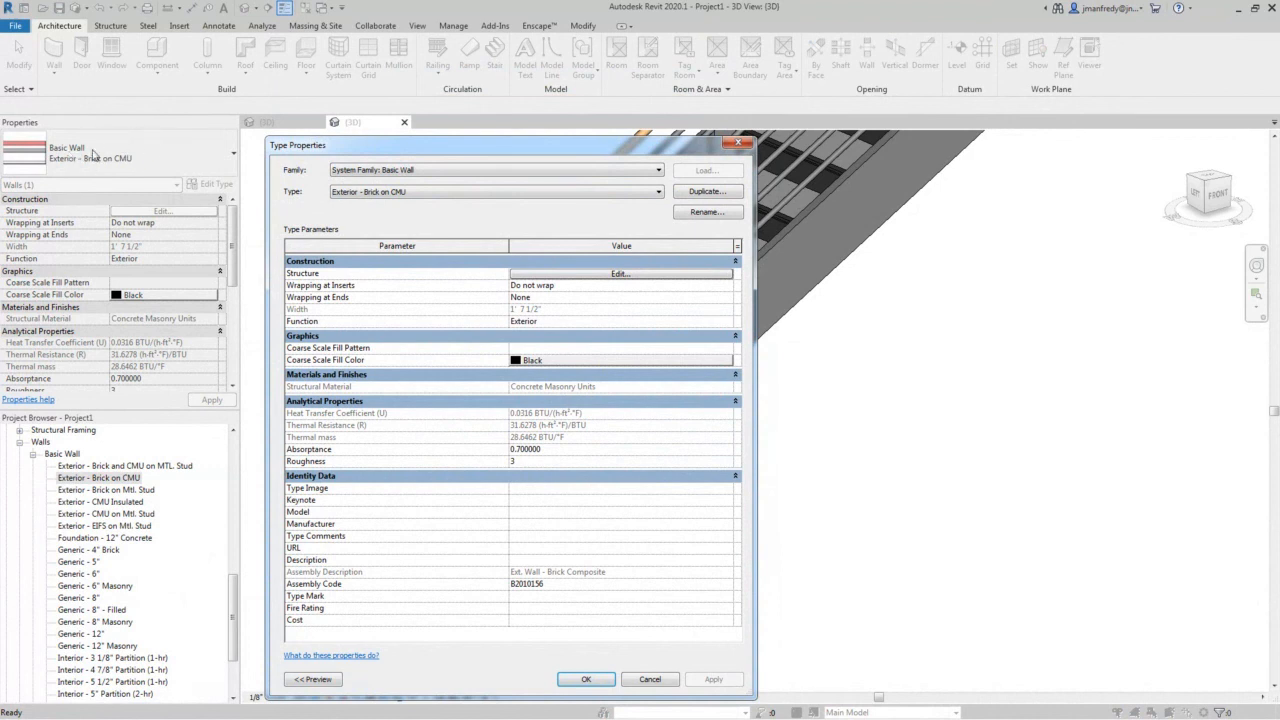
mouse_move(196, 324)
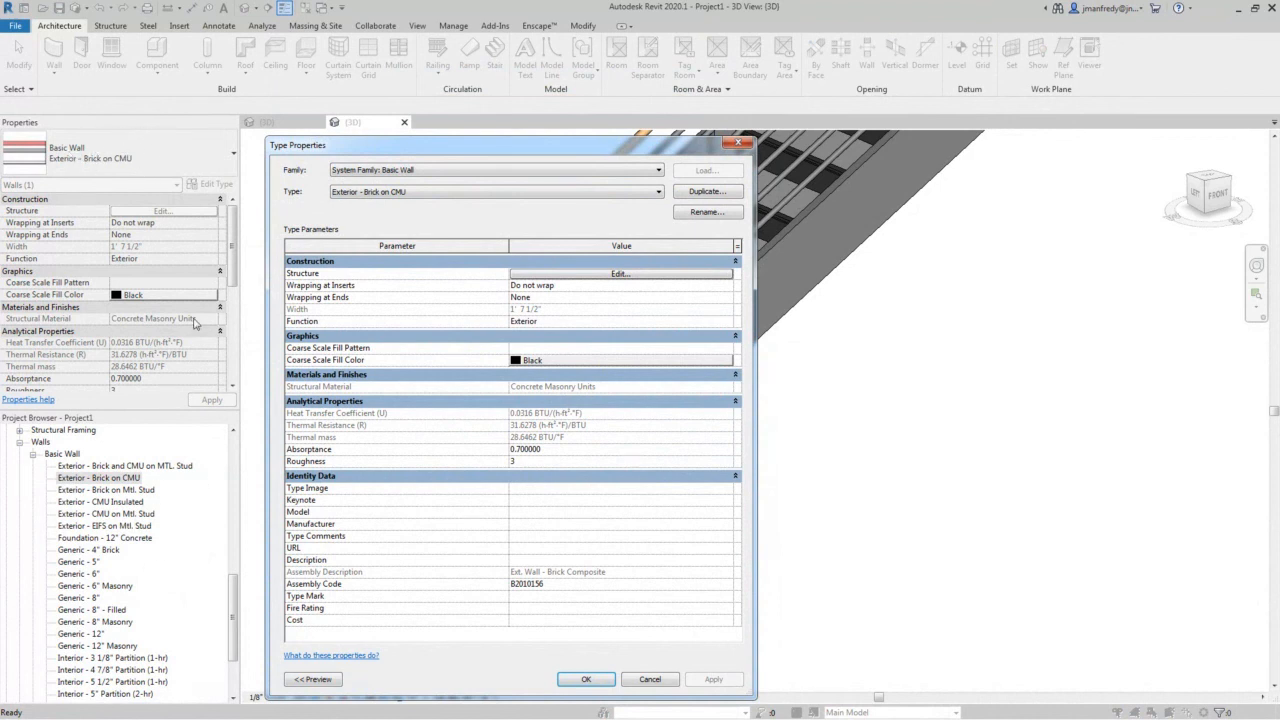
mouse_move(80, 633)
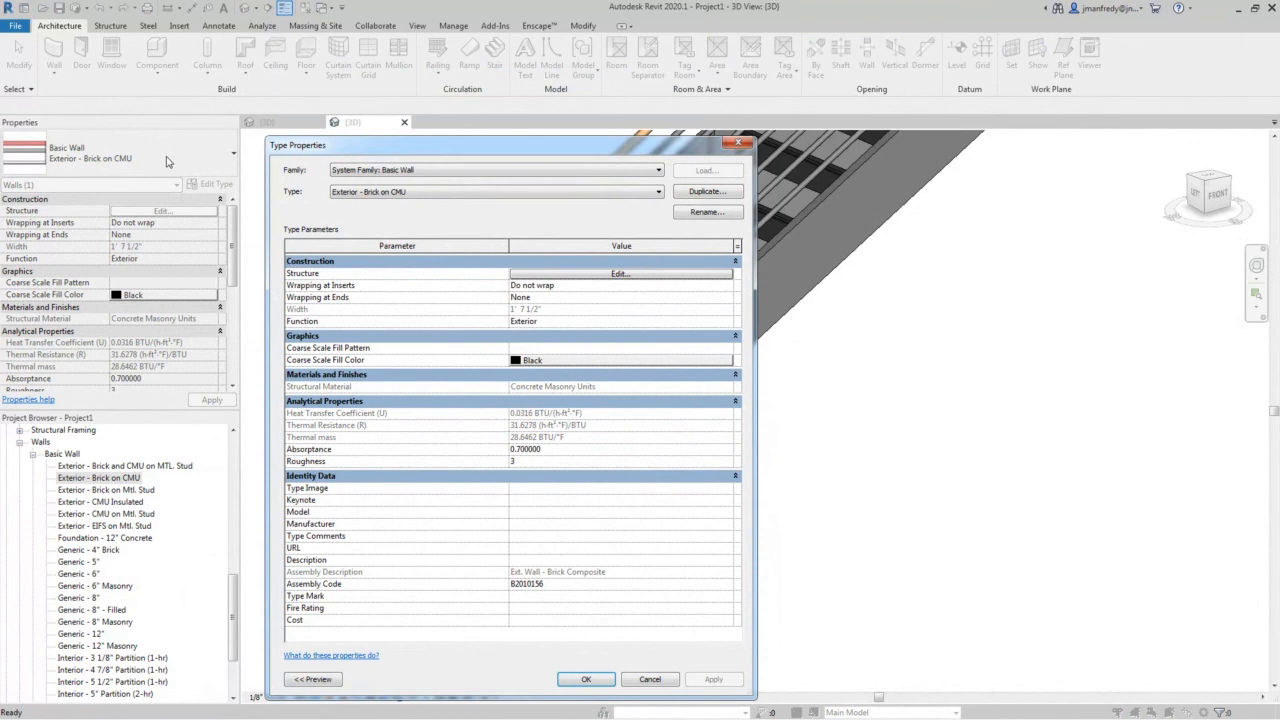
mouse_move(573, 593)
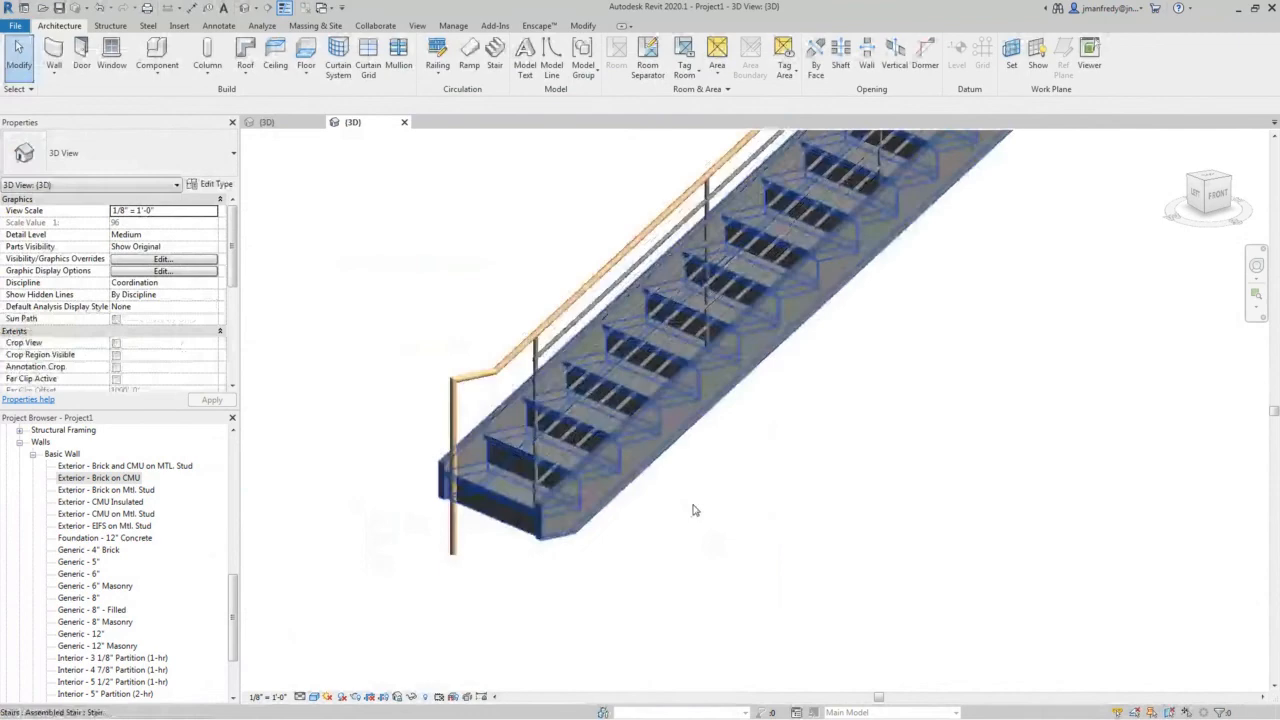
- Orbit the 3D view around the stair and railing to see other sides
drag(695, 510, 649, 589)
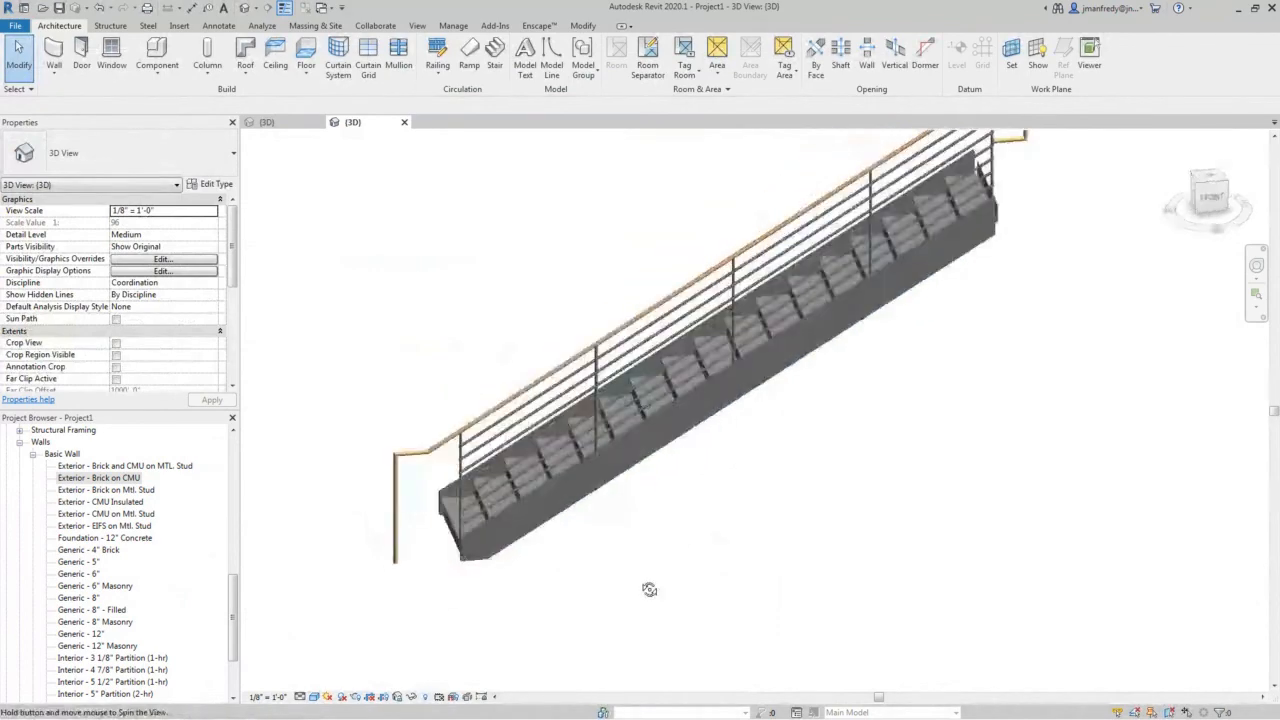
drag(649, 589, 716, 485)
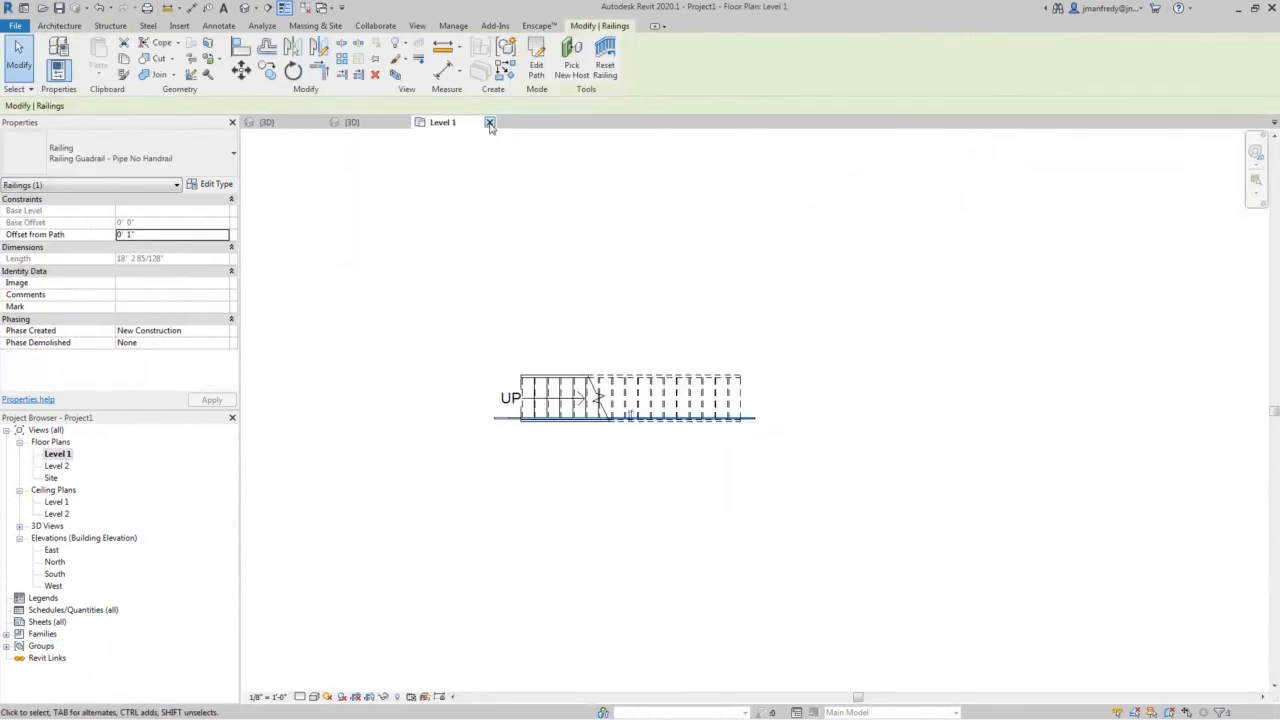
- Close Project1's Level 1 plan and open advancedGuardrailExample's Level 1 floor plan
click(490, 122)
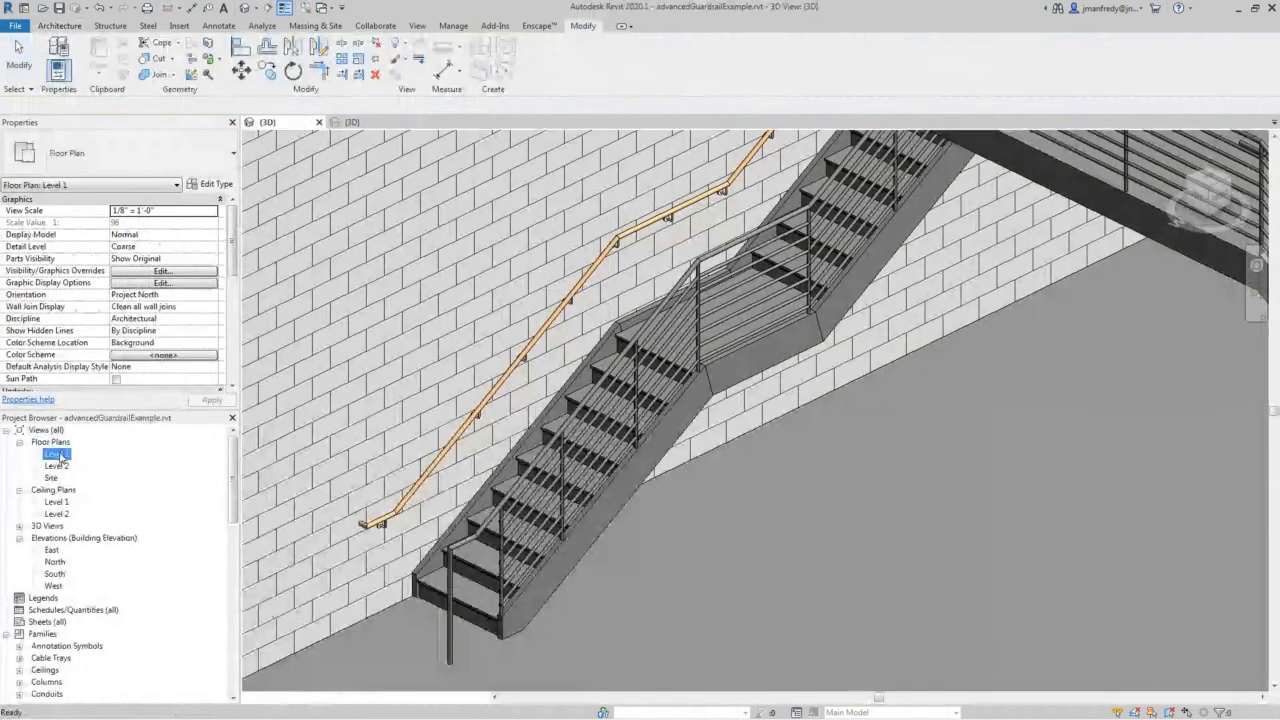
double_click(53, 453)
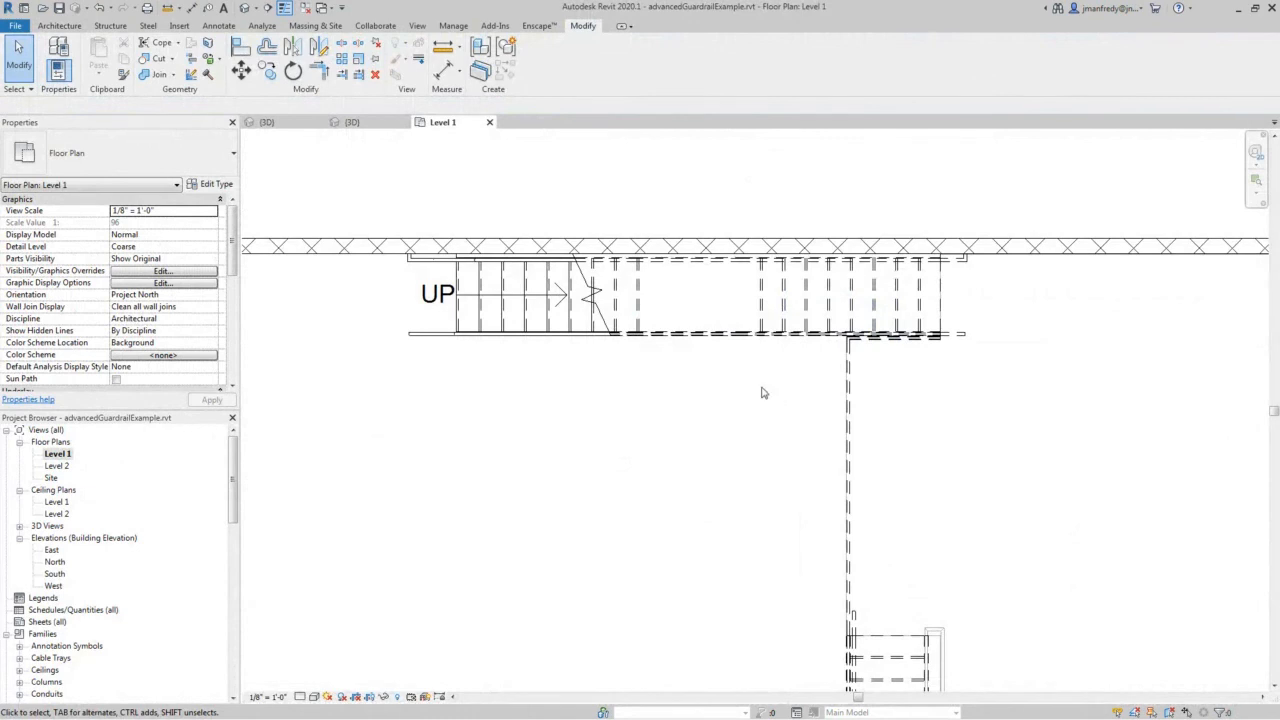
mouse_move(267, 8)
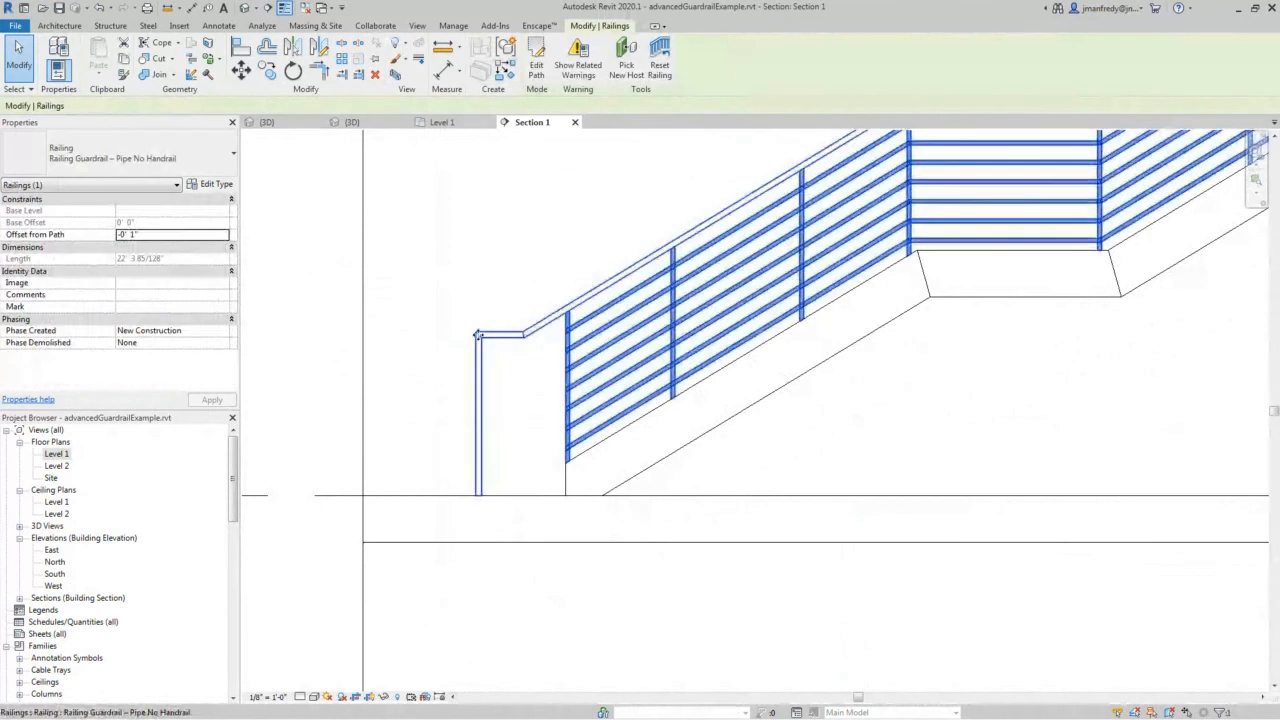
mouse_move(476, 487)
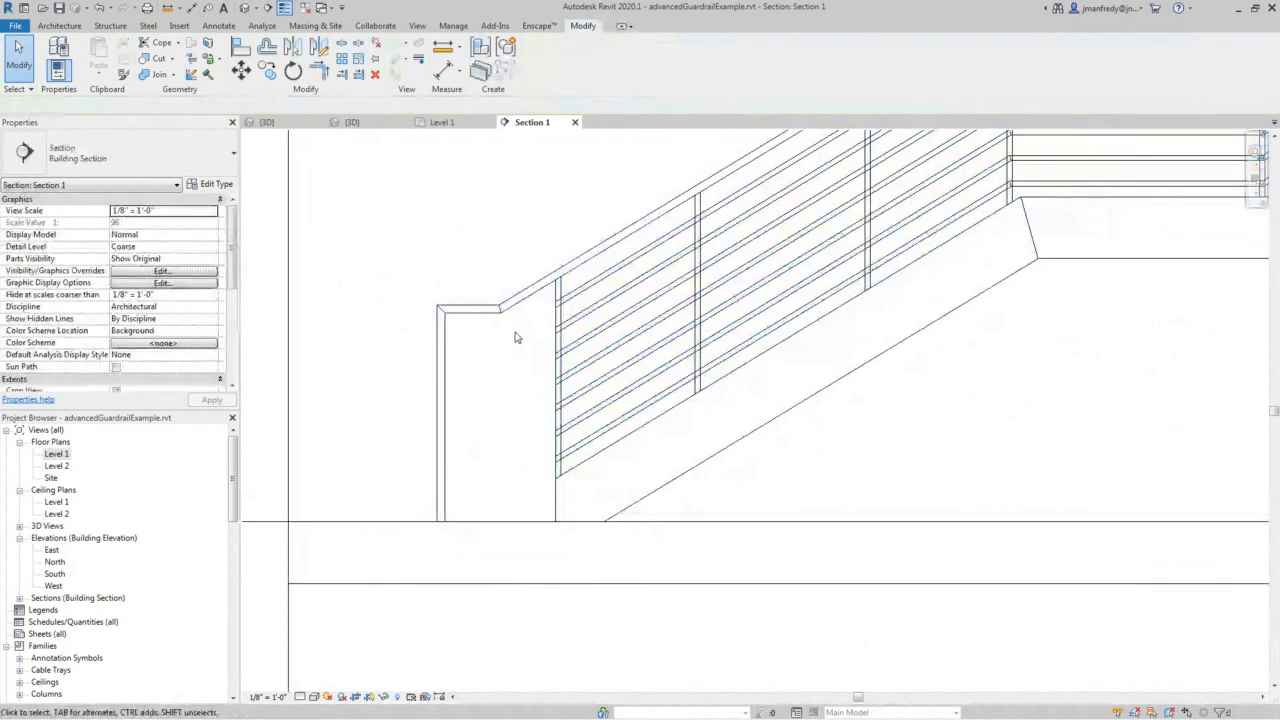
- Select the top rail at the guardrail's lower end in Section 1
click(455, 310)
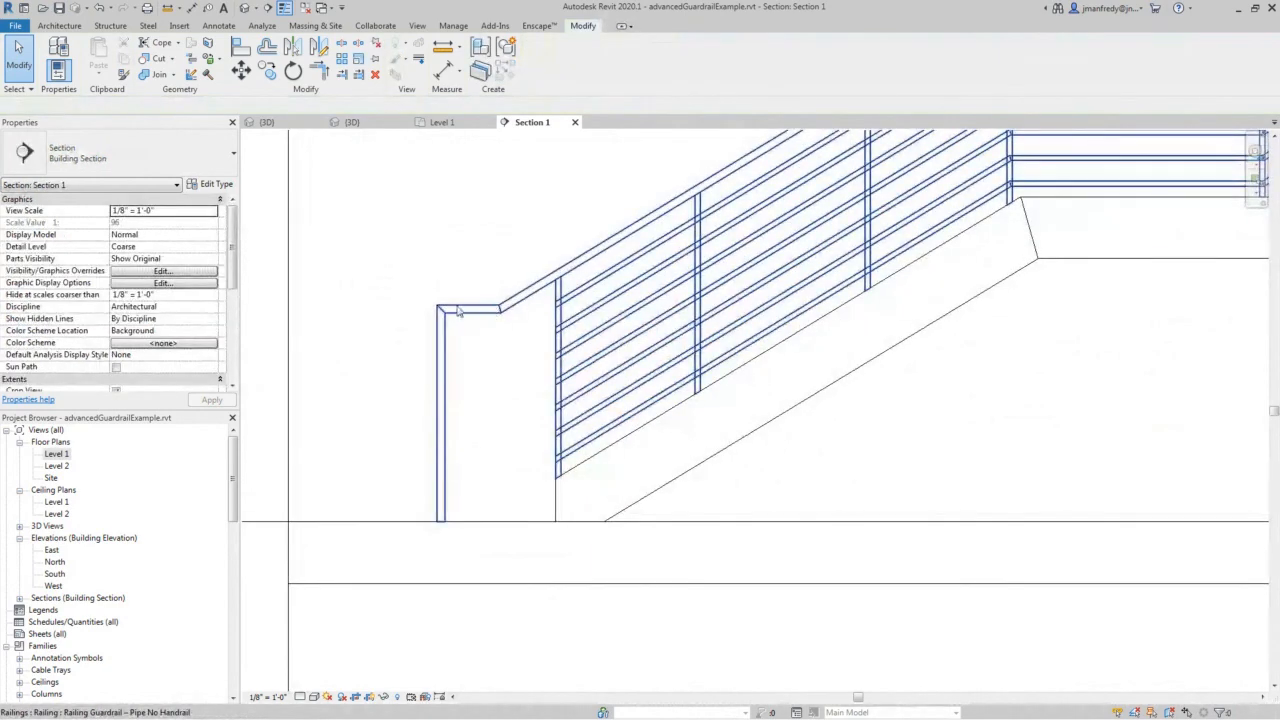
mouse_move(508, 305)
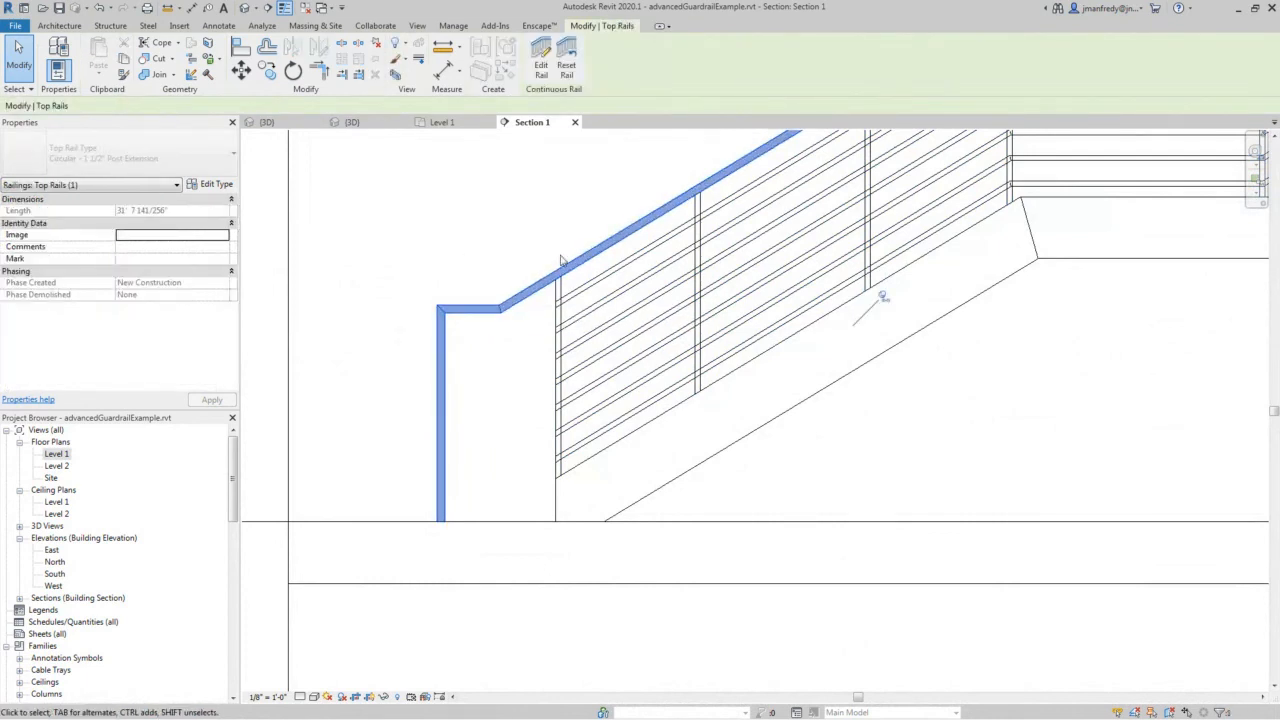
- Enter continuous-rail editing on the selected post-extension top rail
click(560, 370)
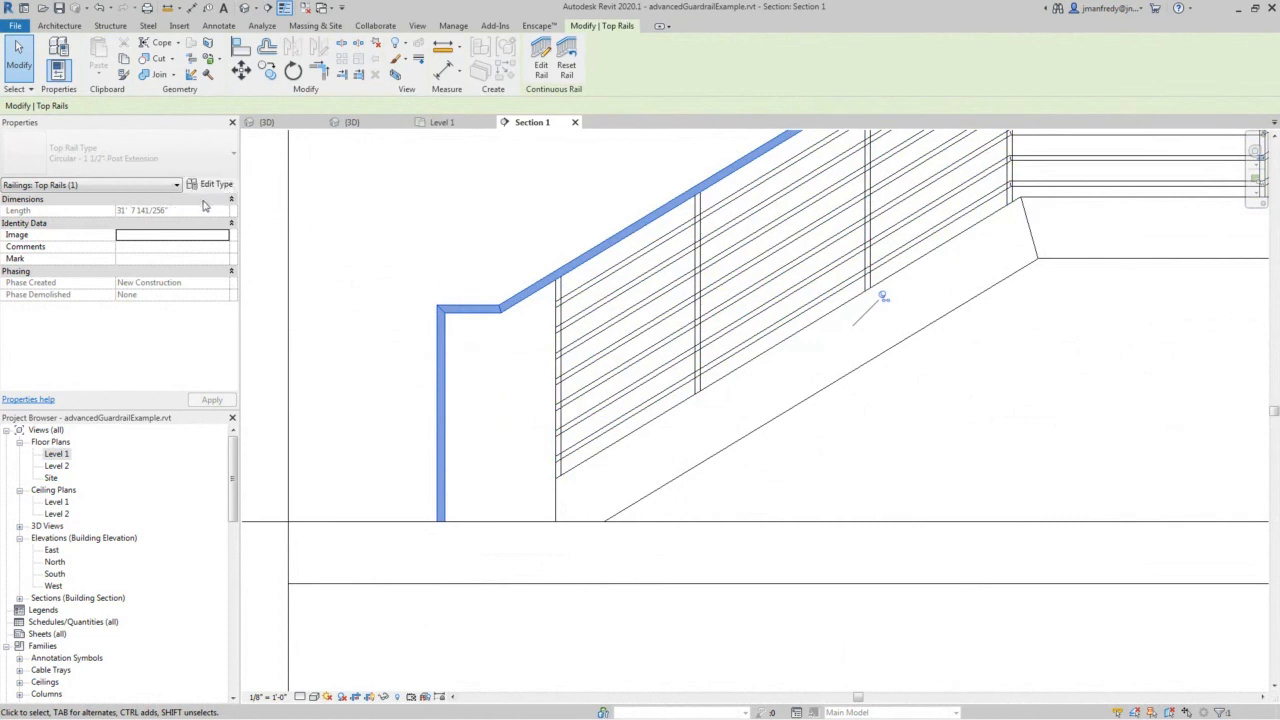
mouse_move(363, 404)
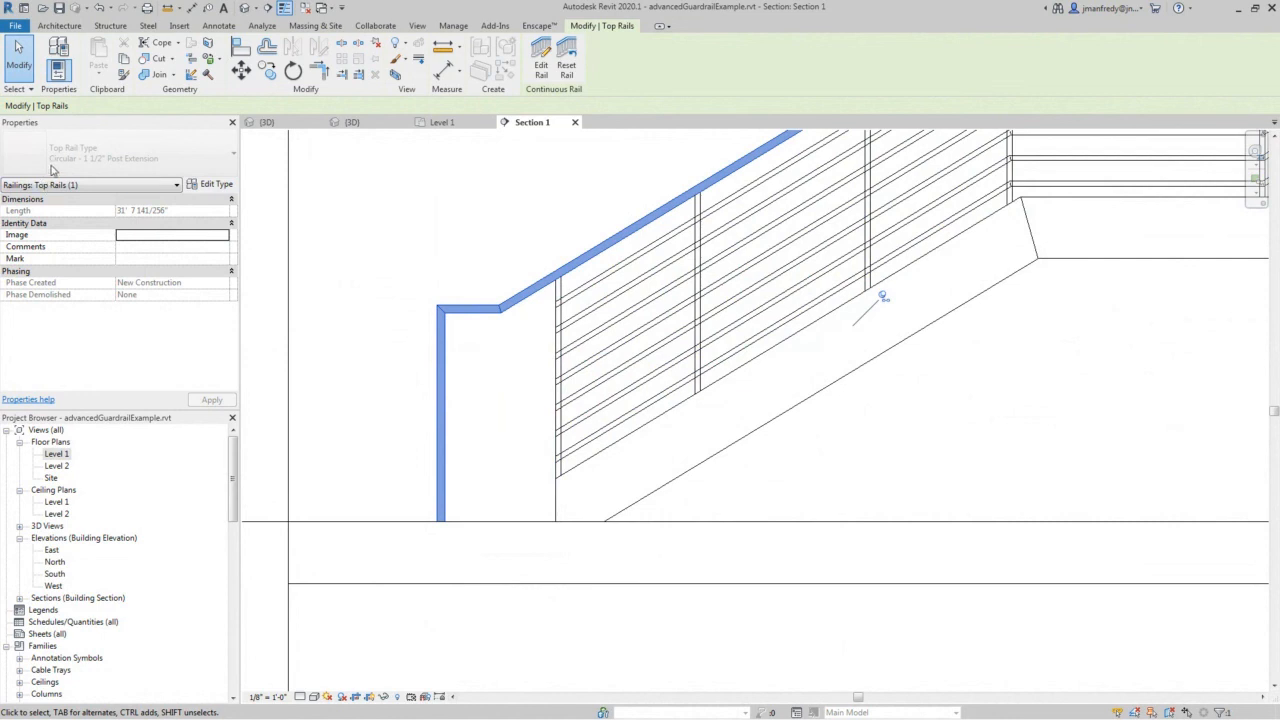
mouse_move(73, 657)
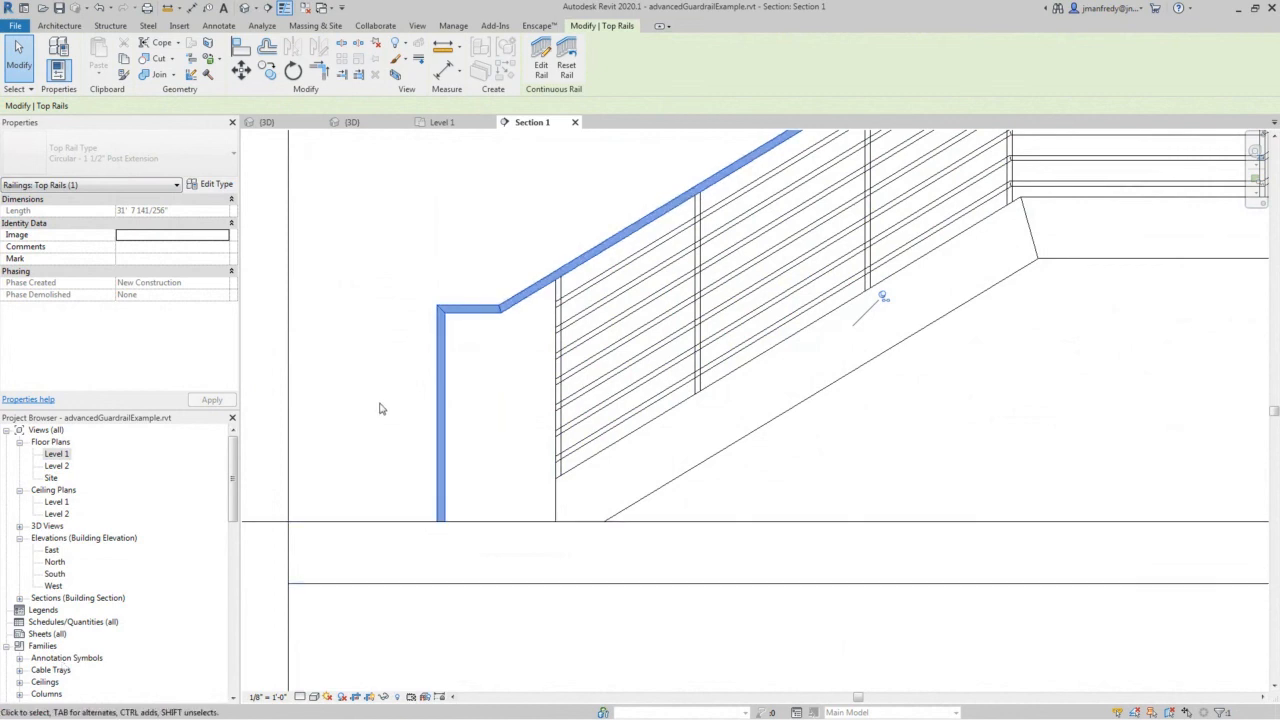
mouse_move(418, 437)
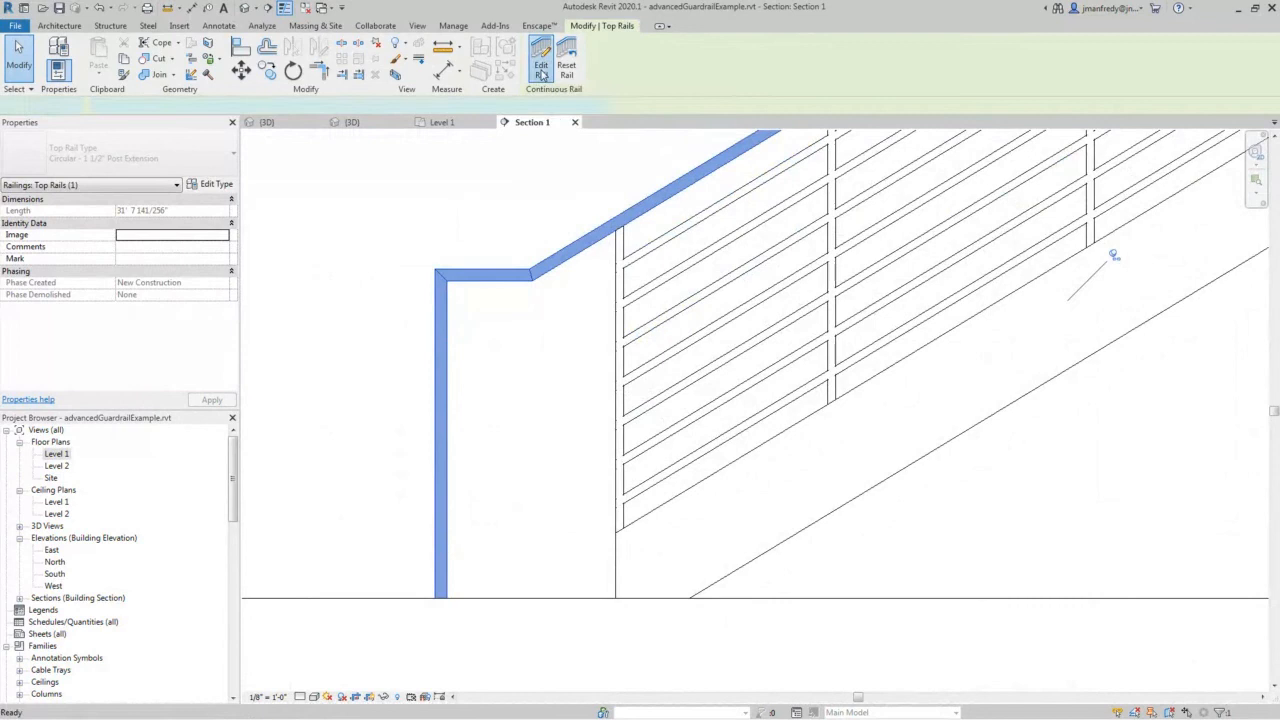
click(541, 55)
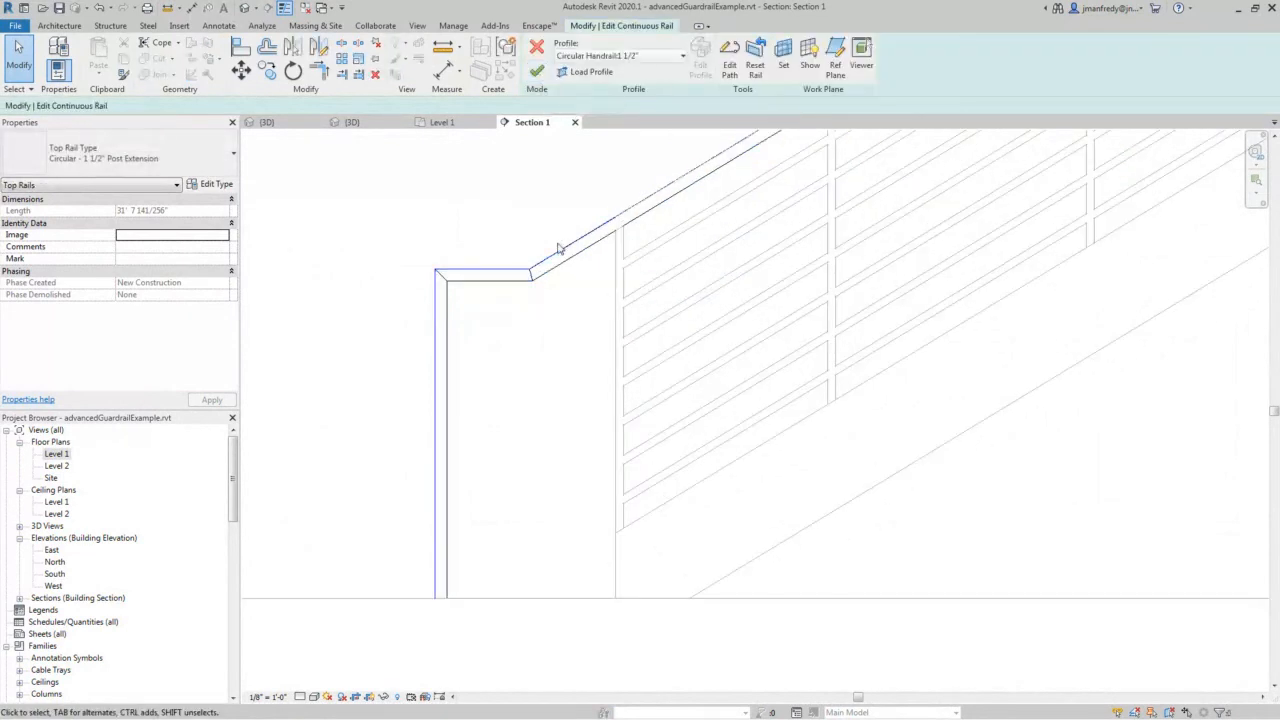
mouse_move(568, 242)
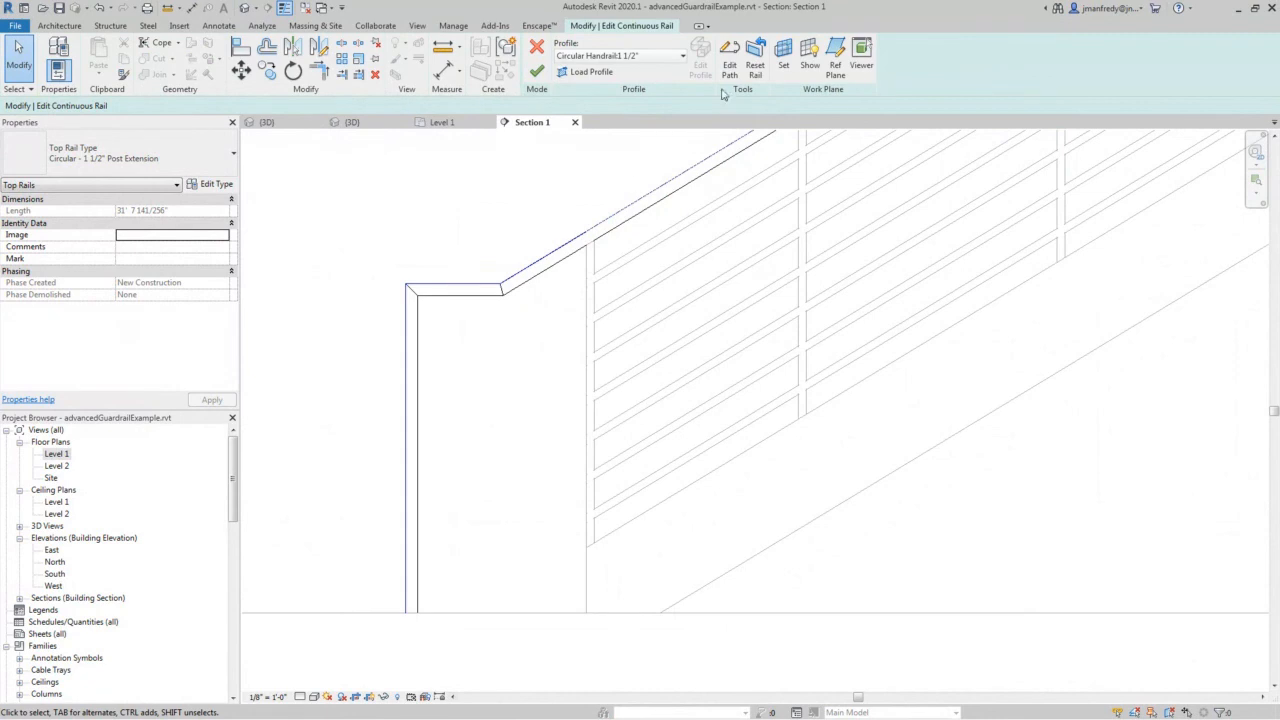
mouse_move(730, 50)
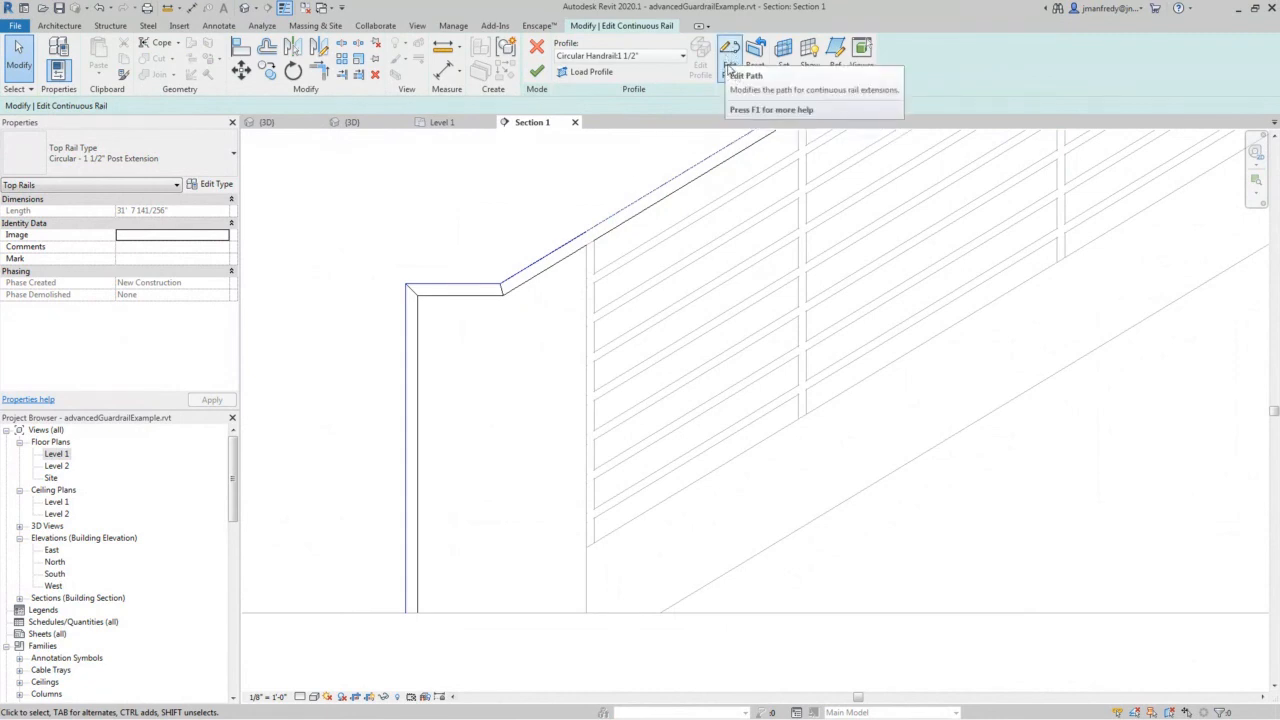
mouse_move(725, 116)
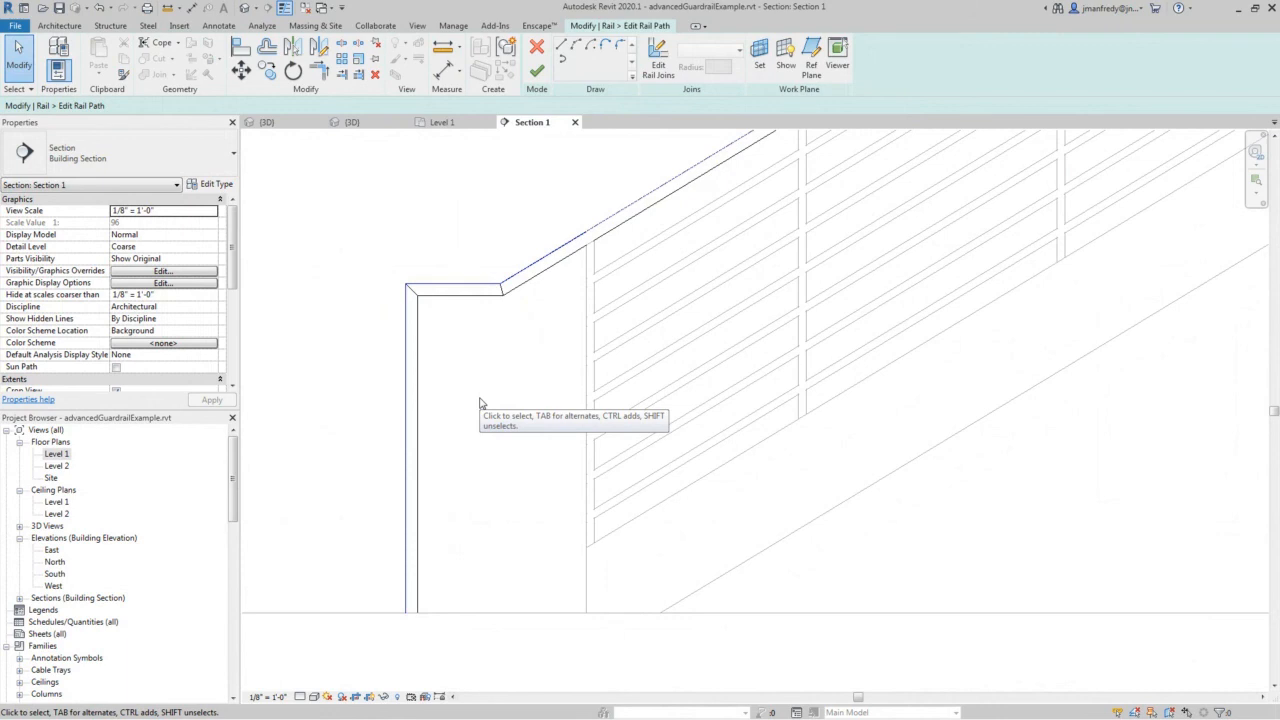
mouse_move(481, 403)
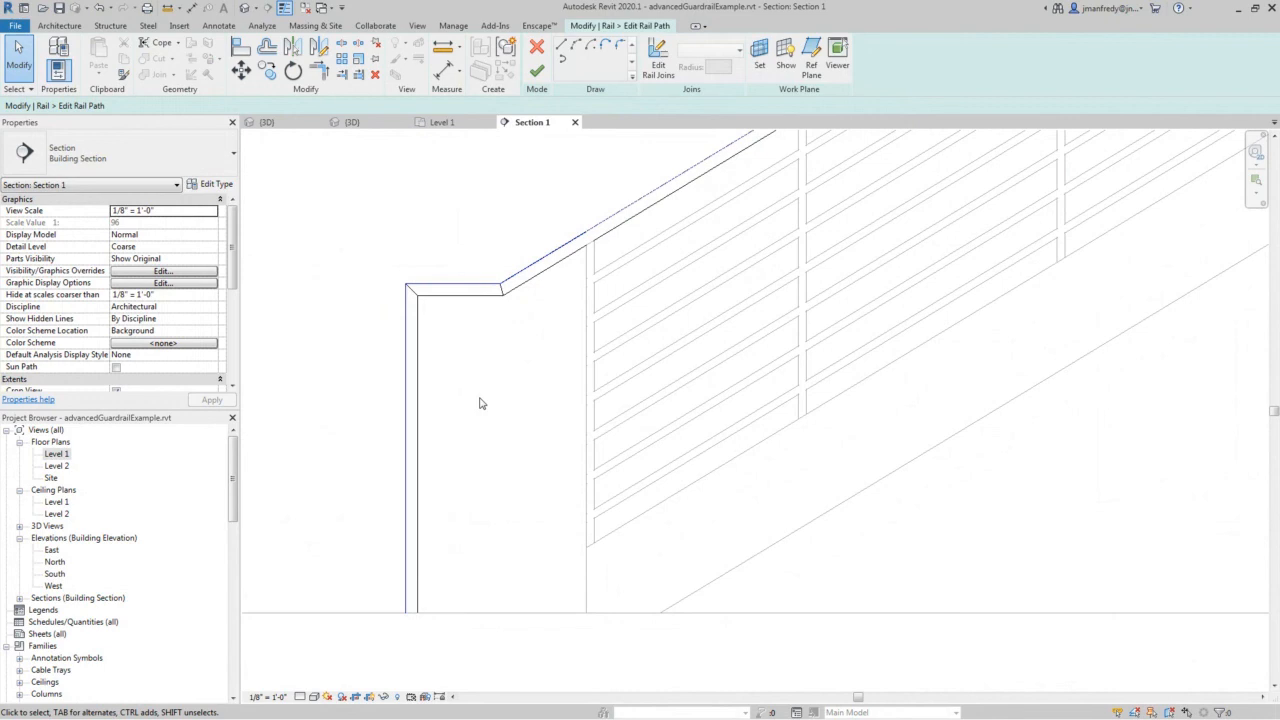
mouse_move(374, 400)
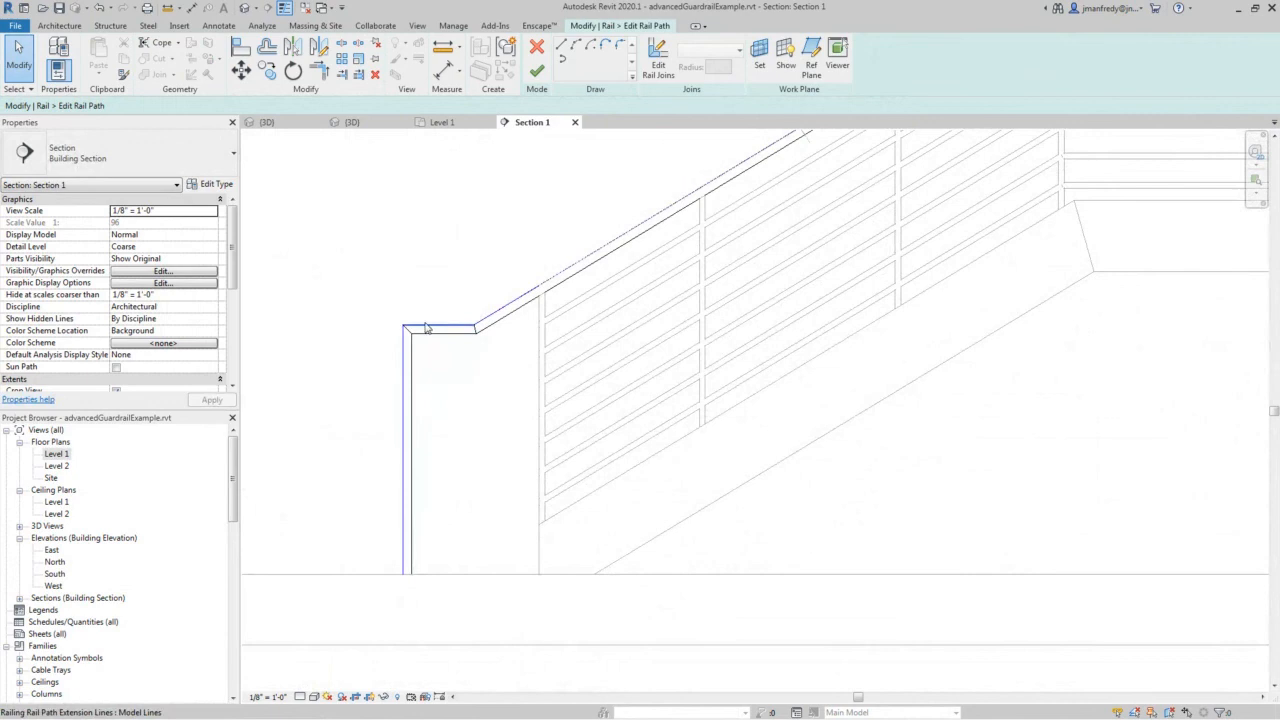
mouse_move(405, 447)
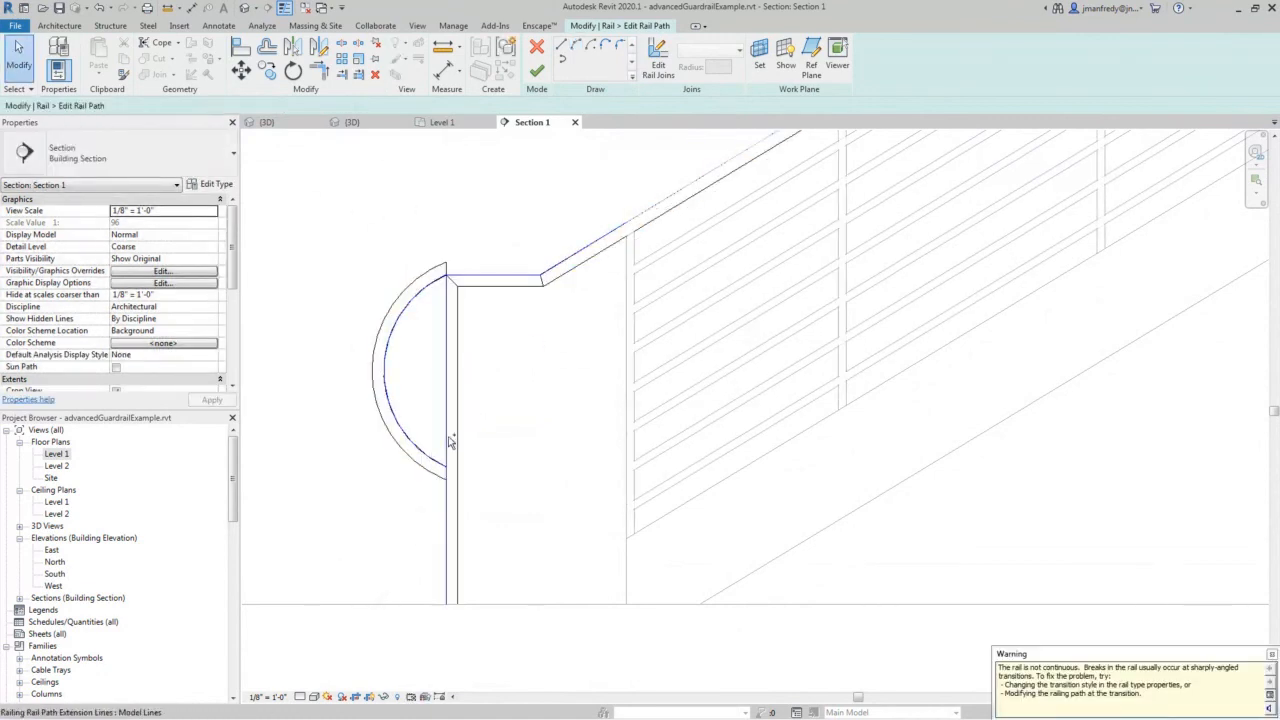
- Replace the vertical extension line with an arc whose end is dragged onto the floor line
click(446, 440)
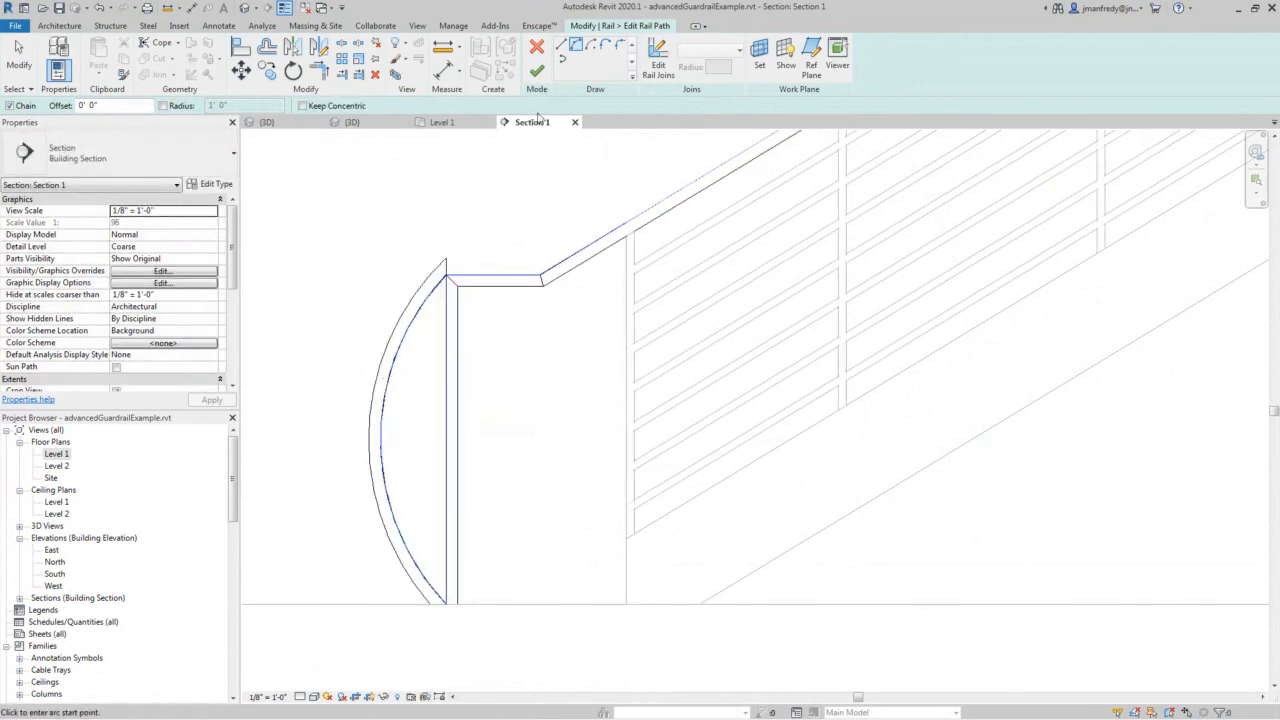
click(445, 430)
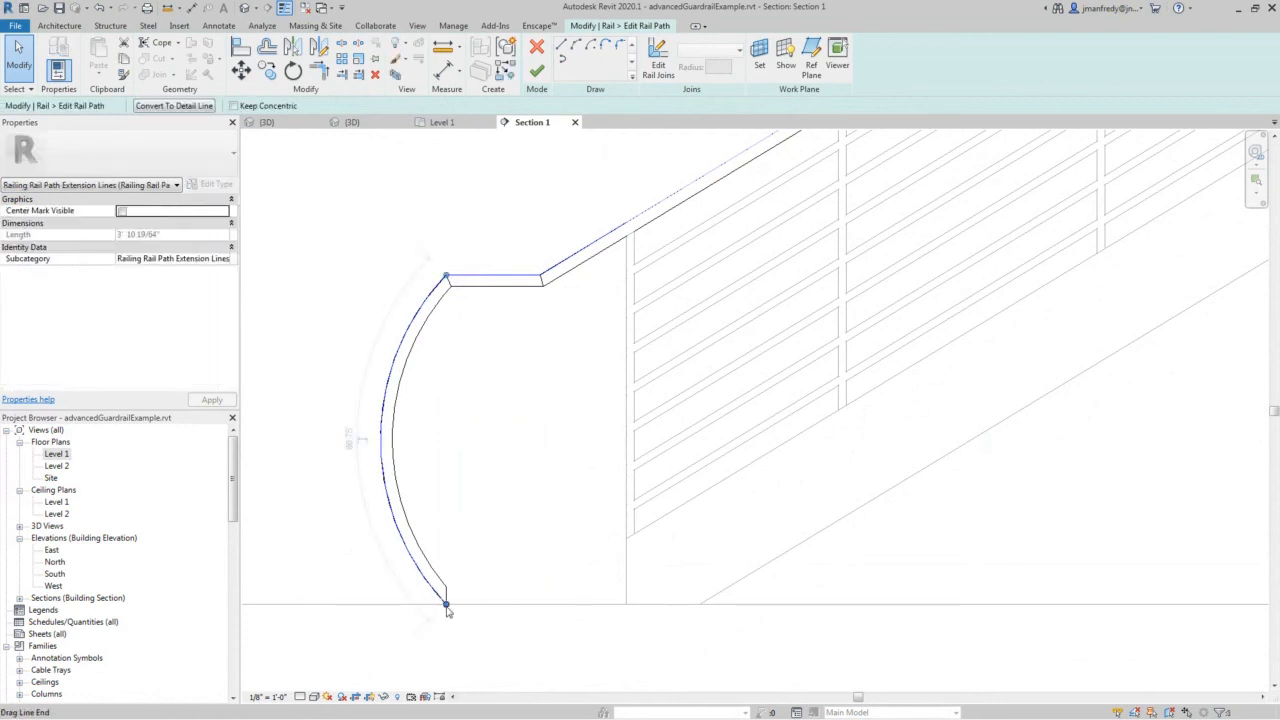
drag(447, 605, 475, 630)
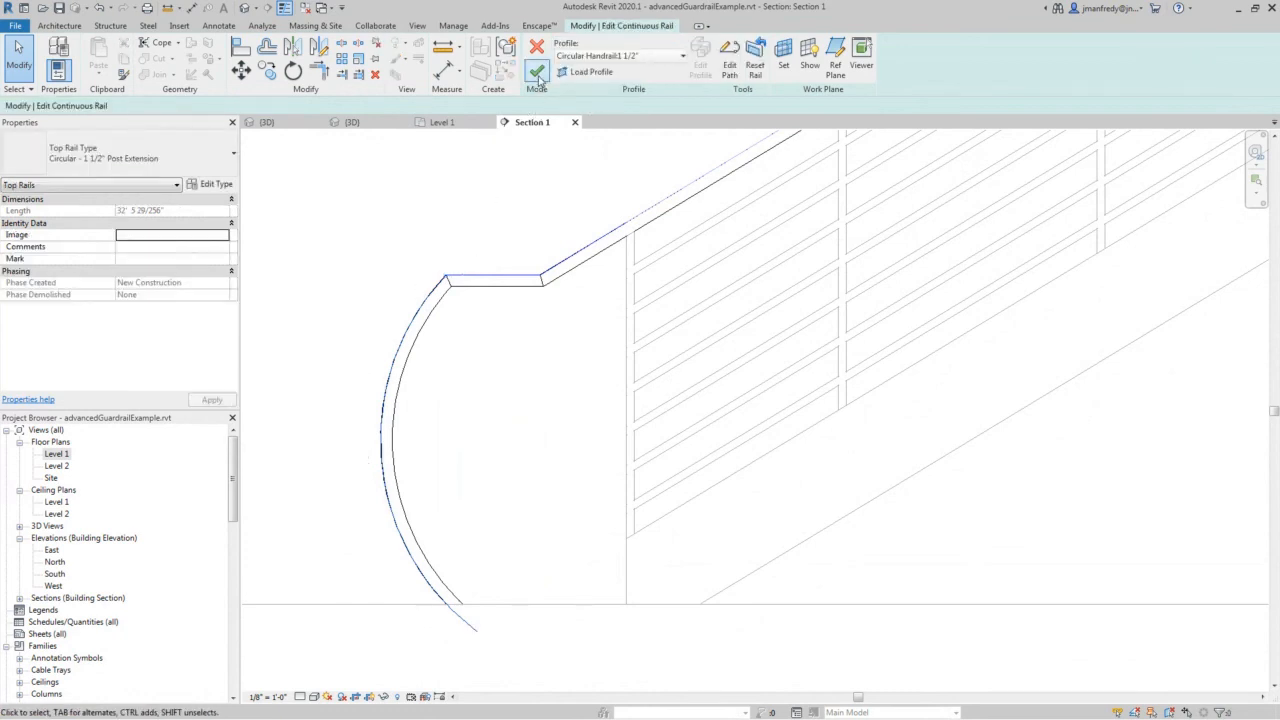
click(537, 71)
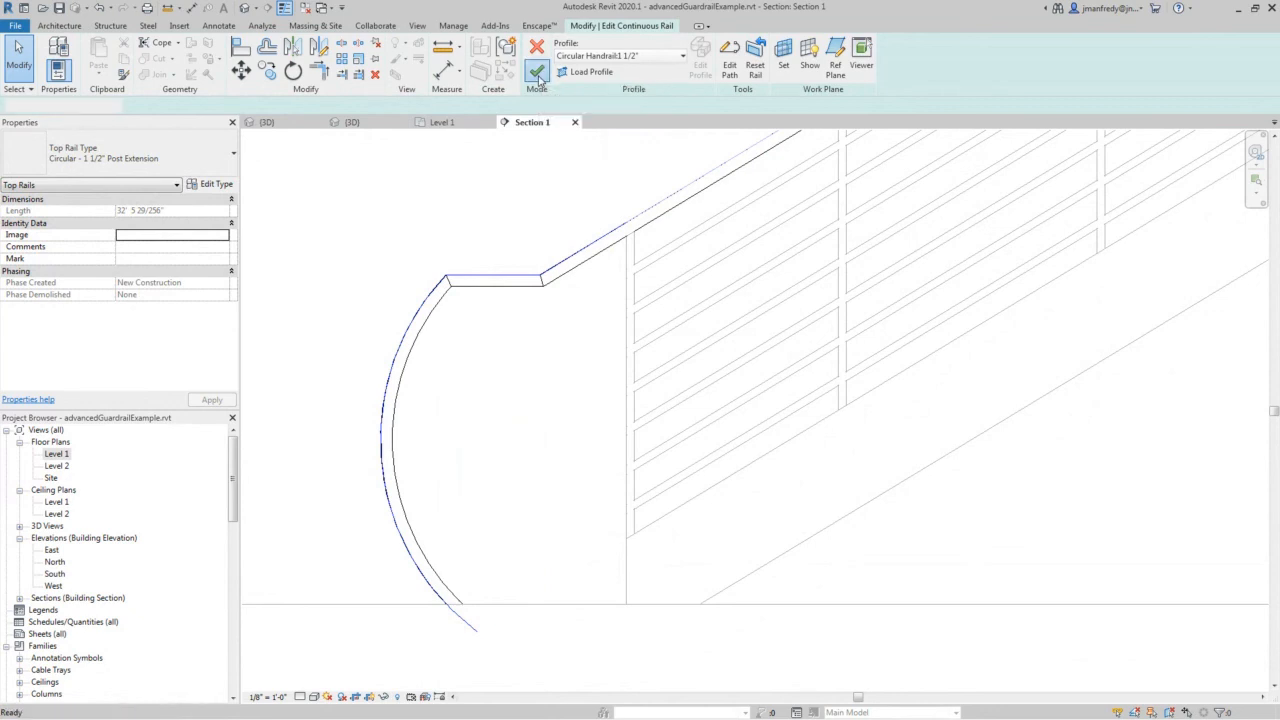
- Finish the curved rail path, check it in 3D, then open Level 1
click(537, 71)
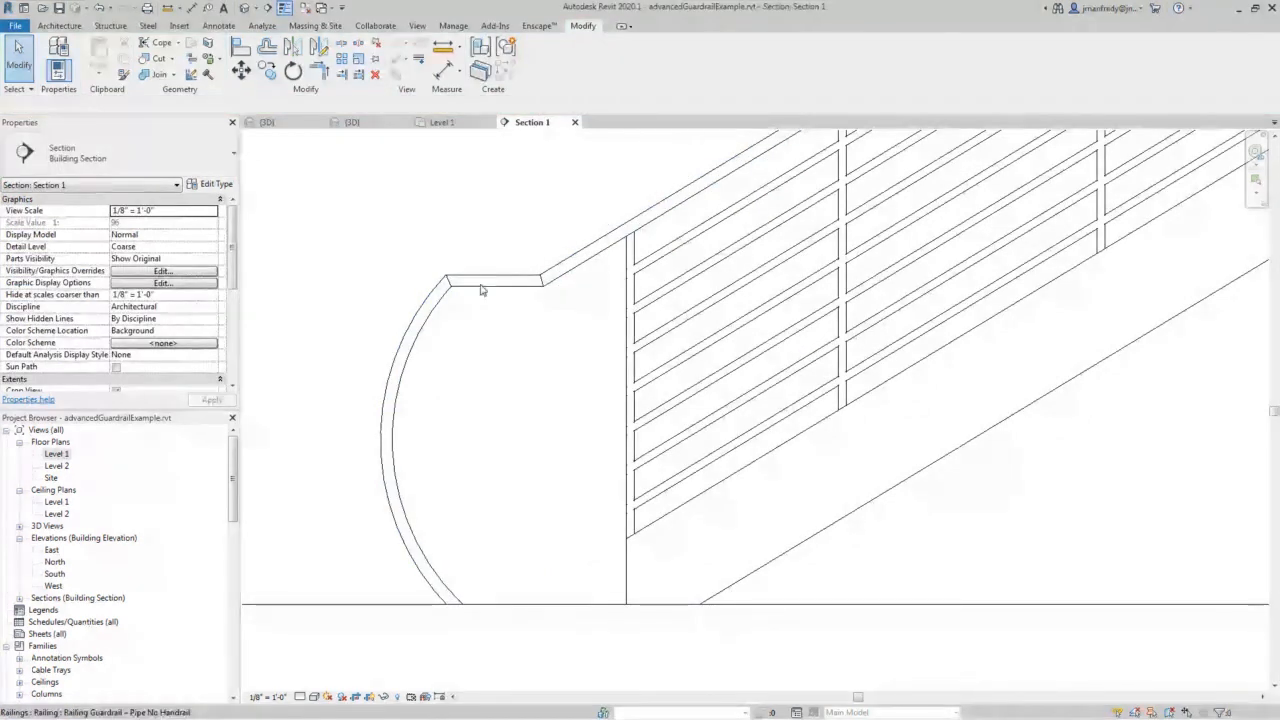
click(267, 121)
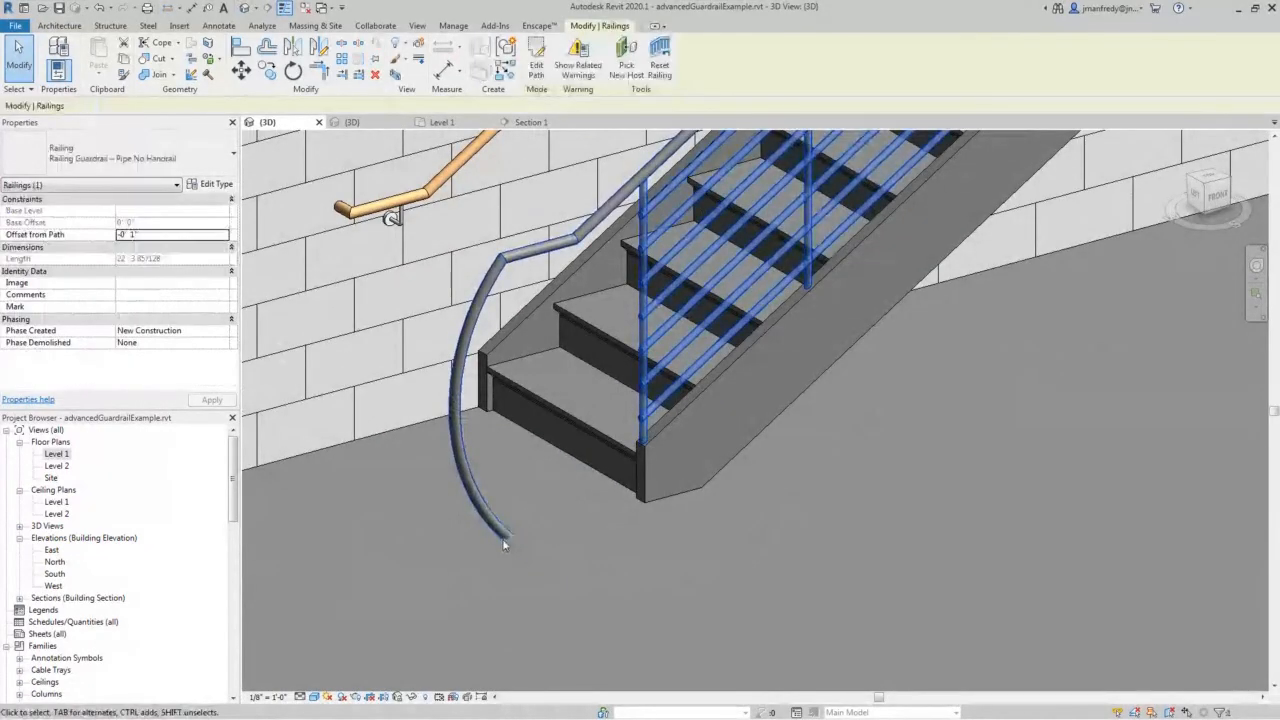
mouse_move(505, 530)
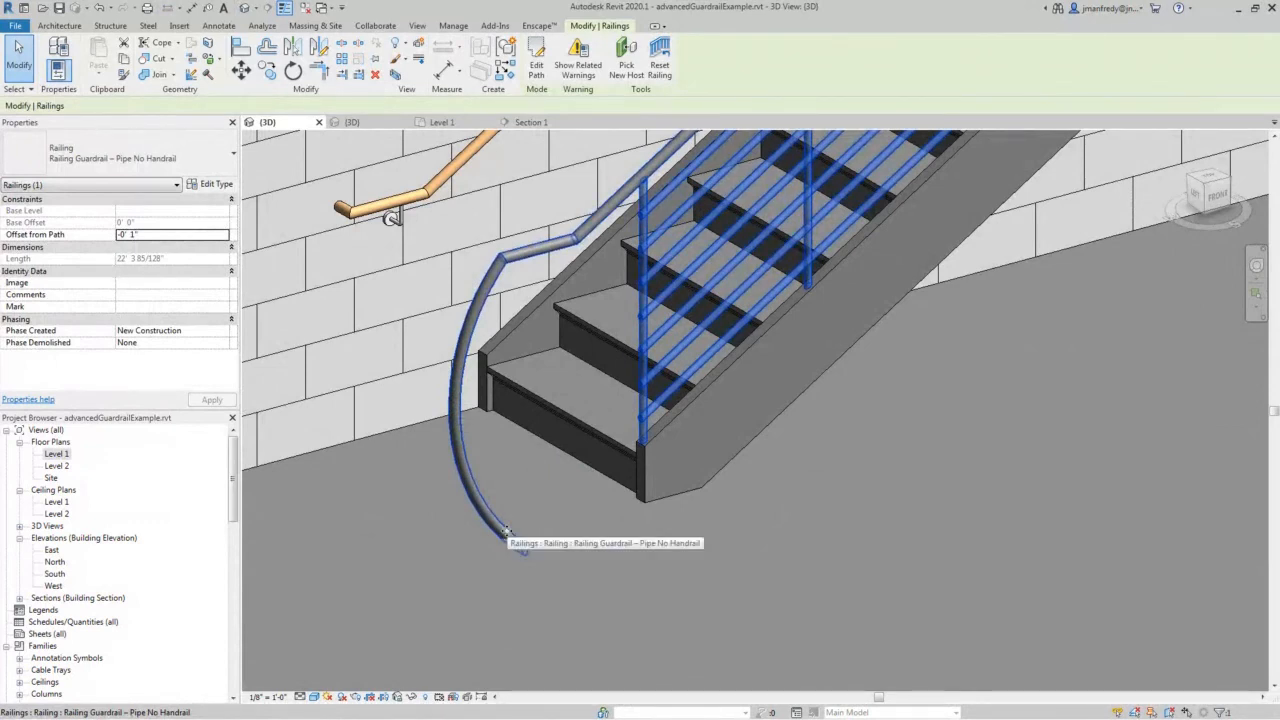
click(600, 557)
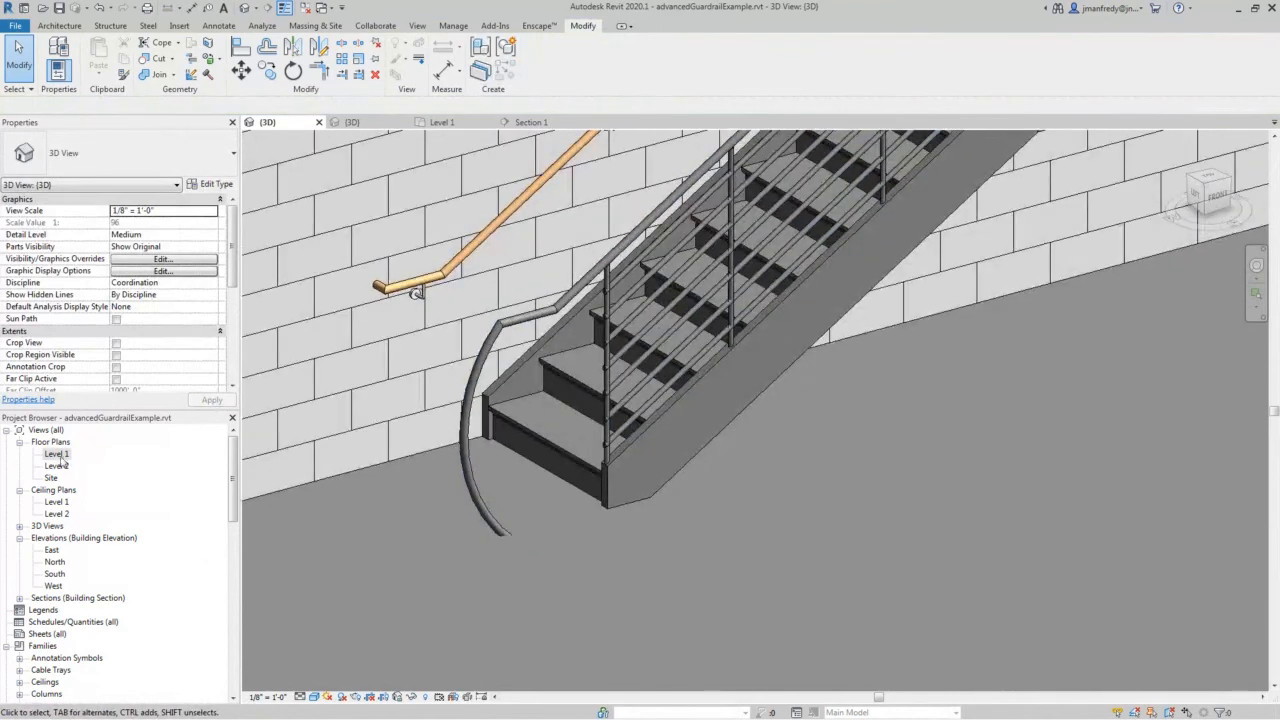
double_click(57, 453)
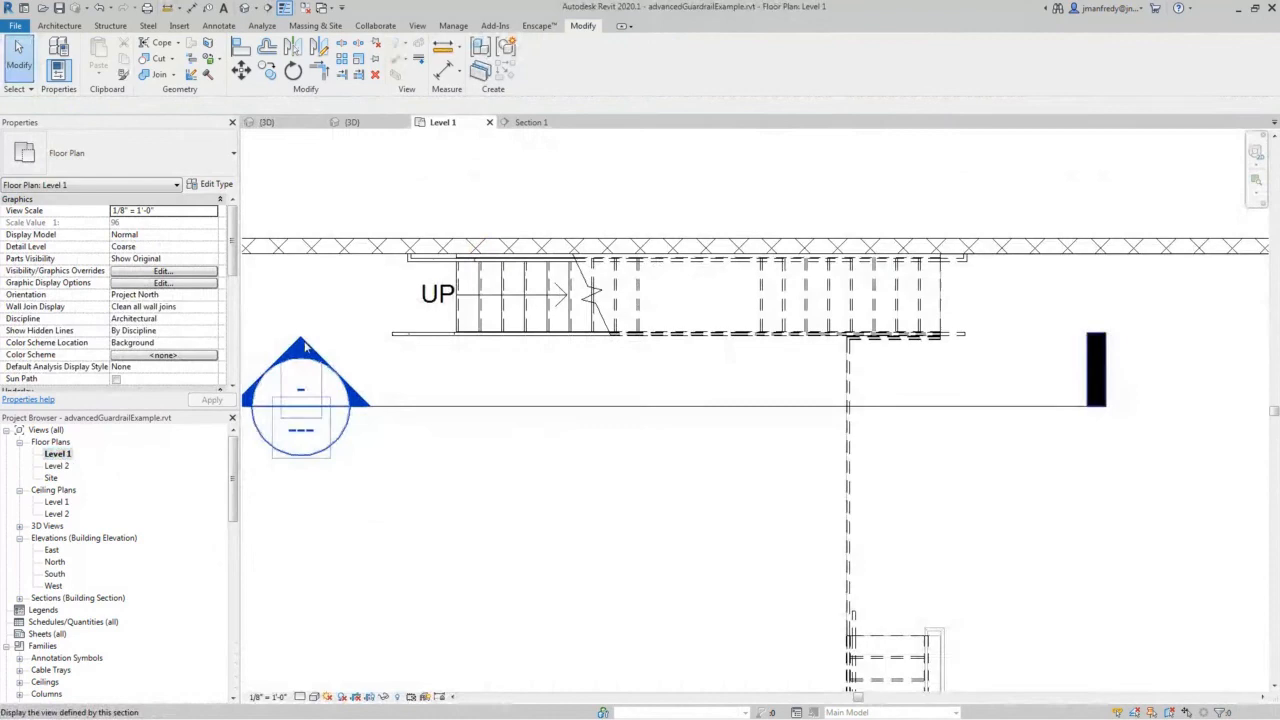
- Inspect the railing path's extension segment in plan, finish the sketch, and go to Section 1
click(531, 122)
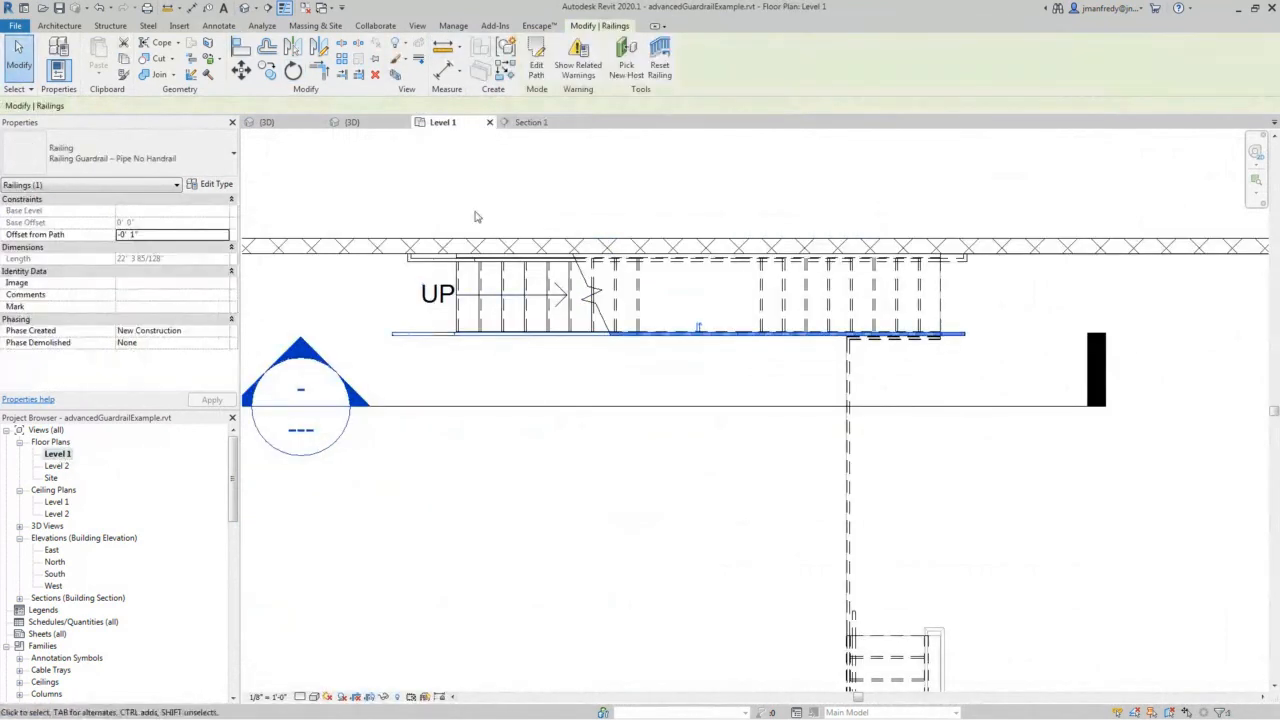
click(536, 55)
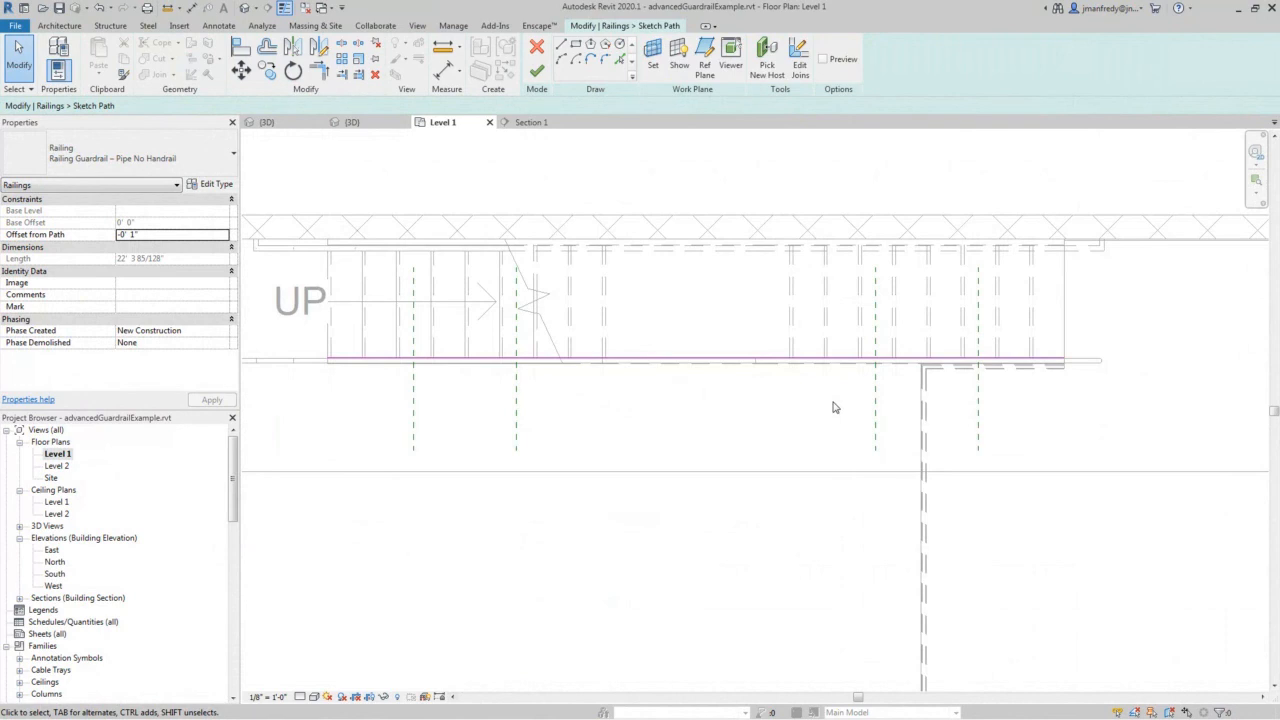
click(975, 363)
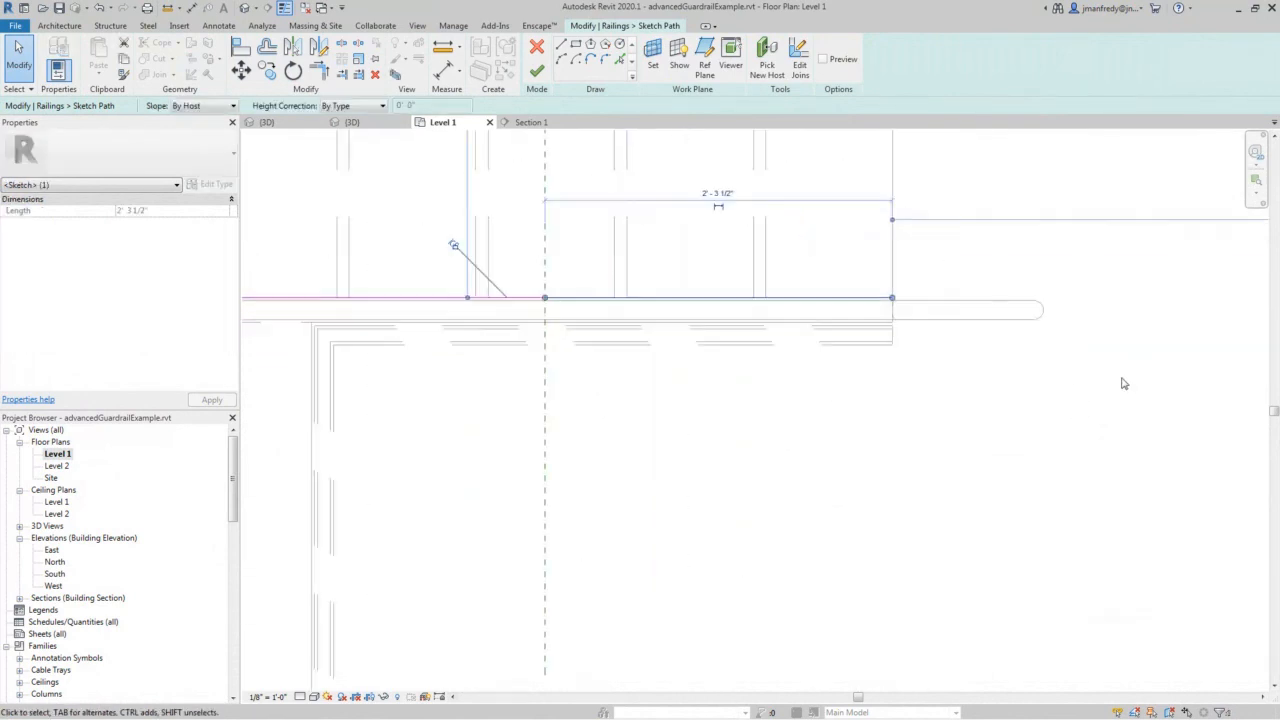
mouse_move(884, 318)
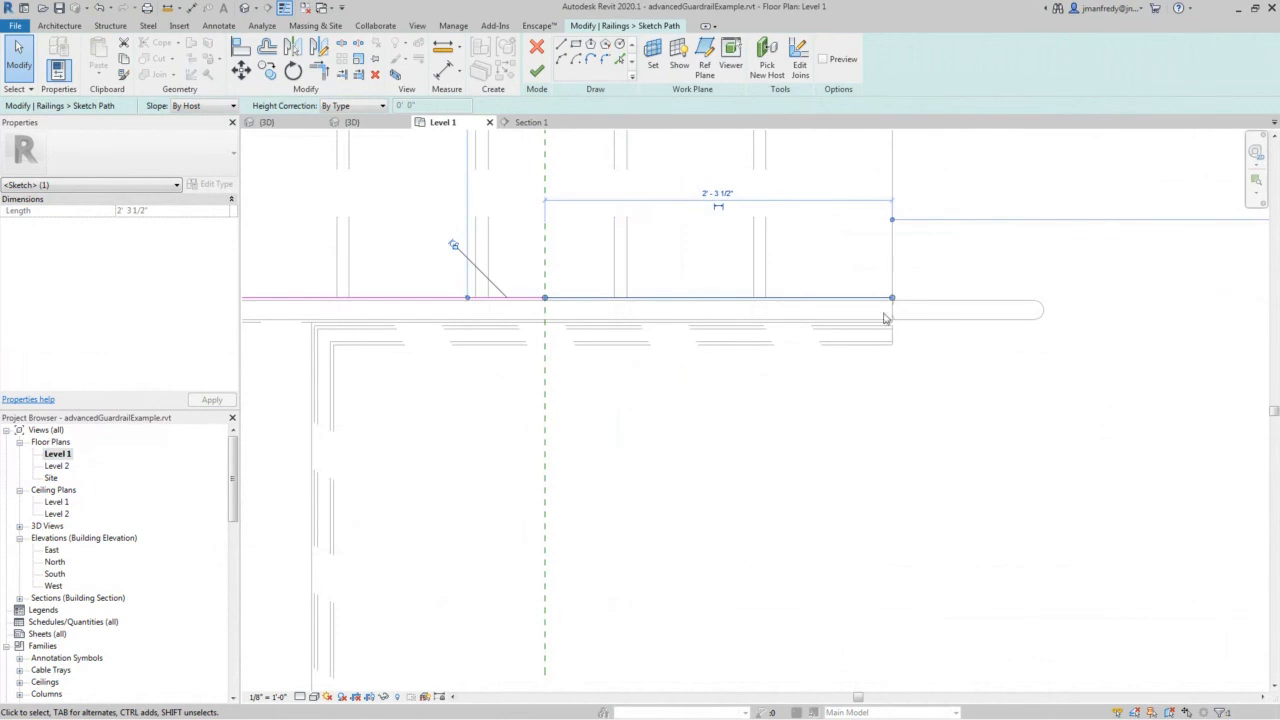
mouse_move(1058, 316)
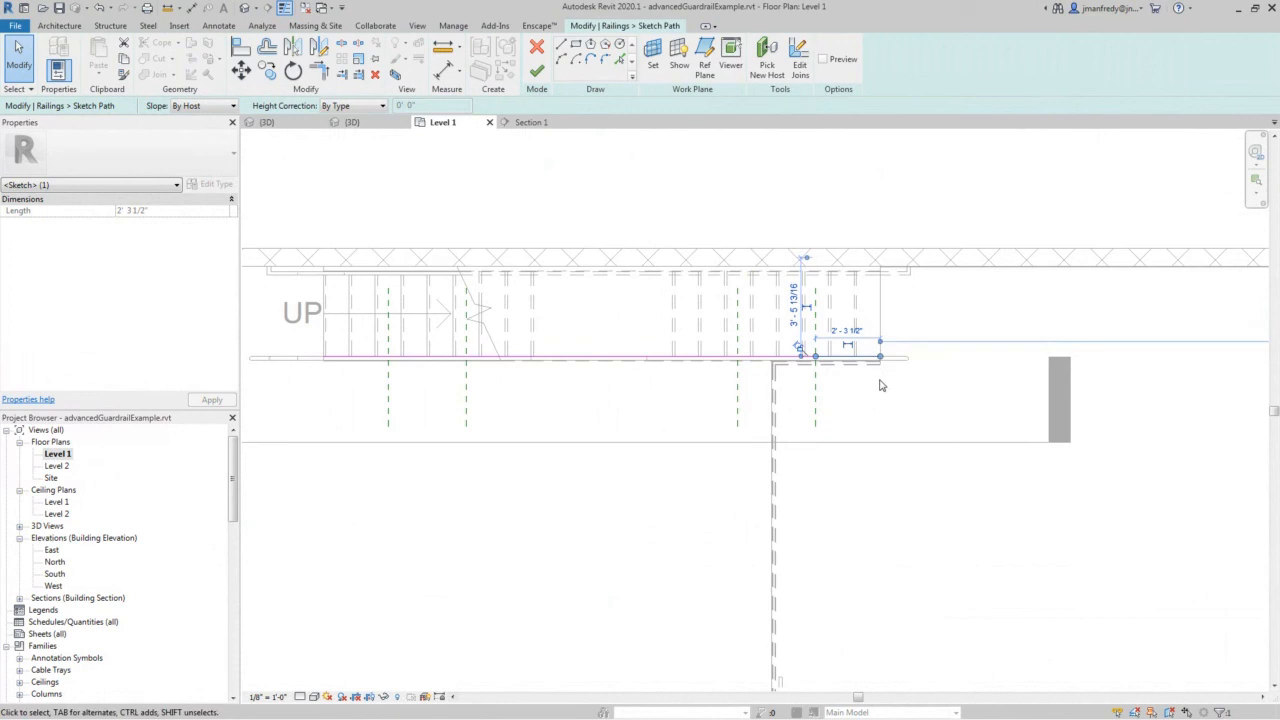
click(537, 71)
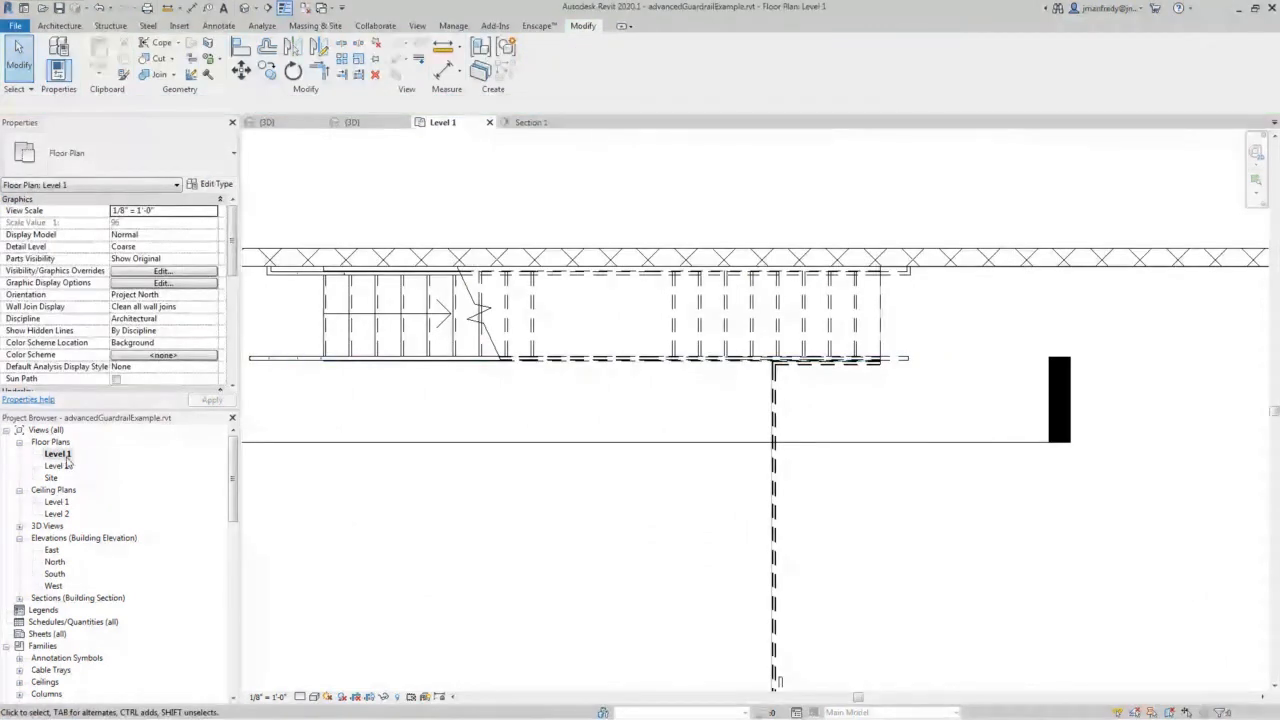
click(531, 122)
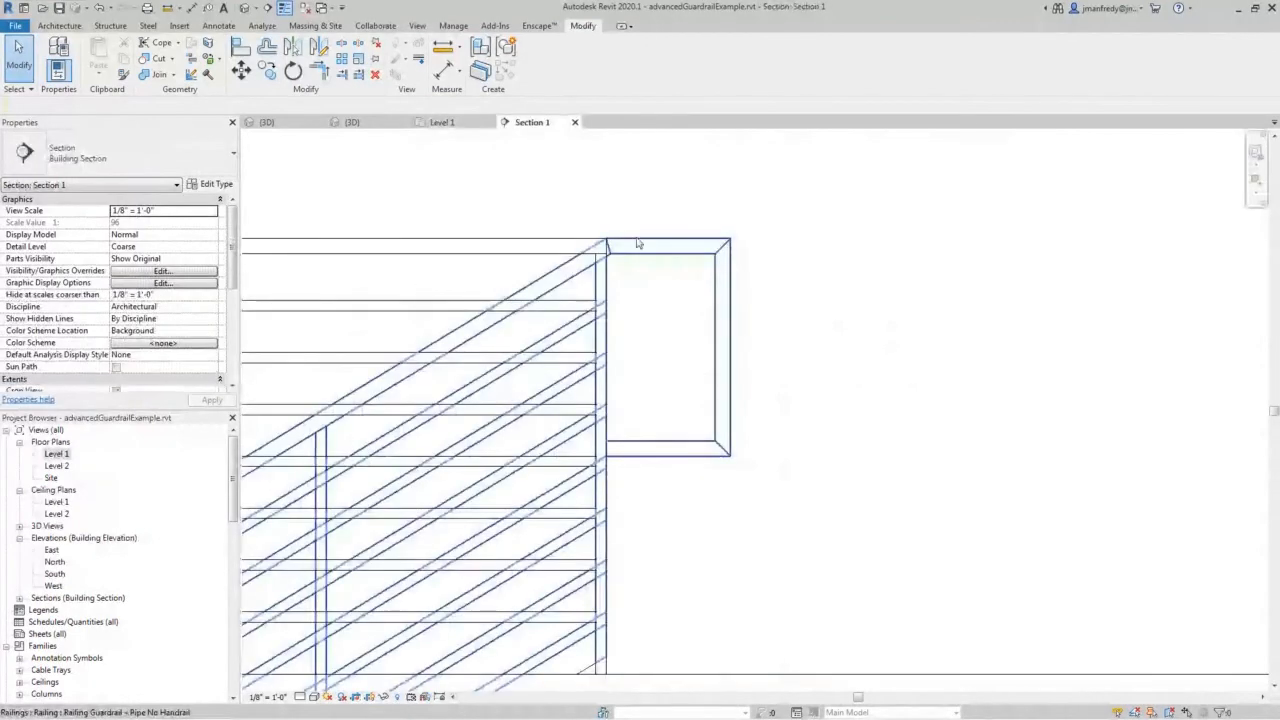
- Edit the top rail, keep the Circular Handrail 1 1/2" profile, and start loading a profile family
click(420, 480)
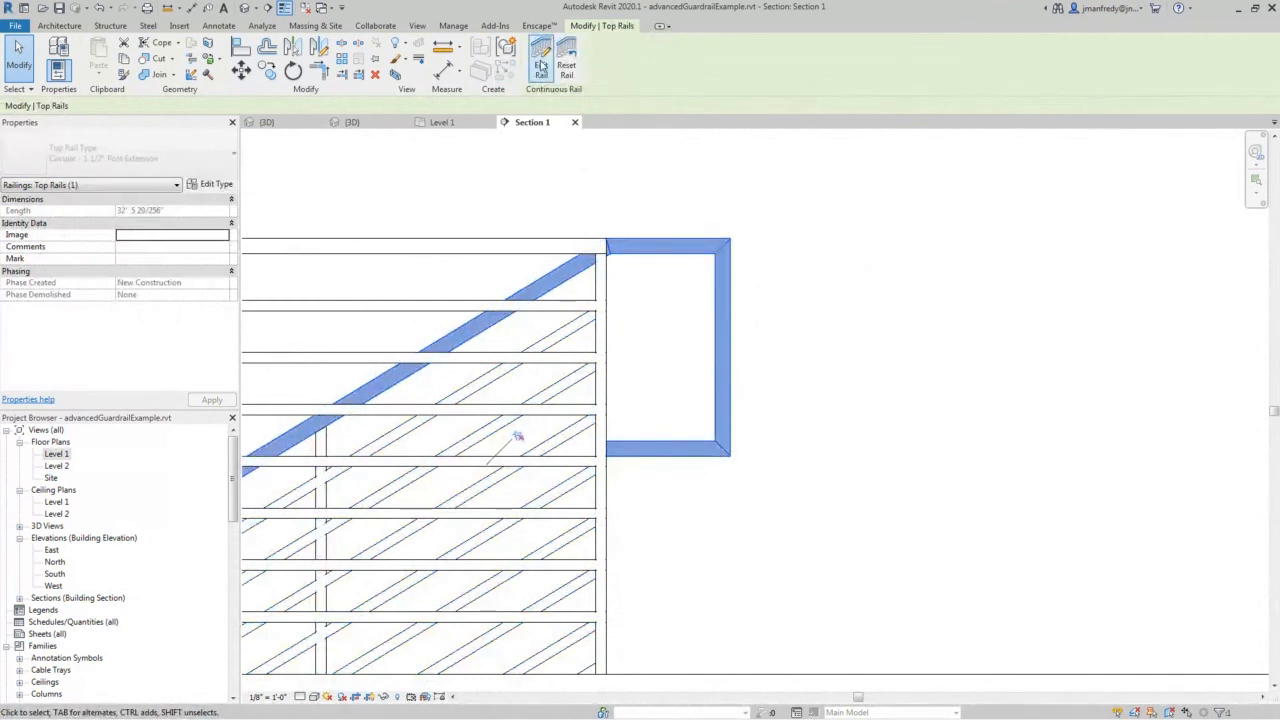
click(541, 60)
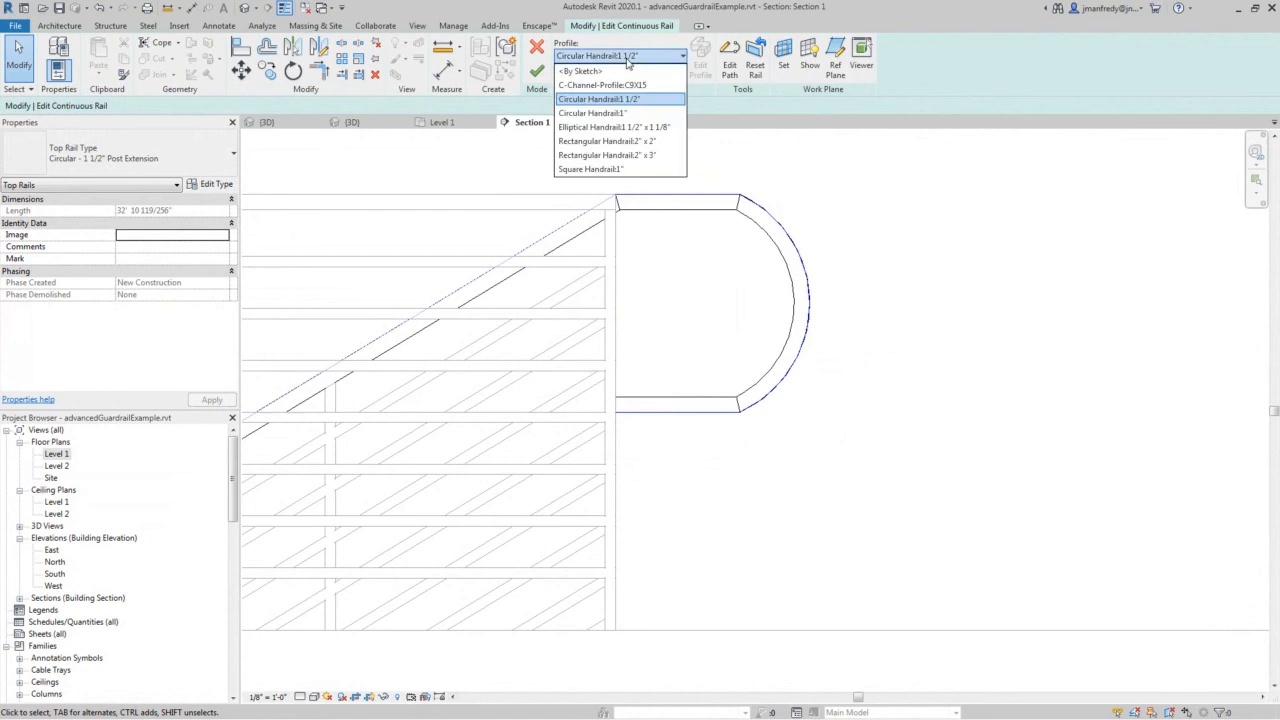
click(598, 98)
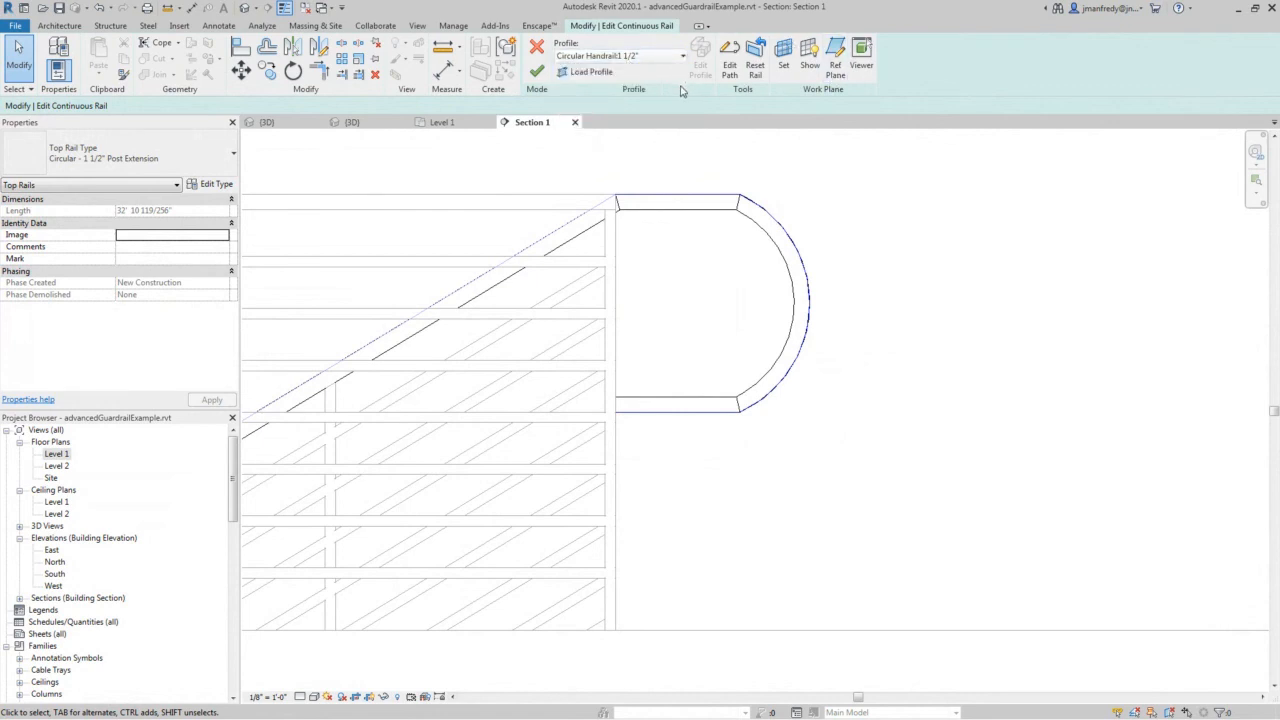
mouse_move(675, 107)
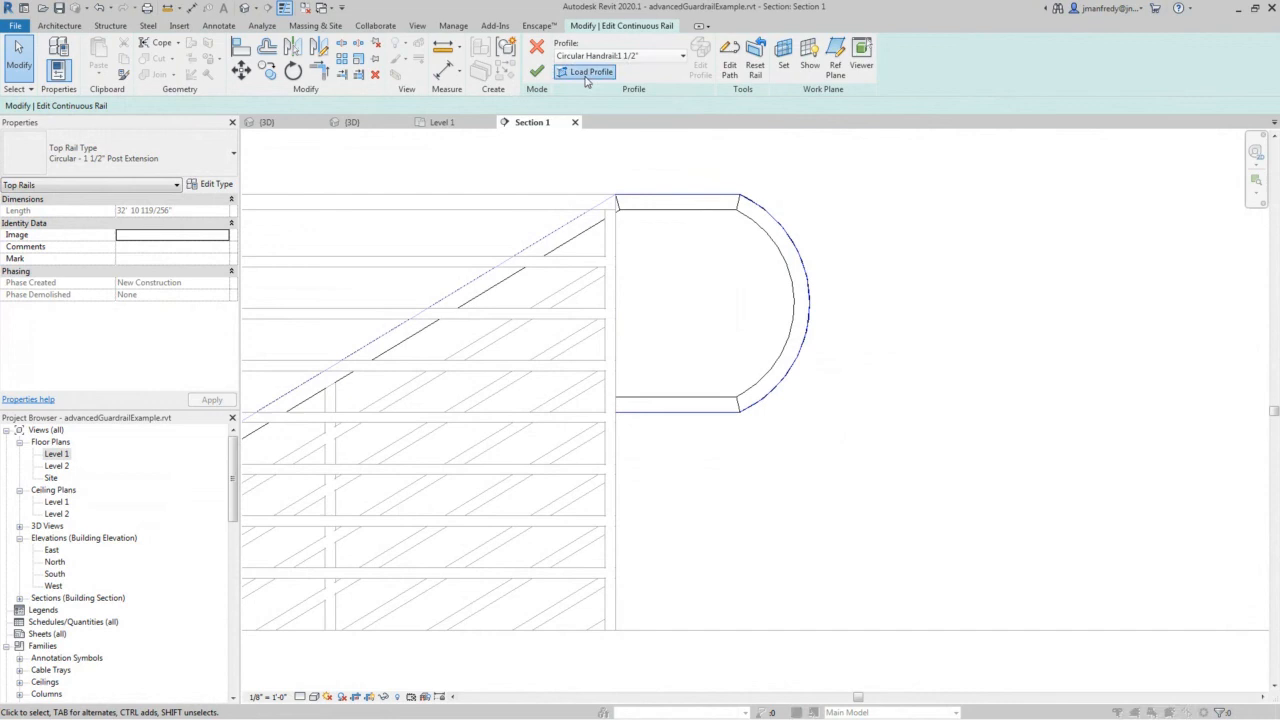
click(589, 71)
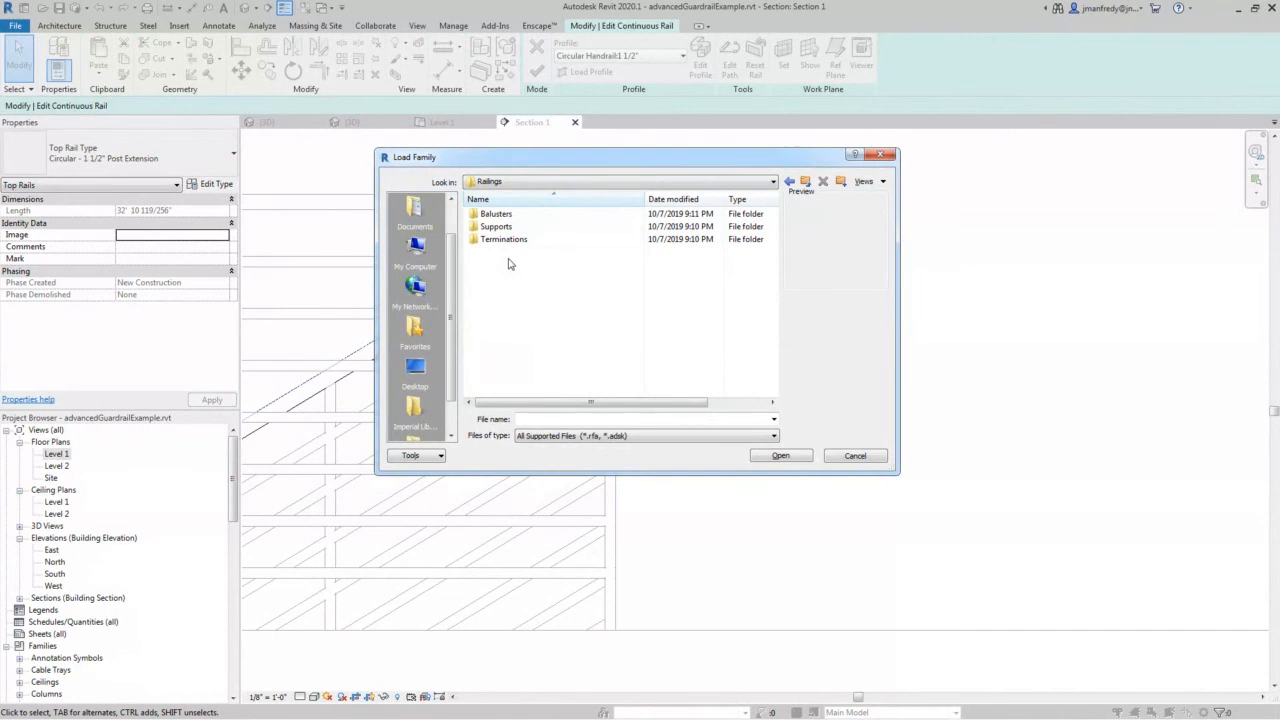
click(495, 214)
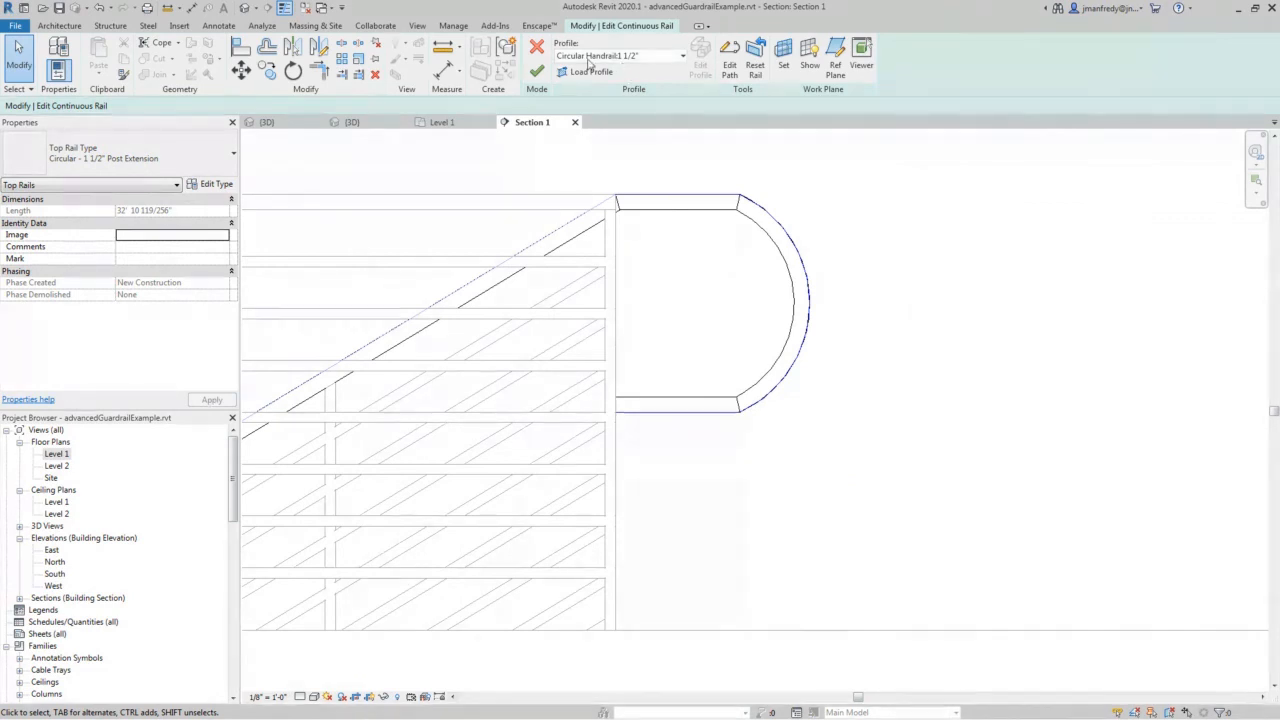
- Finish the rail edit, reset the top rail to its square post extension, and view it in 3D
click(683, 55)
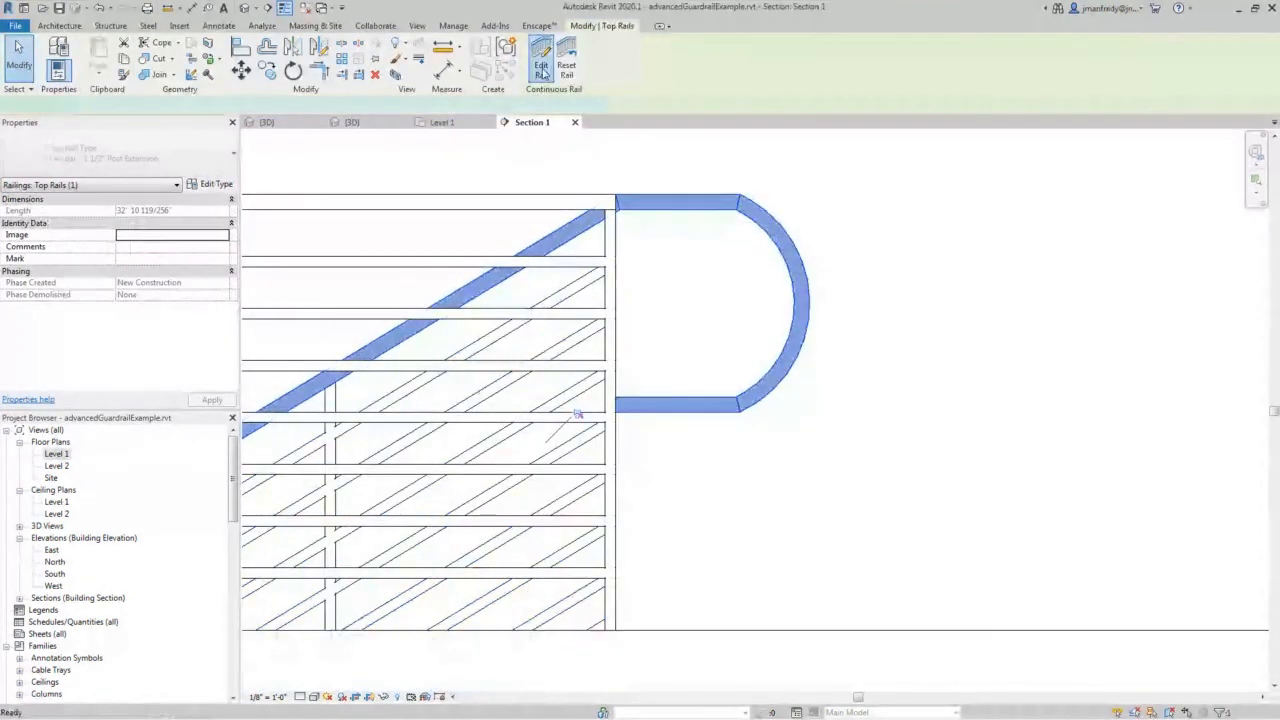
click(541, 65)
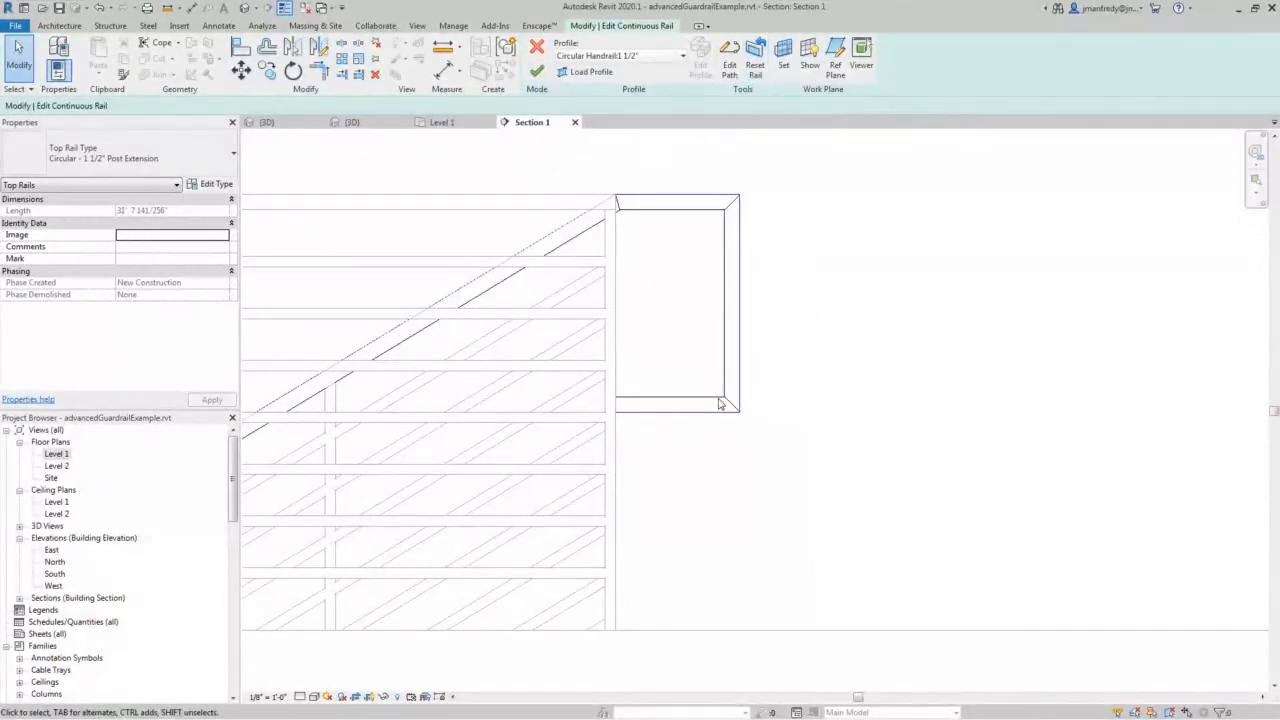
mouse_move(738, 457)
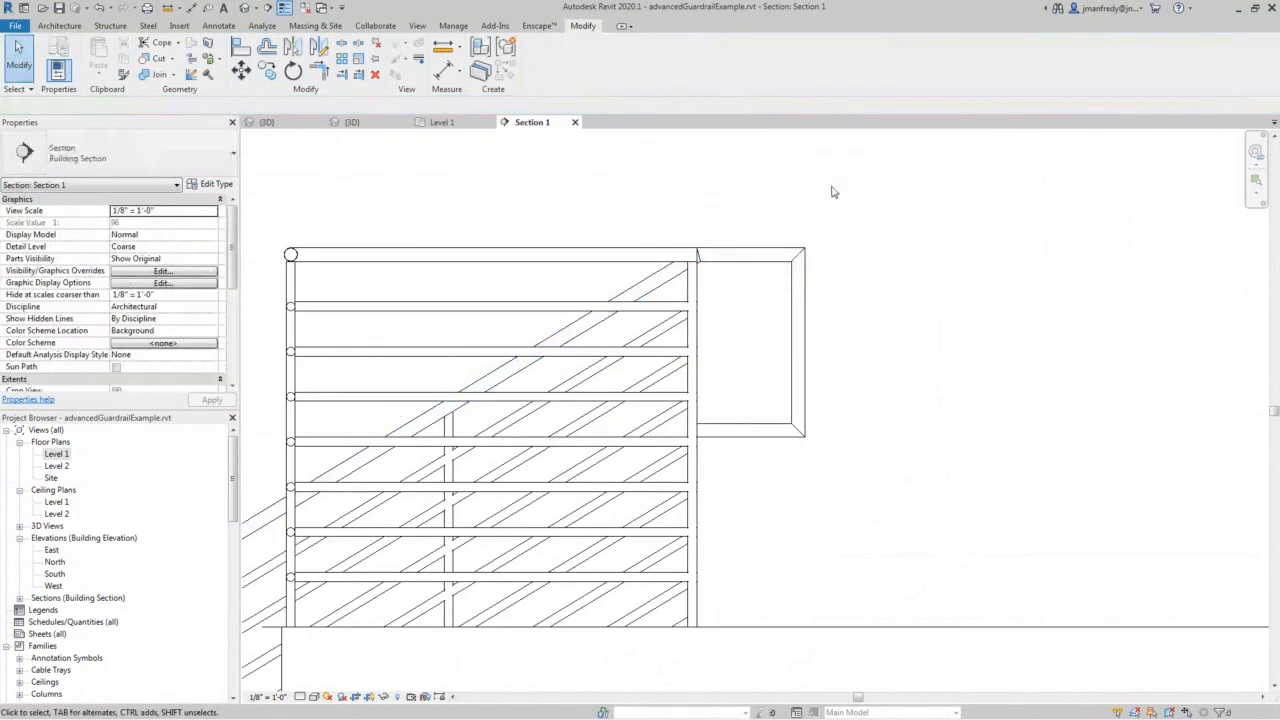
click(267, 122)
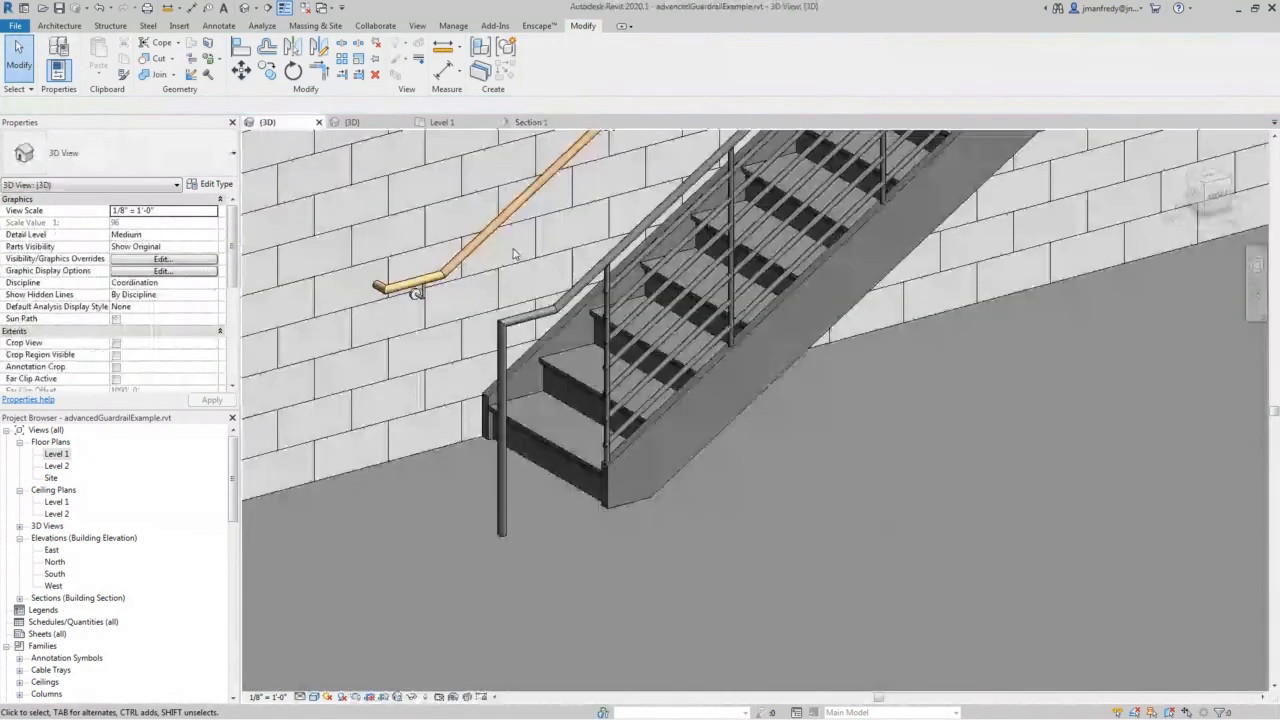